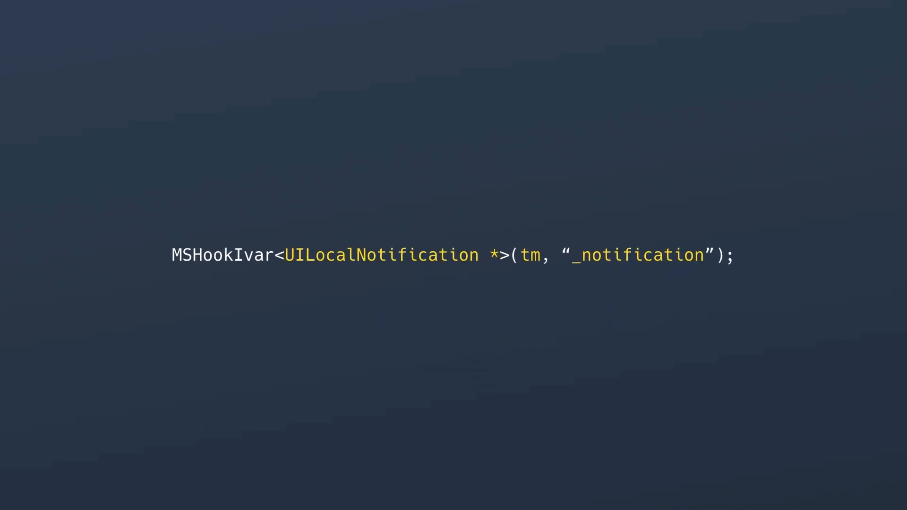
Bring the terminal window at the Tweak-Series prompt into focus.
type("UILocalNotification *notif =")
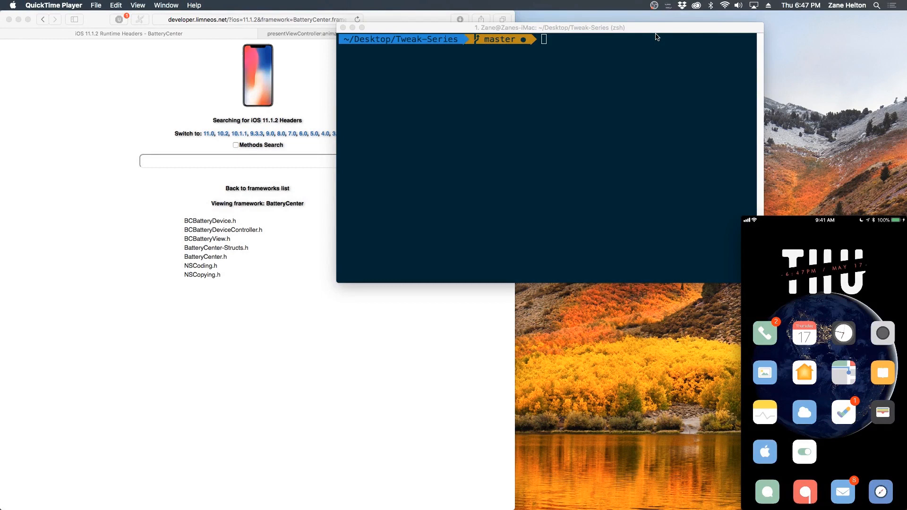
left_click(804, 372)
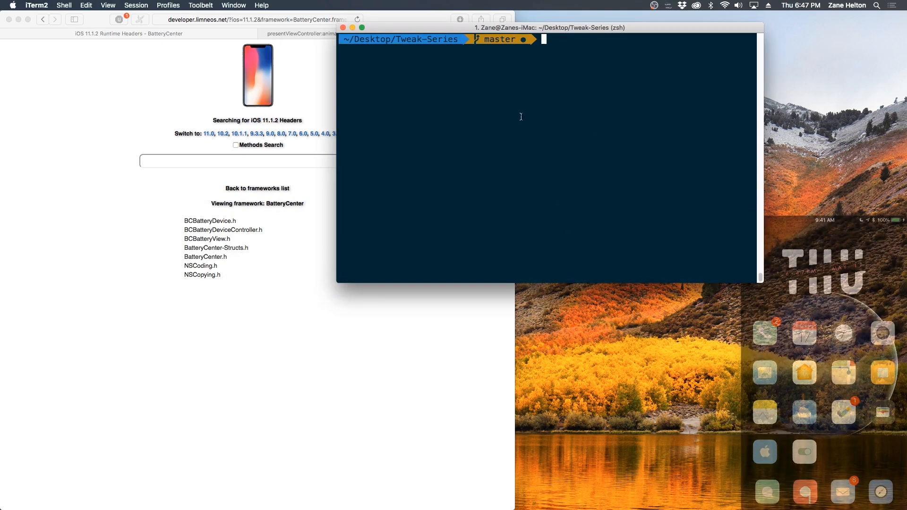
Run $THEOS/bin/nic.pl and accept the package identifier and default author.
type("$THEOS/bin/nic.pl")
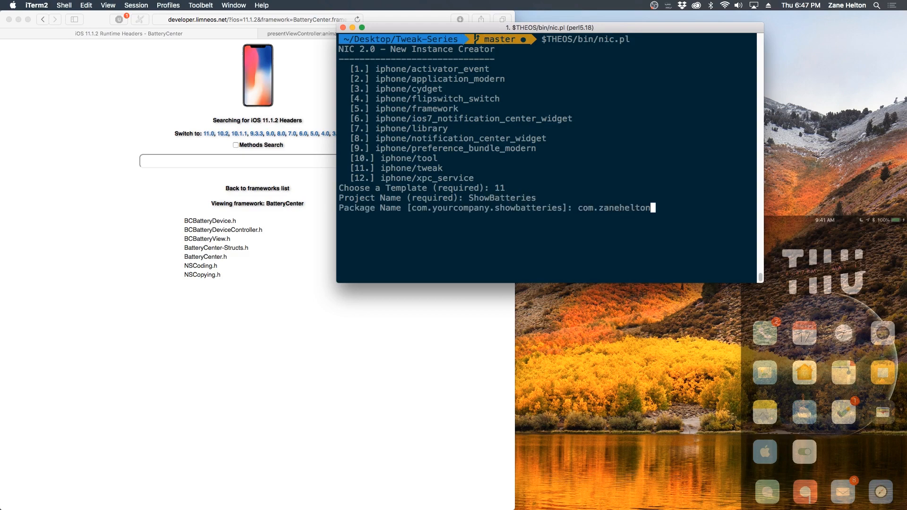
key("enter")
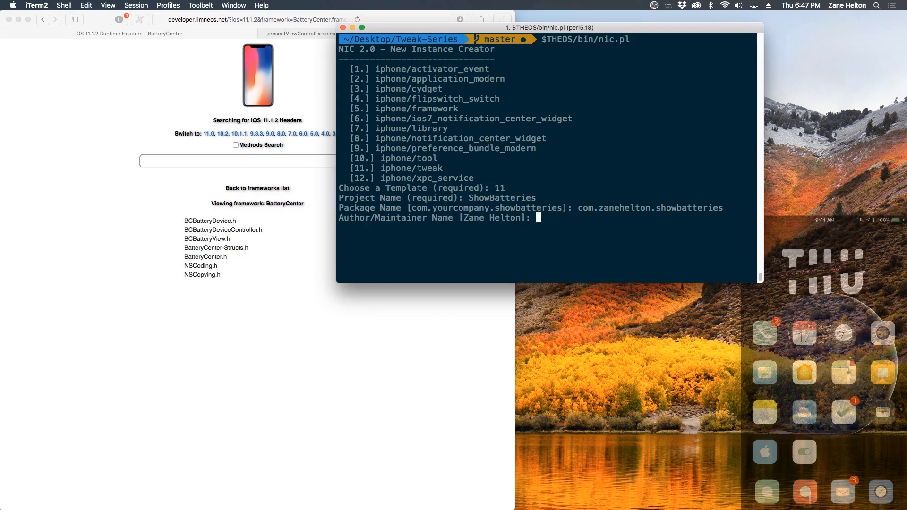
key("Return")
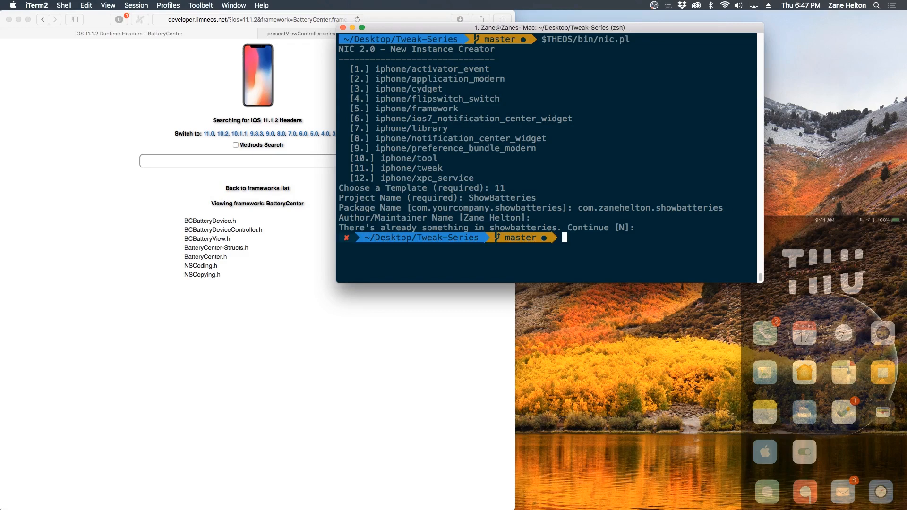
Remove the old showbatteries folder, recreate ShowBatteries with the com.zanehelto package name, and cd into it.
type("rm -rf showbatteries")
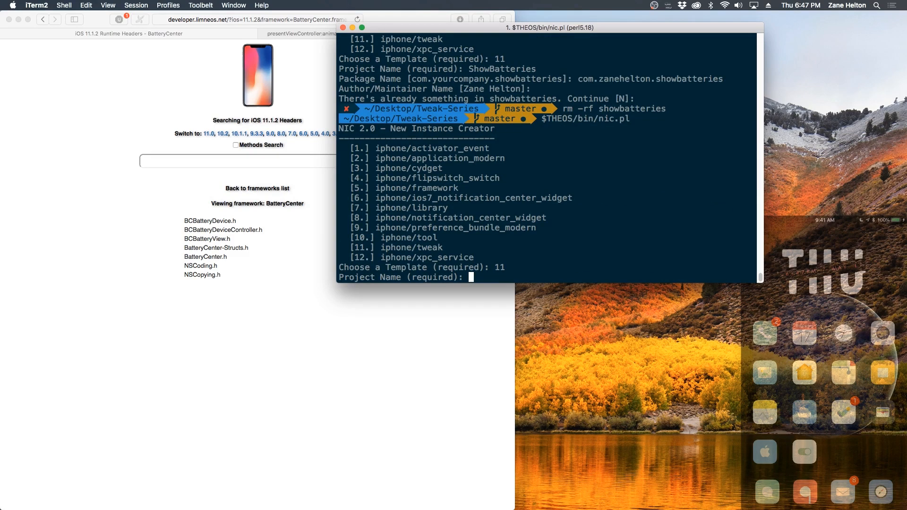
type("ShowBatt")
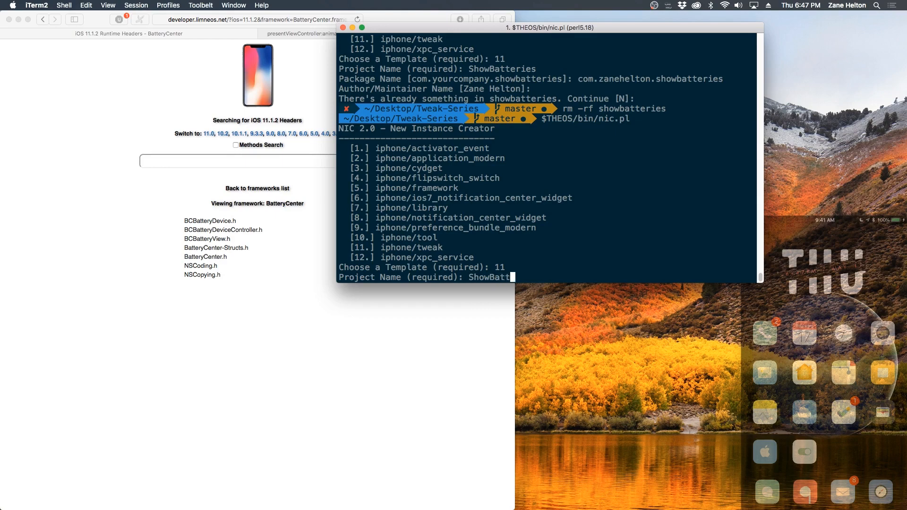
type("com.zanehelton.showbatteries")
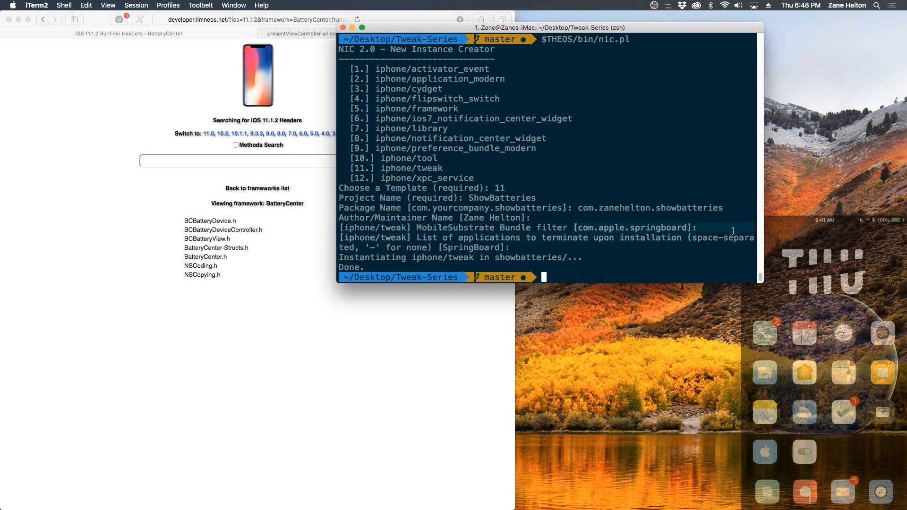
type("cd s")
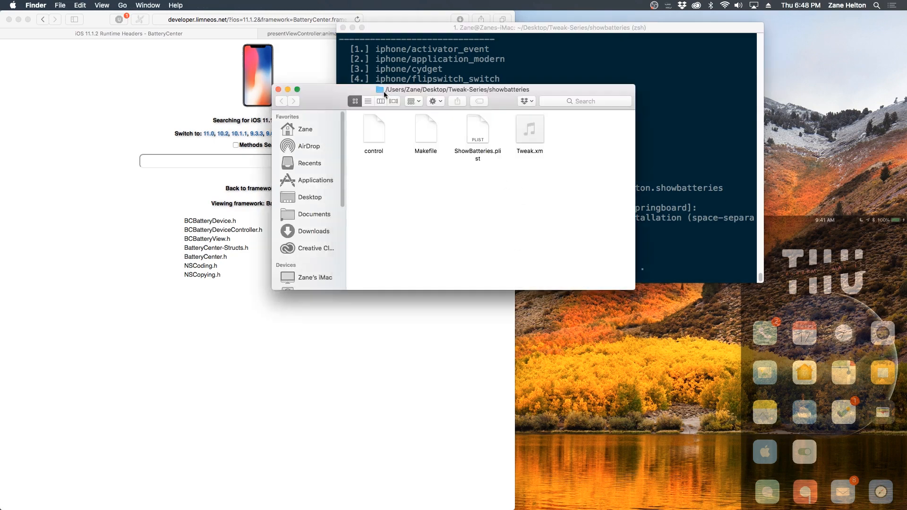
Open the showbatteries folder in Sublime Text and bring the BatteryCenter header listing forward.
left_click(372, 491)
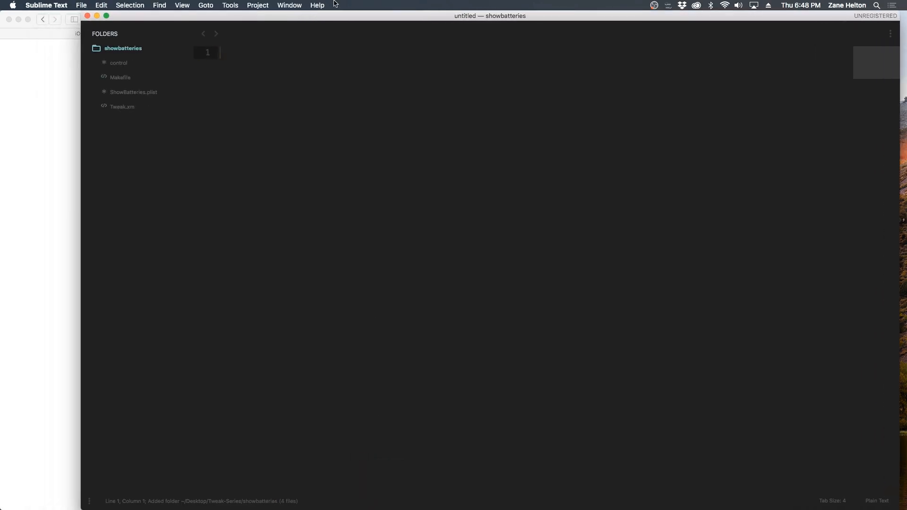
left_click(122, 106)
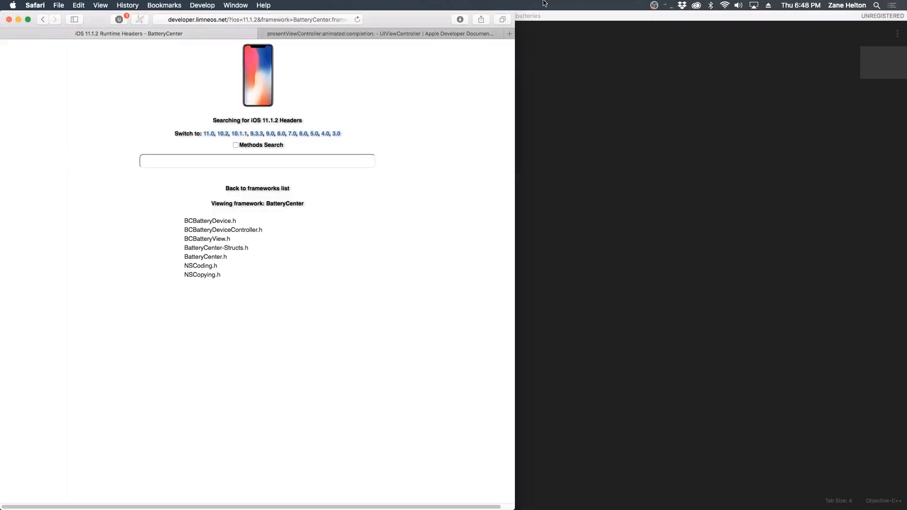
mouse_move(220, 202)
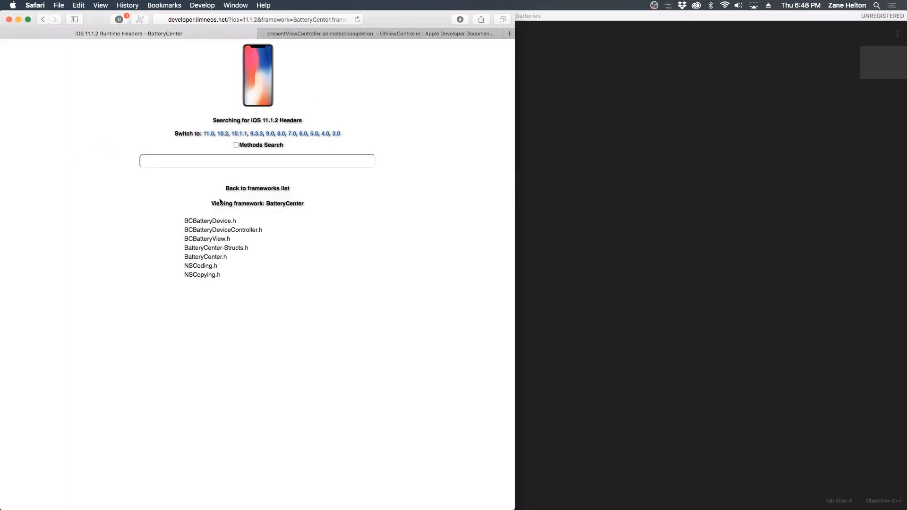
mouse_move(232, 230)
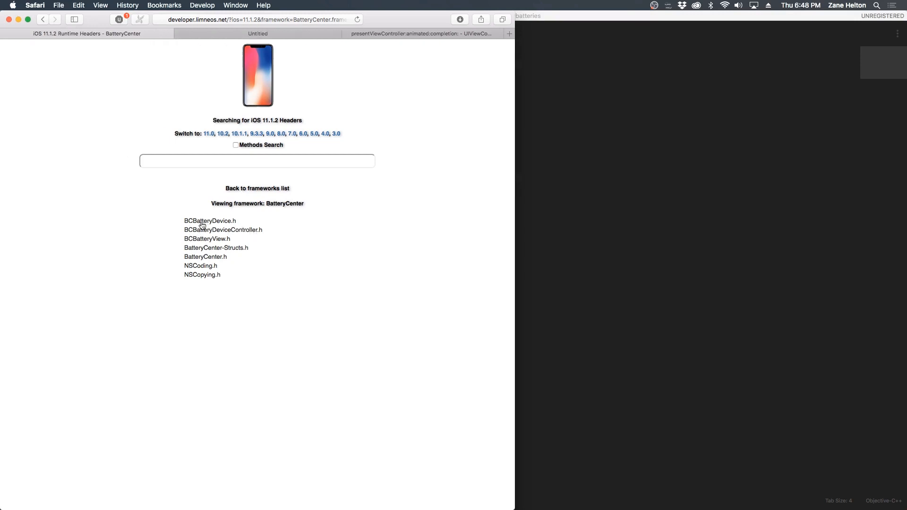
Open BCBatteryDeviceController.h and BCBatteryDevice.h in tabs and review the _sortedDevices field.
left_click(223, 229)
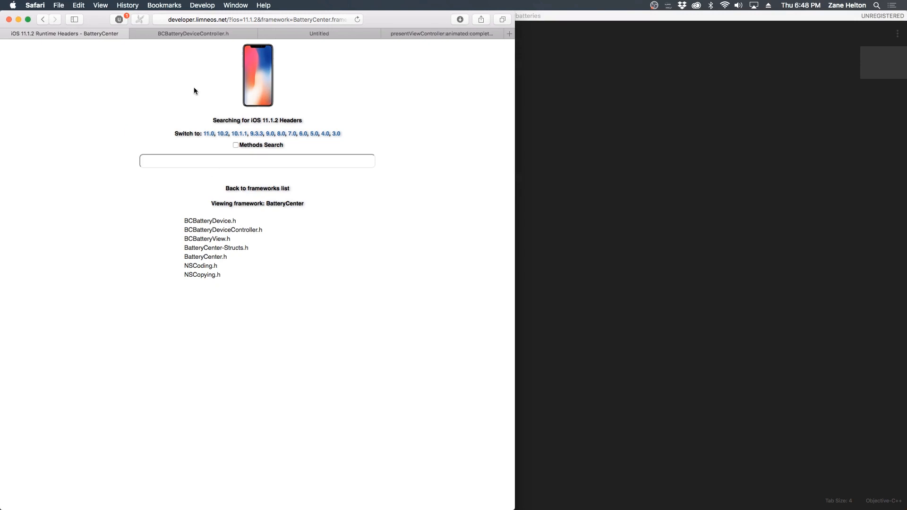
left_click(223, 229)
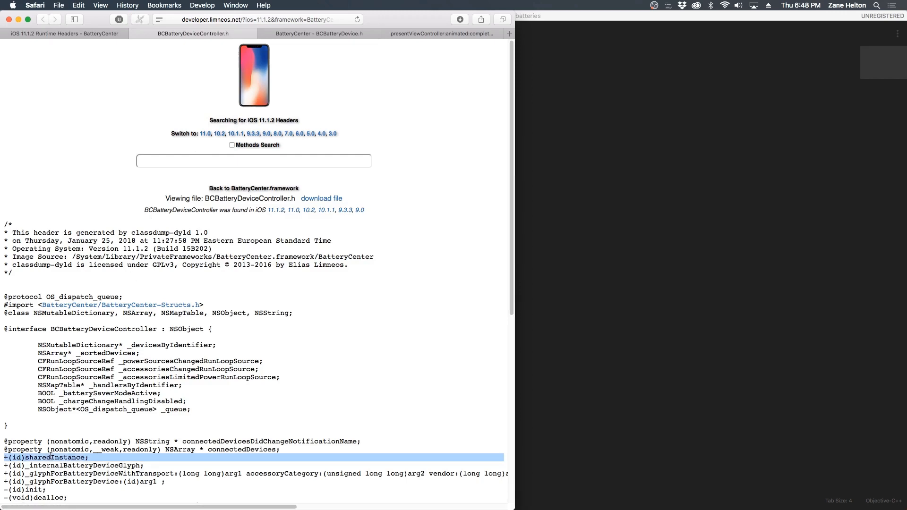
mouse_move(37, 458)
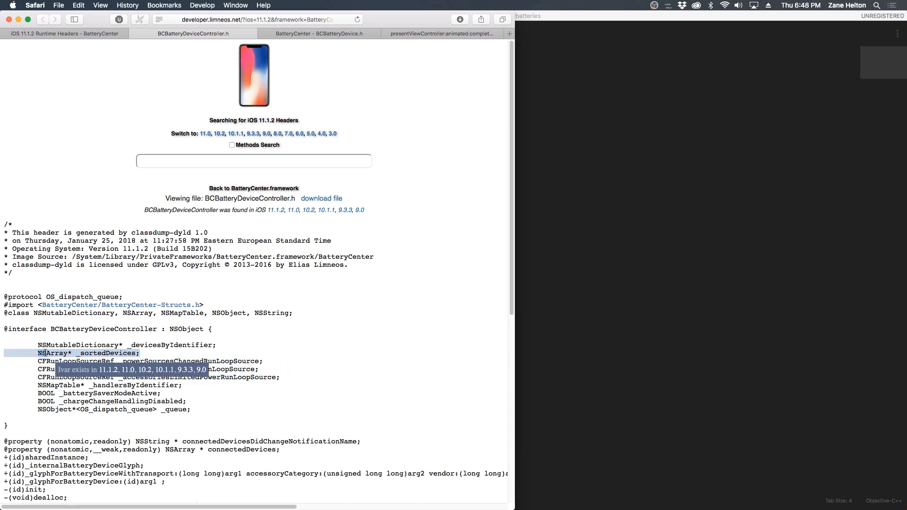
left_click(321, 34)
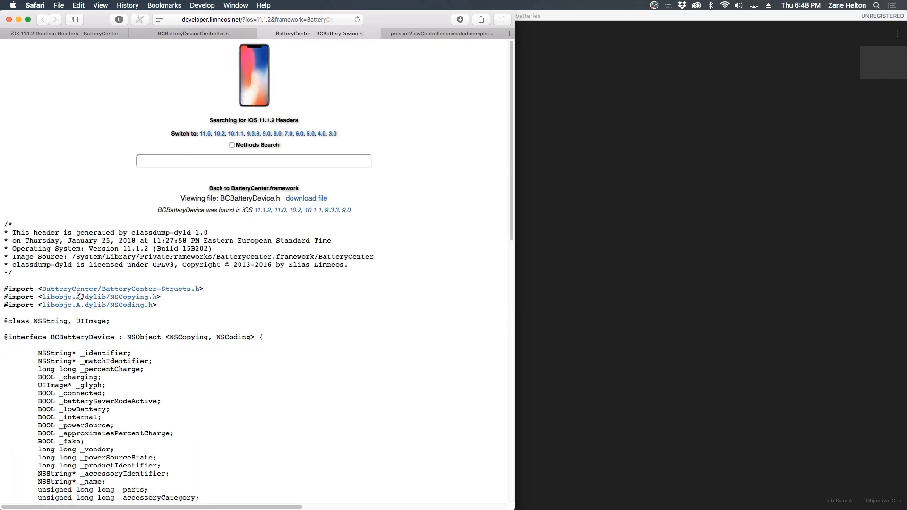
double_click(81, 337)
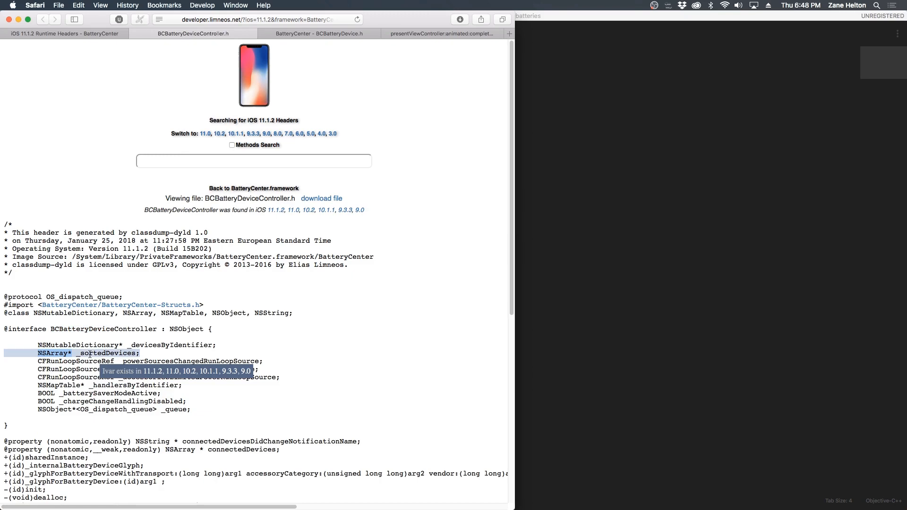
mouse_move(186, 228)
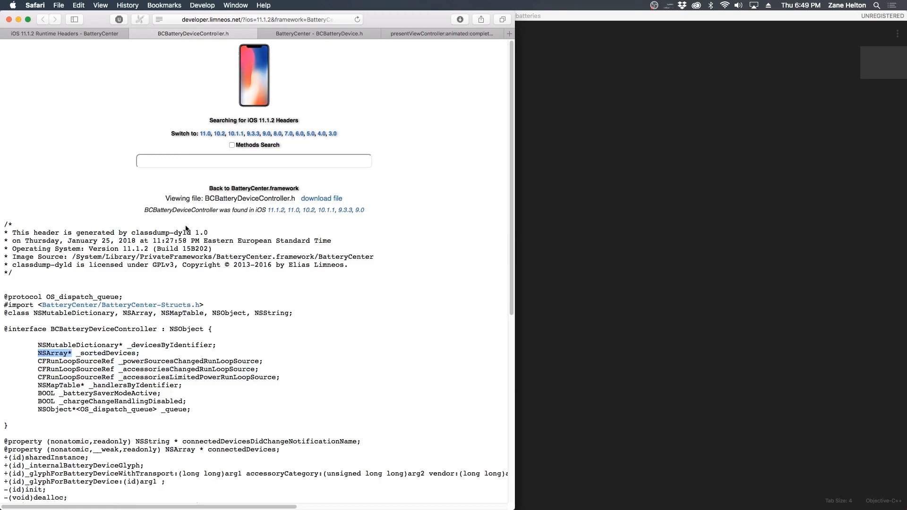
Review the _percentCharge field in BCBatteryDevice.h, then return to the code editor.
left_click(324, 33)
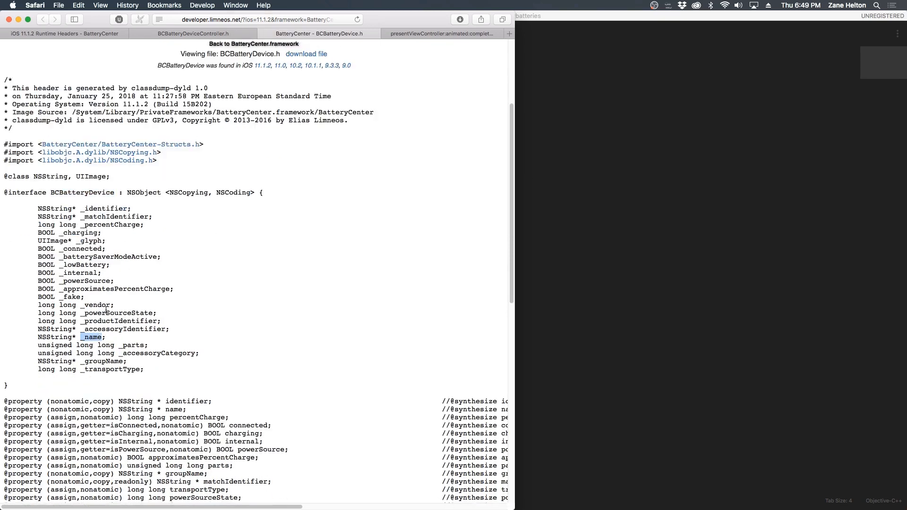
double_click(111, 225)
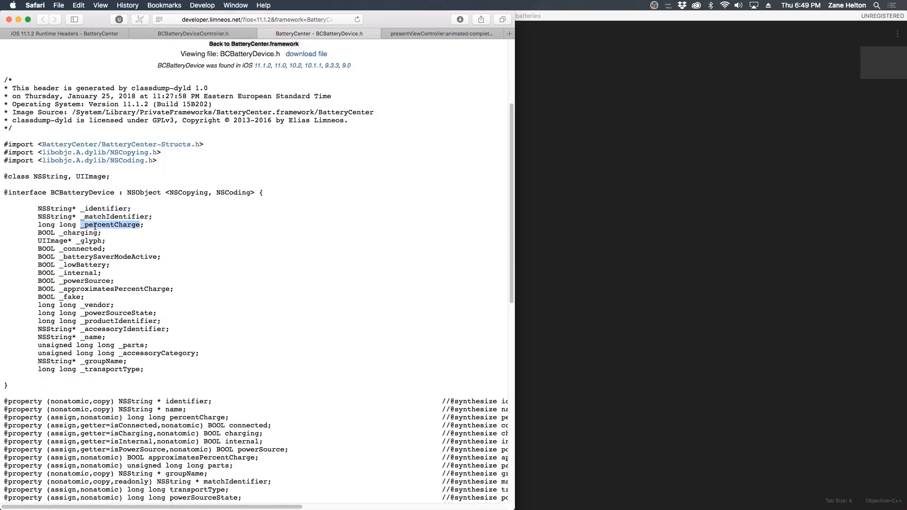
left_click(198, 34)
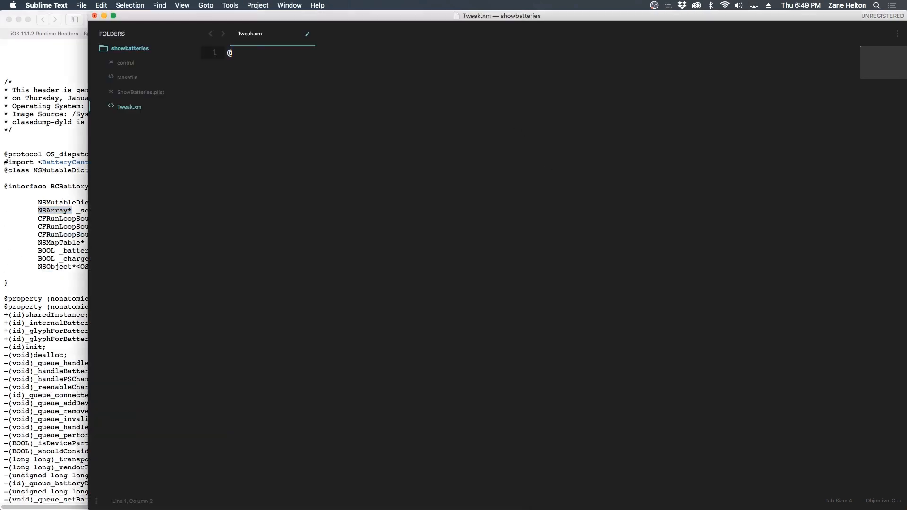
type("interface B")
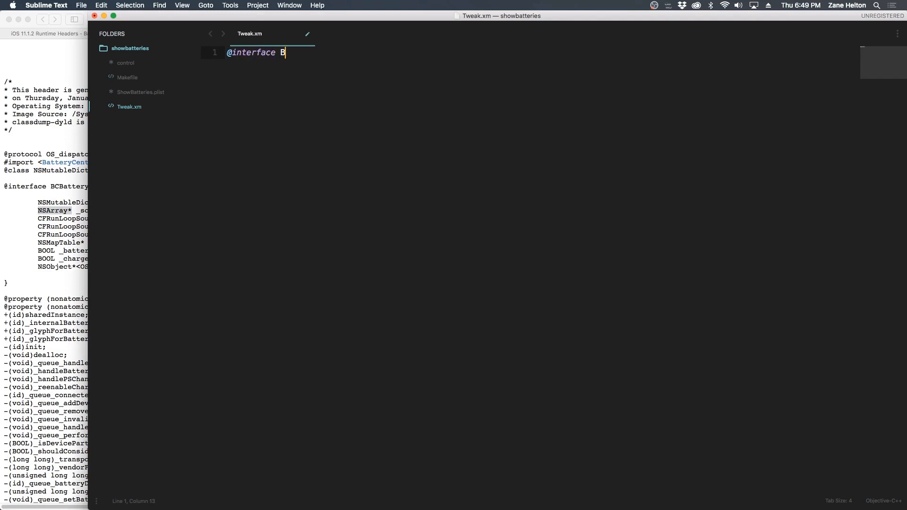
type("CBatteryDeviceController")
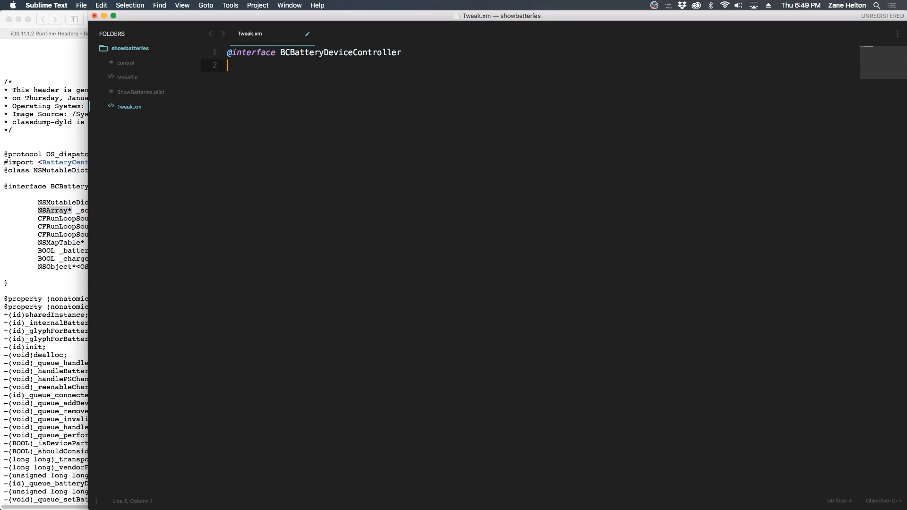
type("@end")
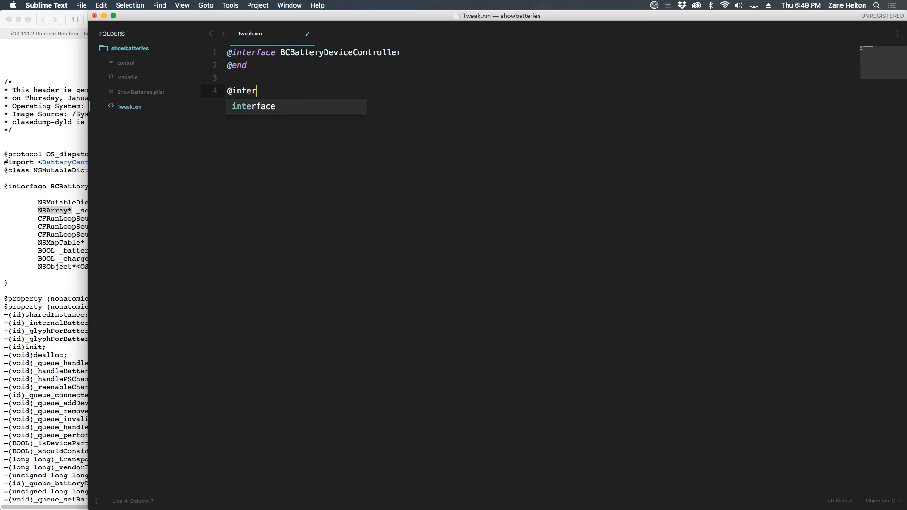
type("face BCBatteryDevice")
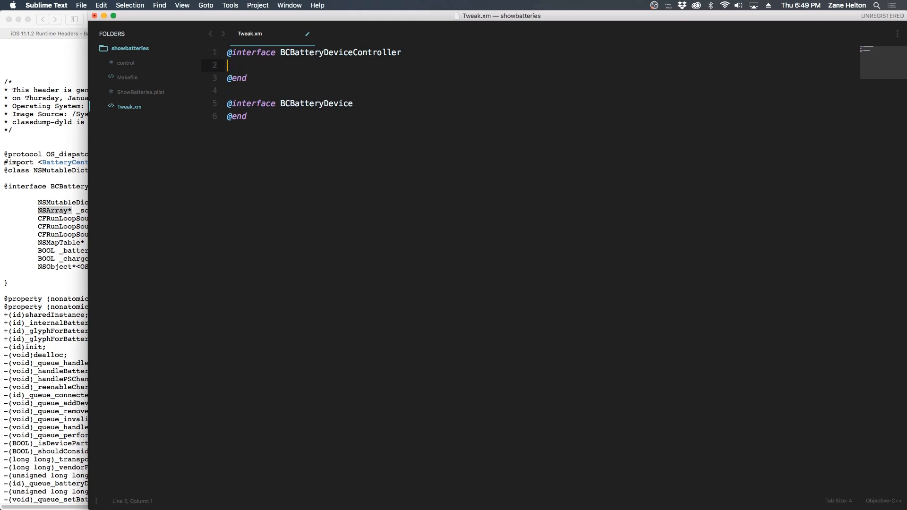
Declare +(id)sharedInstance and NSArray* _sortedDevices in BCBatteryDeviceController.
type("+")
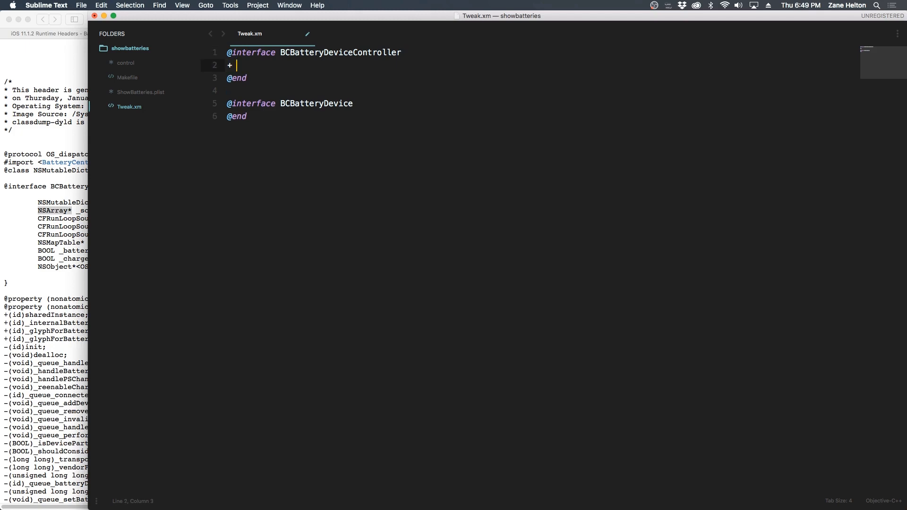
type("(id)sh")
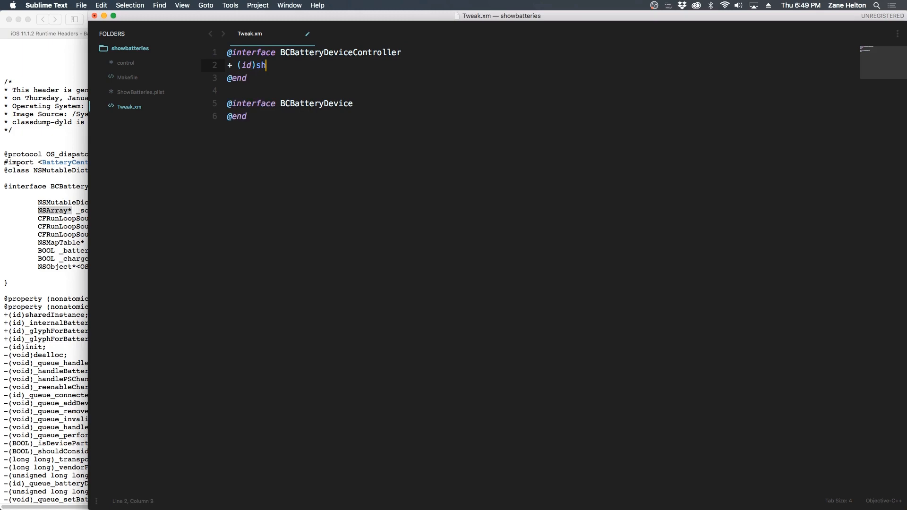
type("aredInstance;")
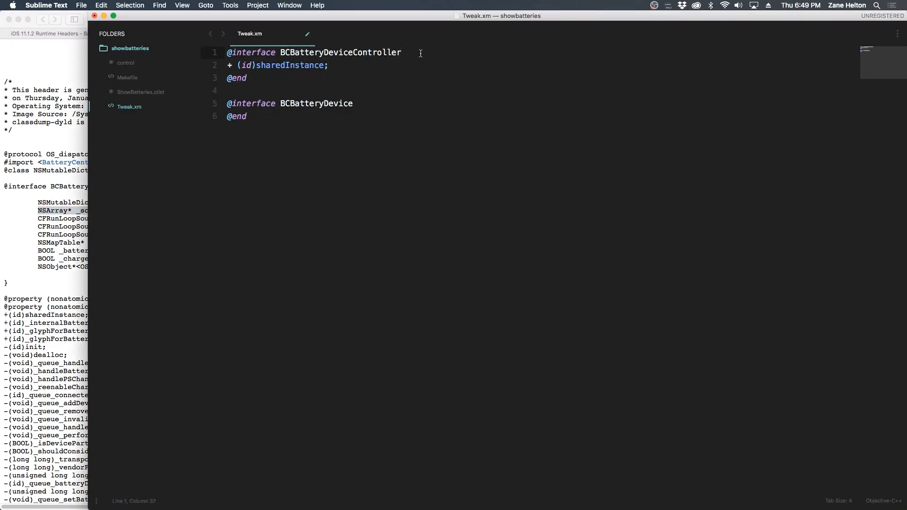
type("{}")
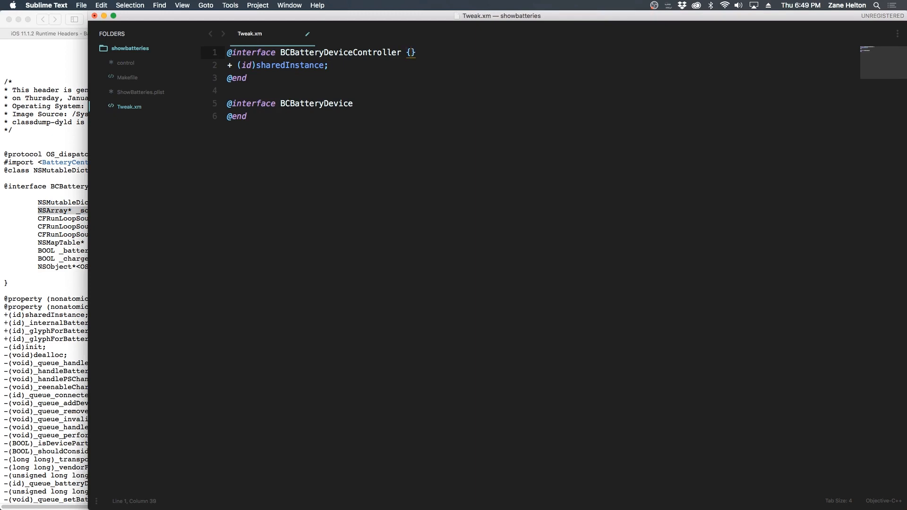
type("NSArray* _sortedDevices;")
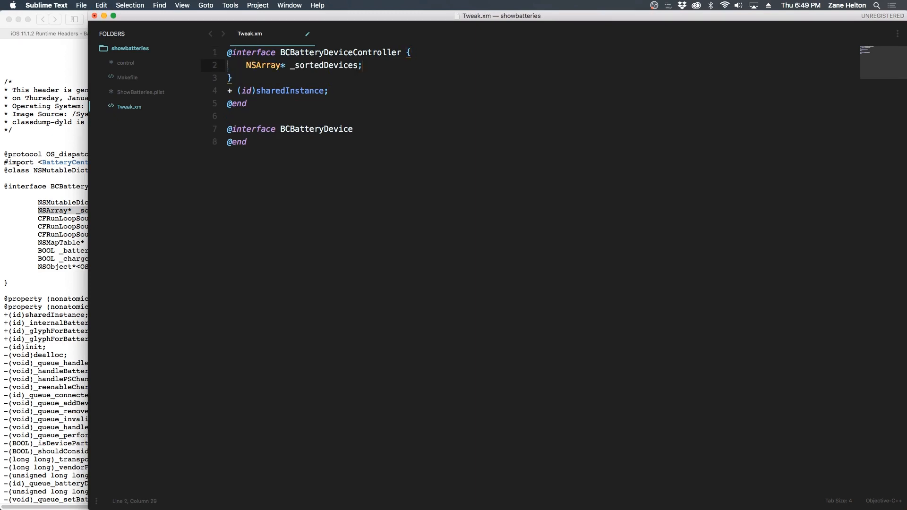
key("Enter")
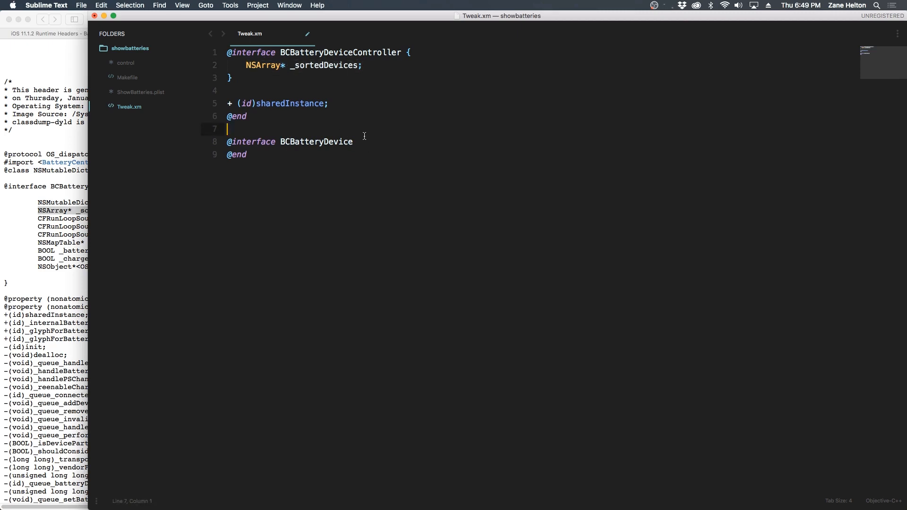
Add the BCBatteryDevice field block for _percentCharge and _name, then start a %hook UIViewControl directive.
left_click(365, 142)
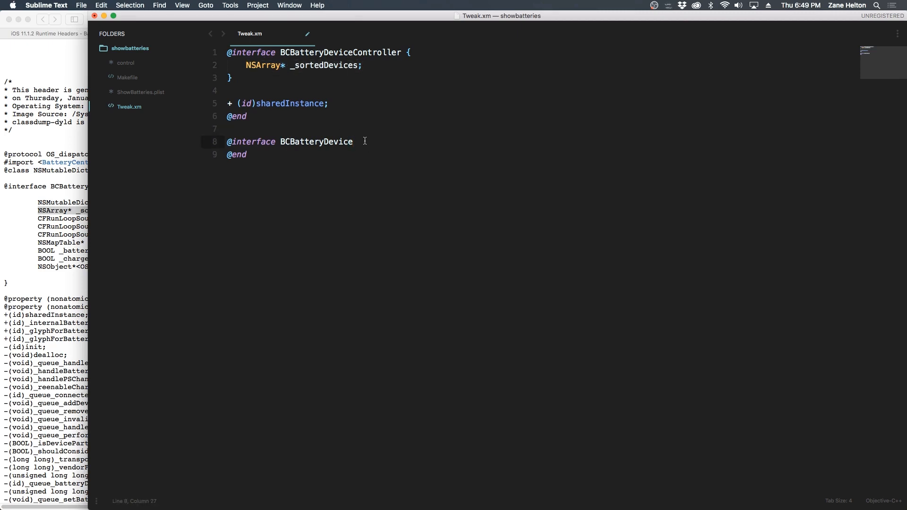
type("{")
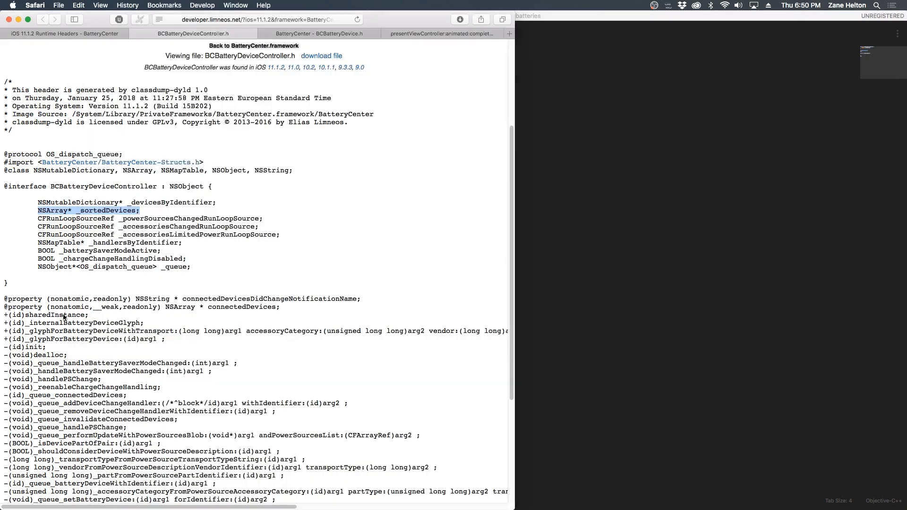
left_click(323, 34)
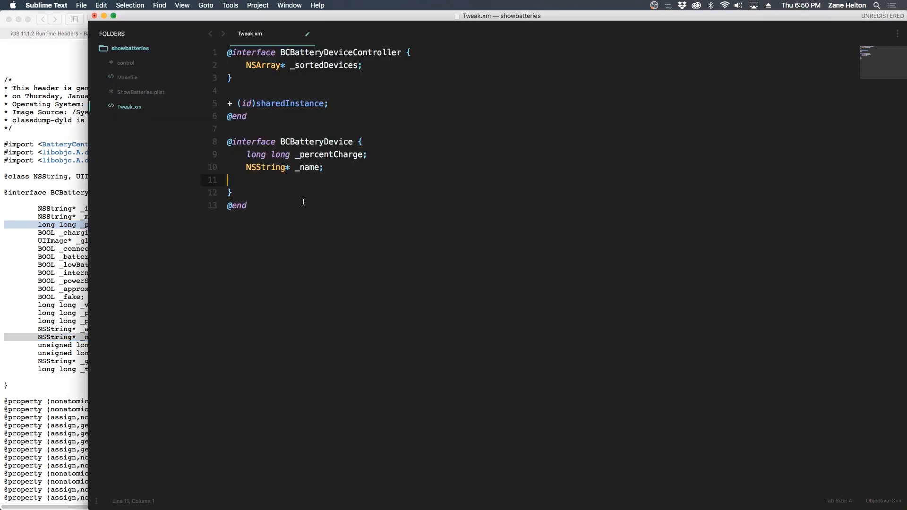
key("Backspace")
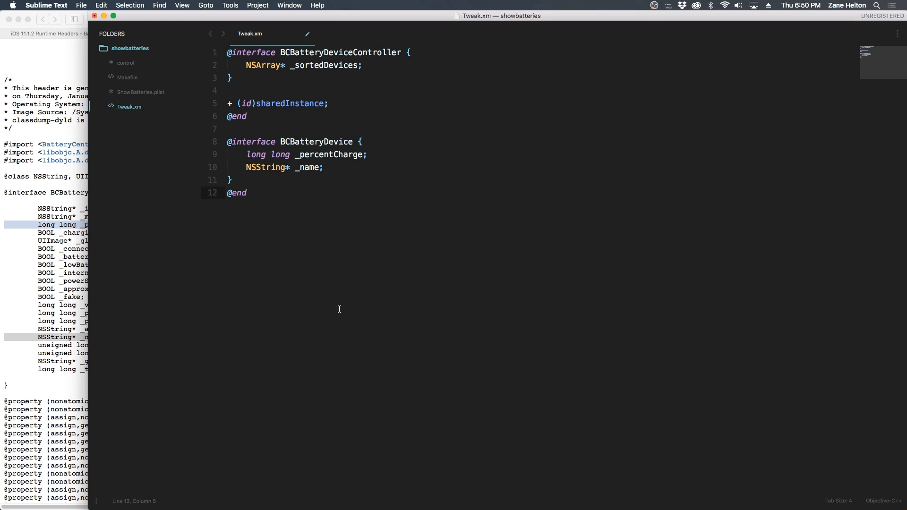
type("%h")
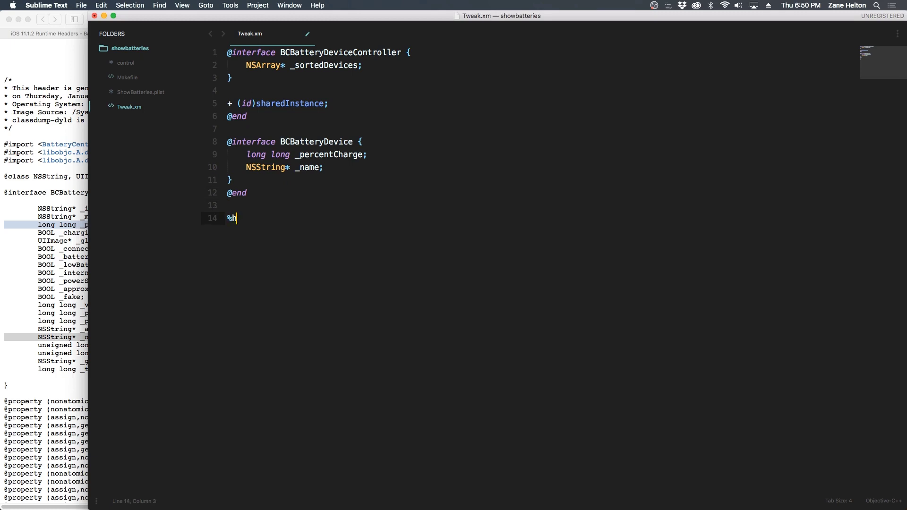
type("ook UIViewControl")
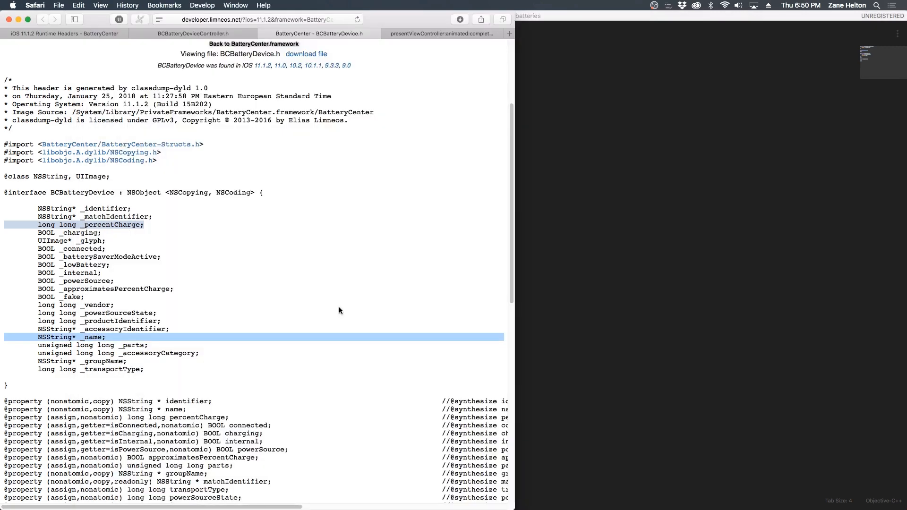
Select the presentViewController:animated:completion: declaration in Apple's documentation for copying.
left_click(441, 33)
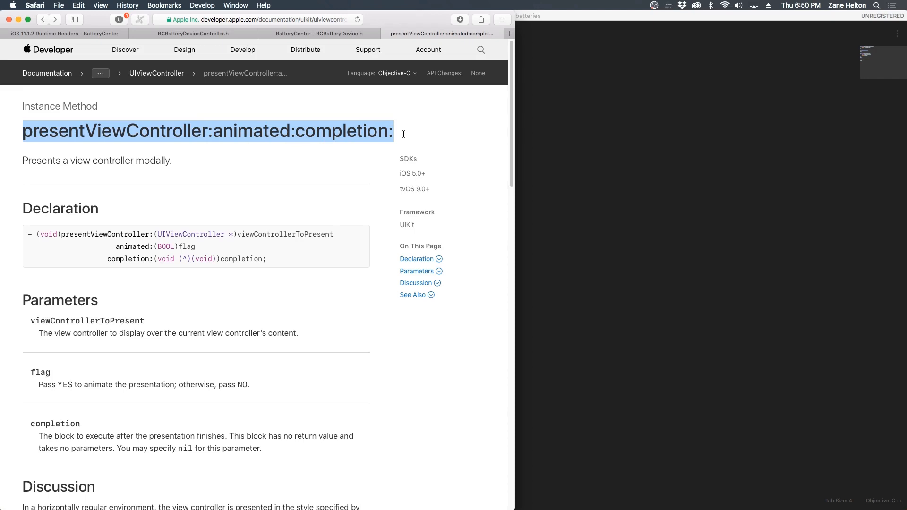
mouse_move(239, 65)
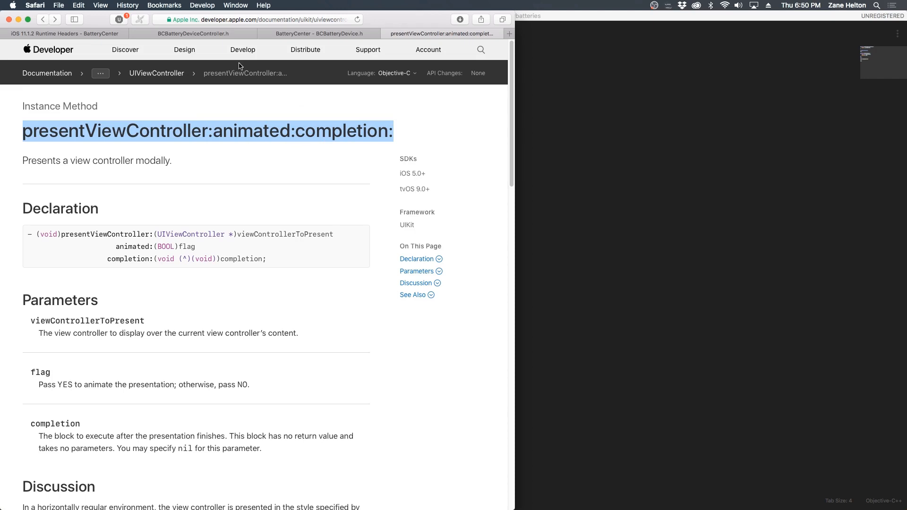
mouse_move(253, 197)
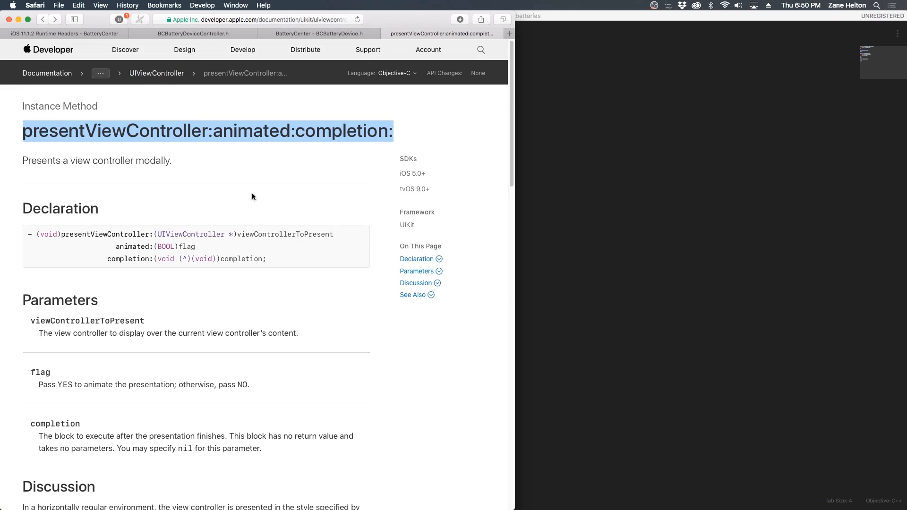
left_click_drag(127, 235, 266, 259)
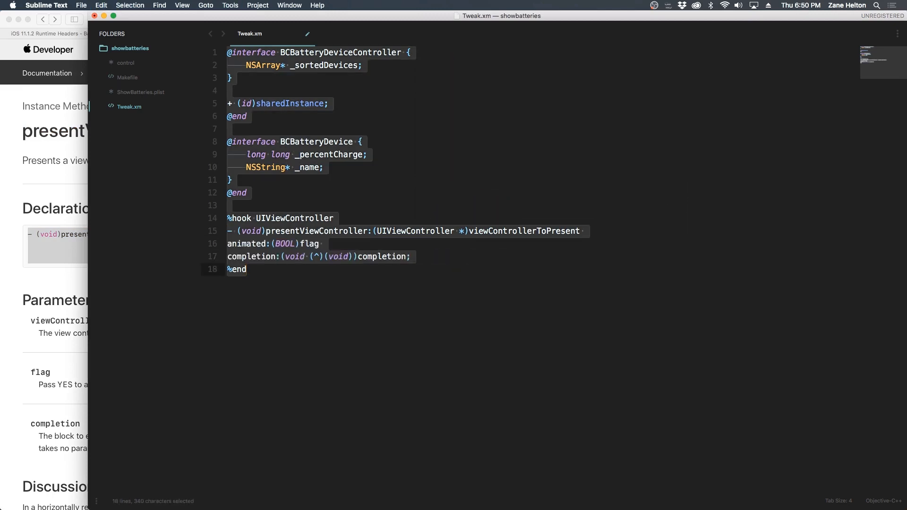
Write if ([viewControllerToPresent isKindOfClass:[UIAlertController class]]) { in the hook body.
left_click(416, 257)
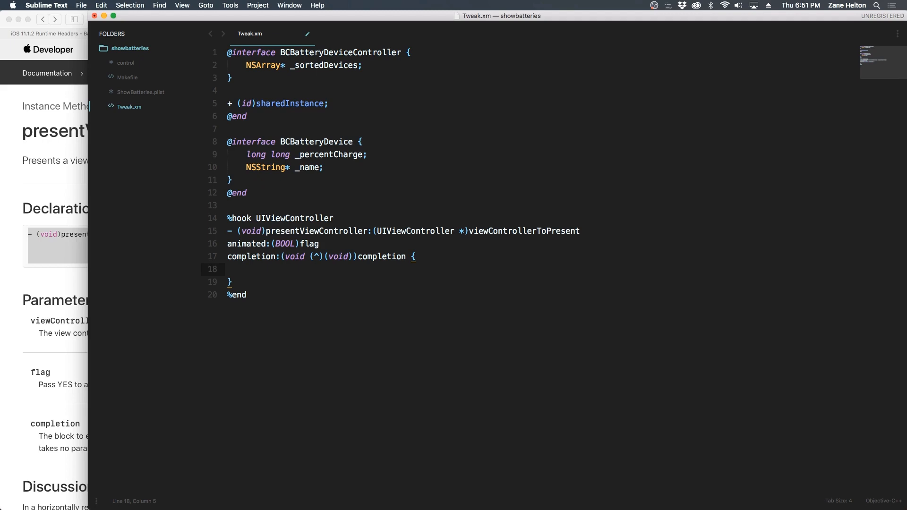
type("if ([]")
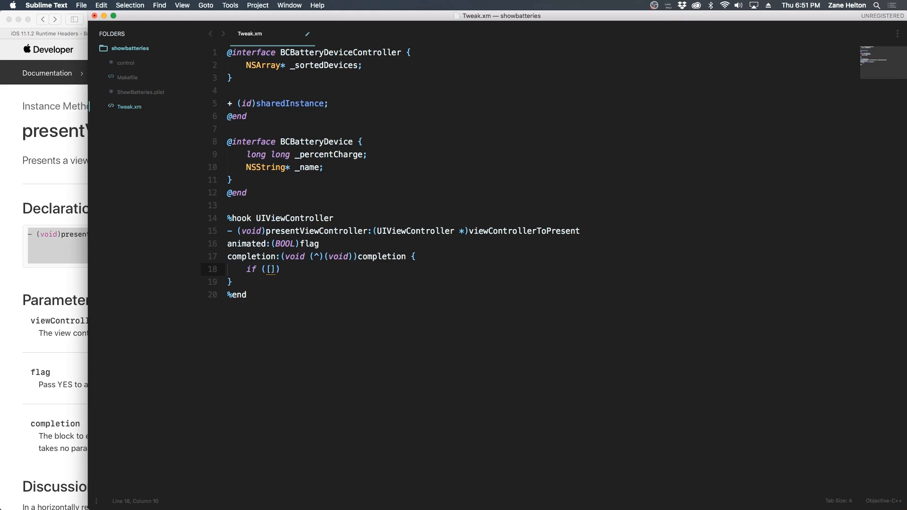
type("viewControllerToPresent")
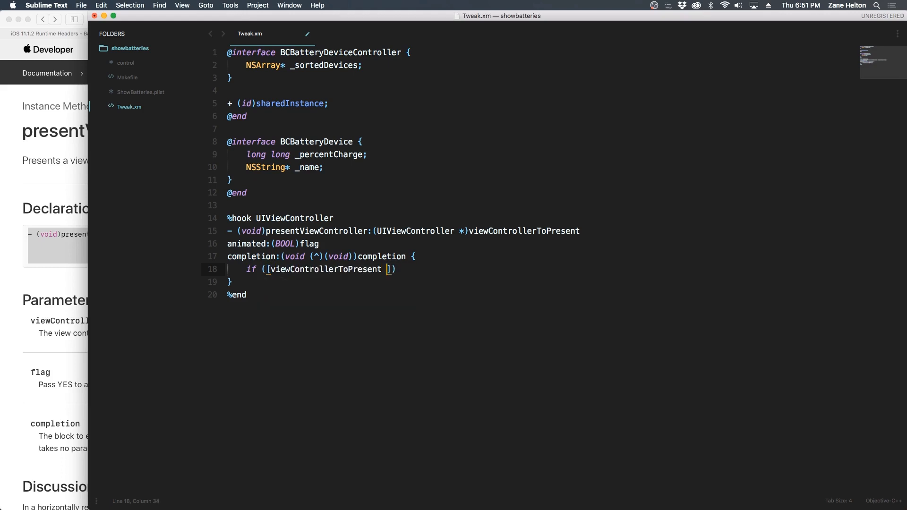
type("isKindOfClass:[UIAlertContro")
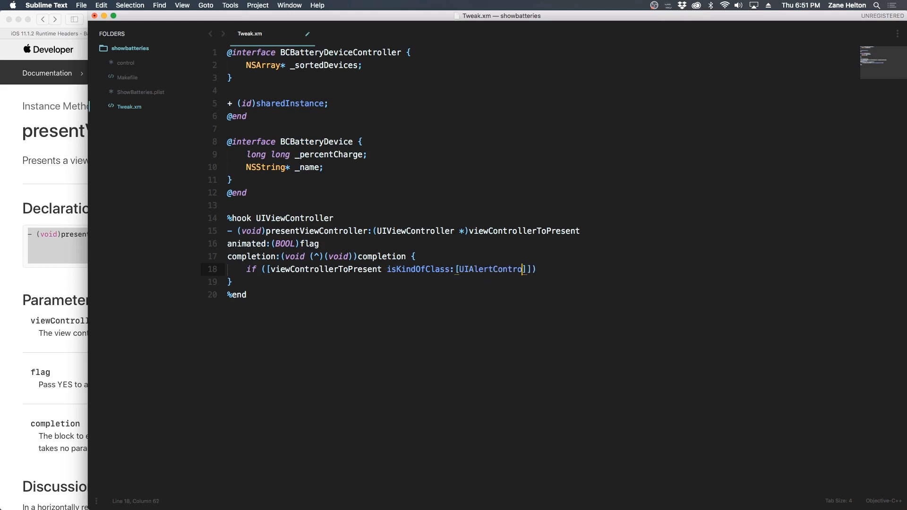
type("ller class]]) {")
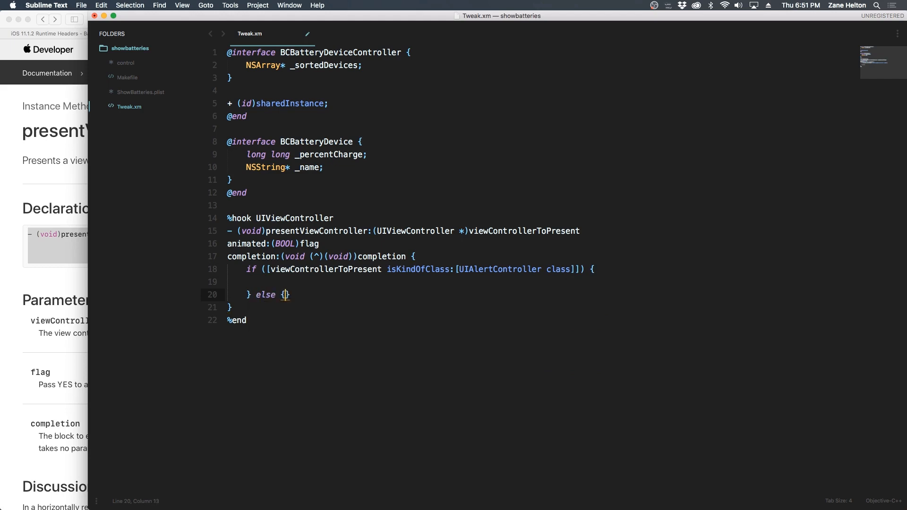
Make the else branch return %orig;.
key("Return")
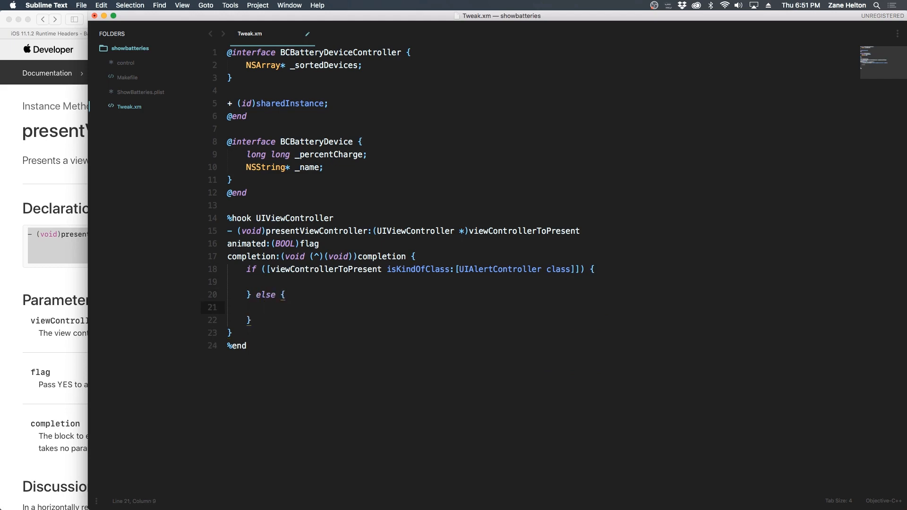
type("return")
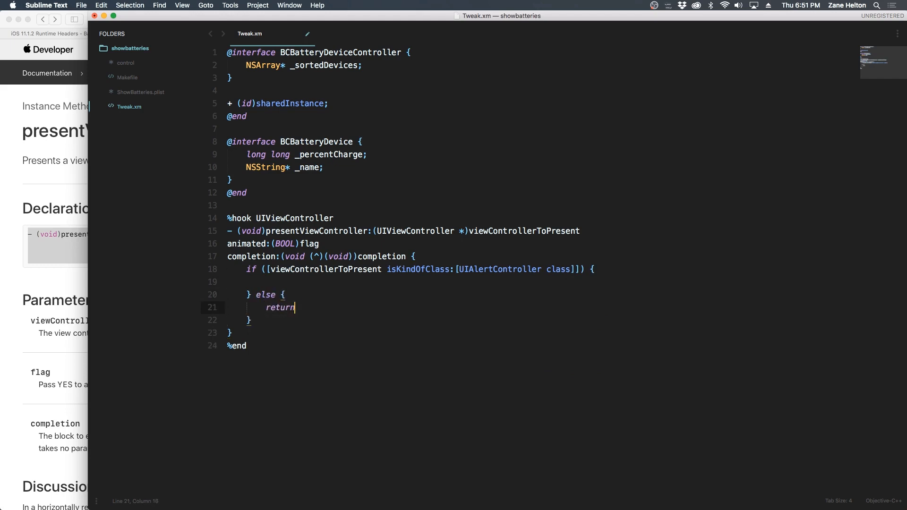
type("%orig;")
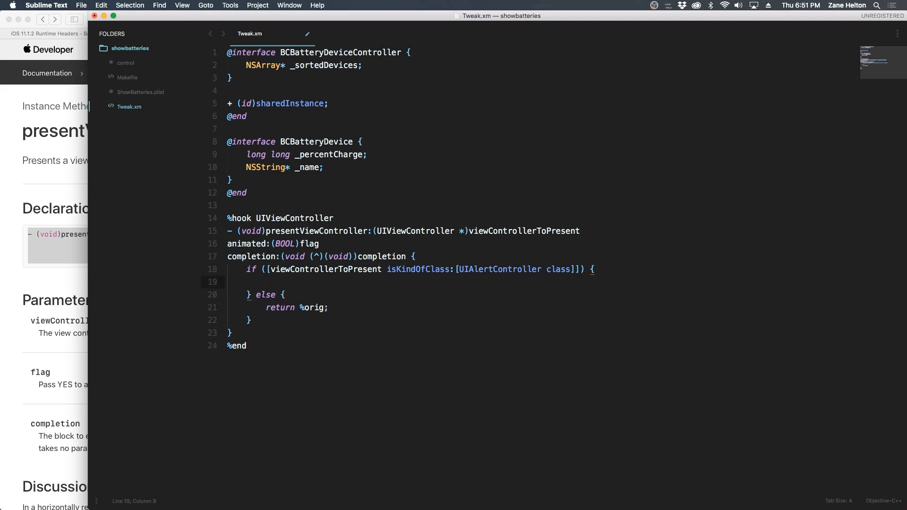
Cast viewControllerToPresent to UIAlertController *ac inside the alert branch.
type("UIAlertController *ac")
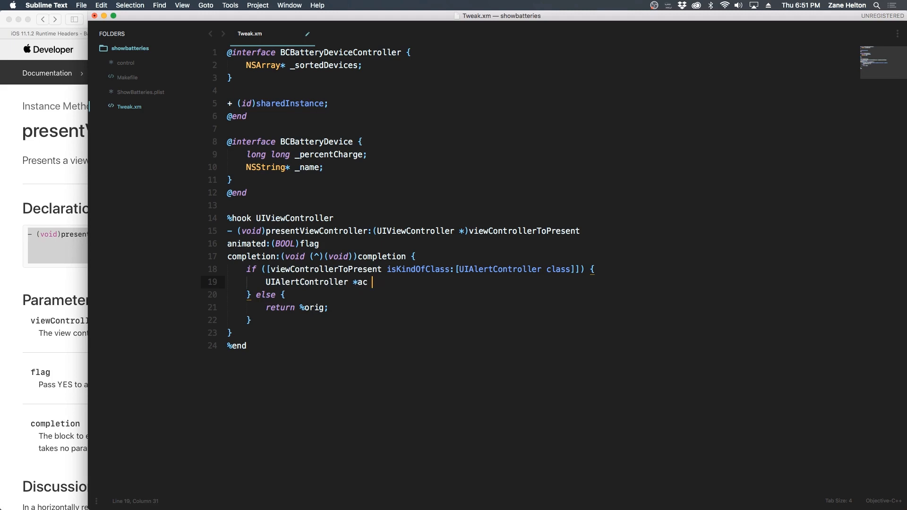
type("=")
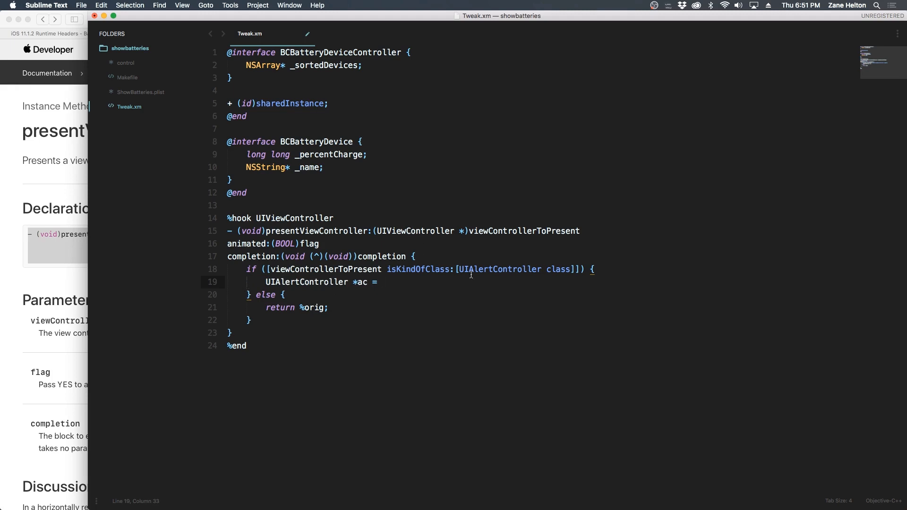
mouse_move(447, 287)
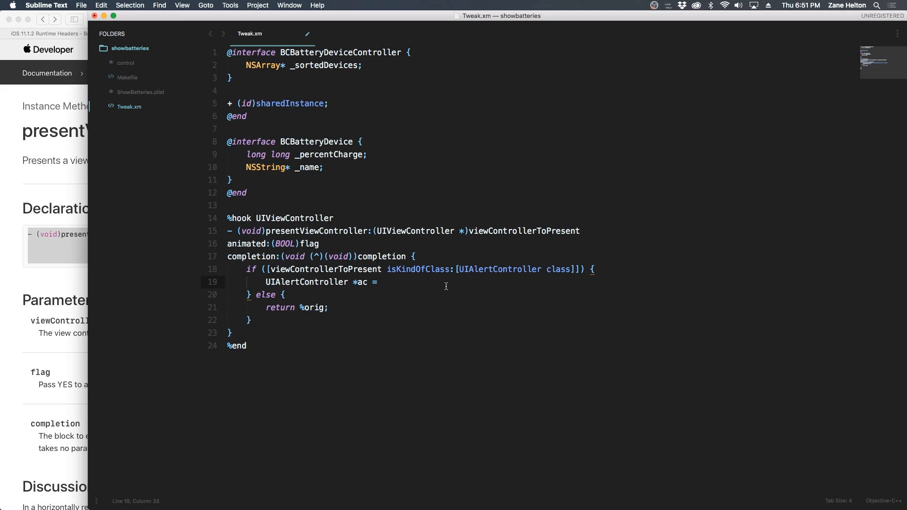
type("(UIAlertController *)")
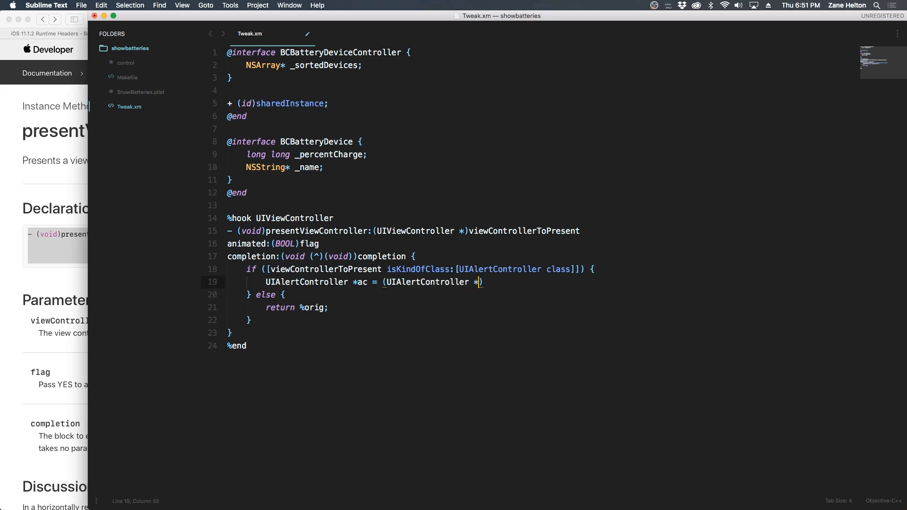
type("viewCon")
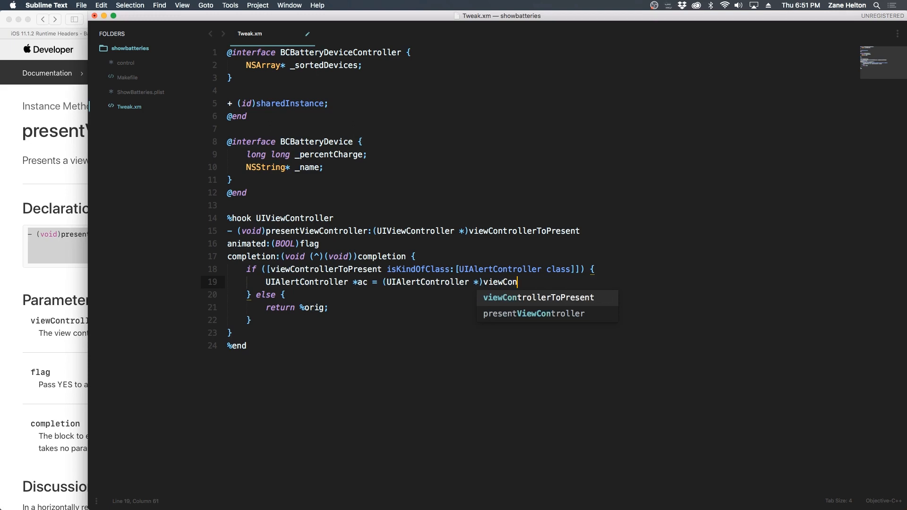
key("Tab")
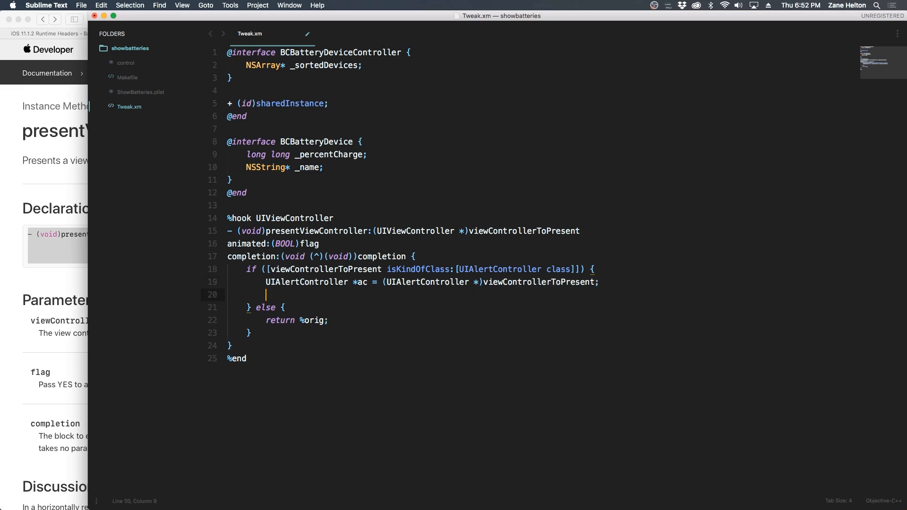
Try [ac setMessage:@"HI"]; then delete that trial line.
type("[ac setMessage]")
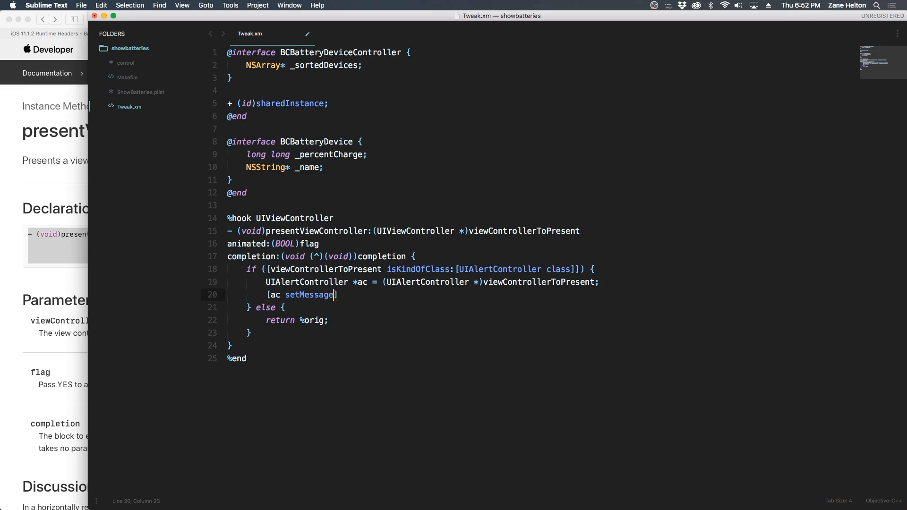
type(":@\"HI\"];")
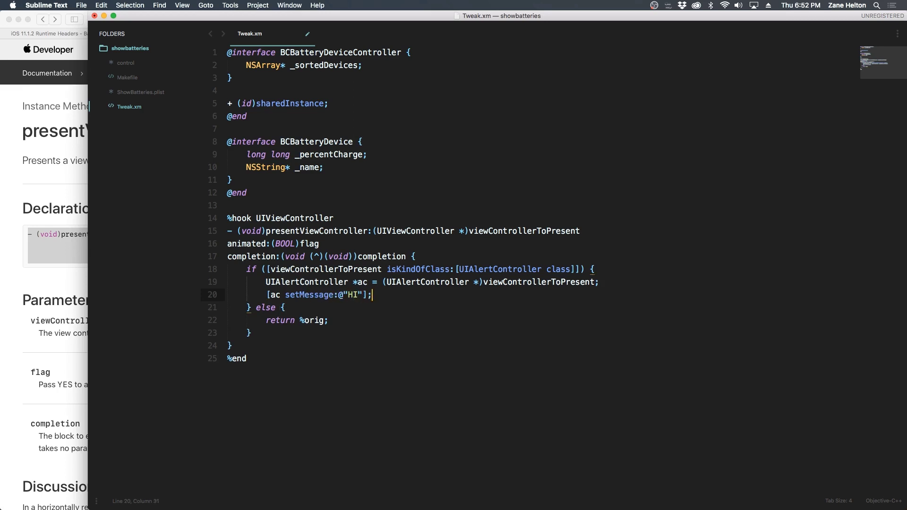
left_click_drag(265, 294, 371, 294)
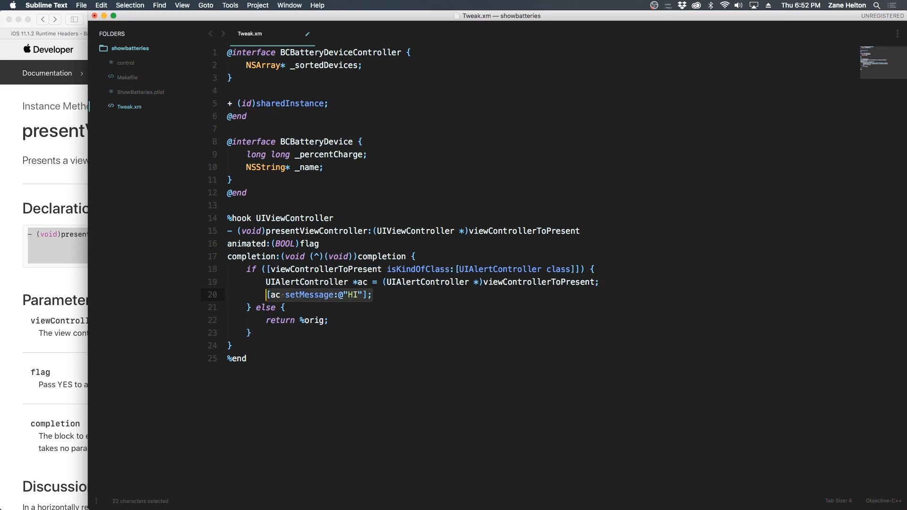
key("delete")
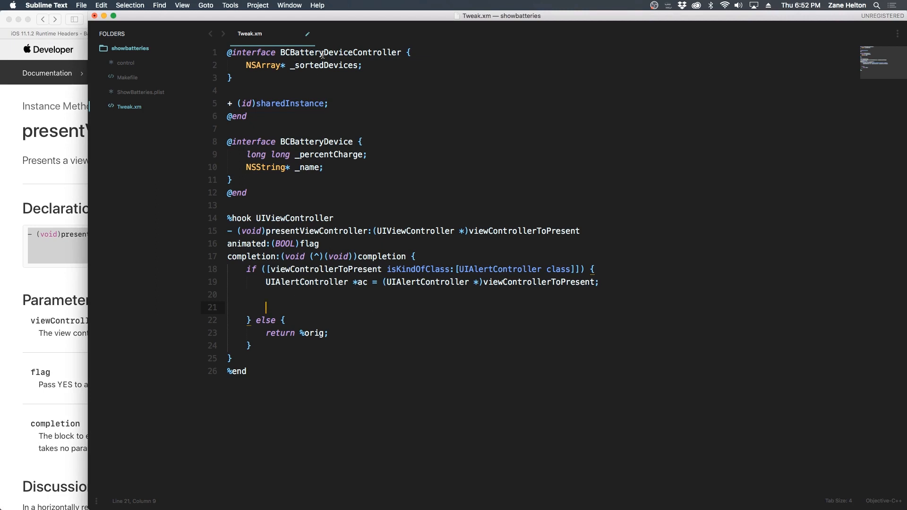
Add BCBatteryDeviceController *bcb = [BCBatteryDeviceController sharedInstance]; in the alert branch.
type("B")
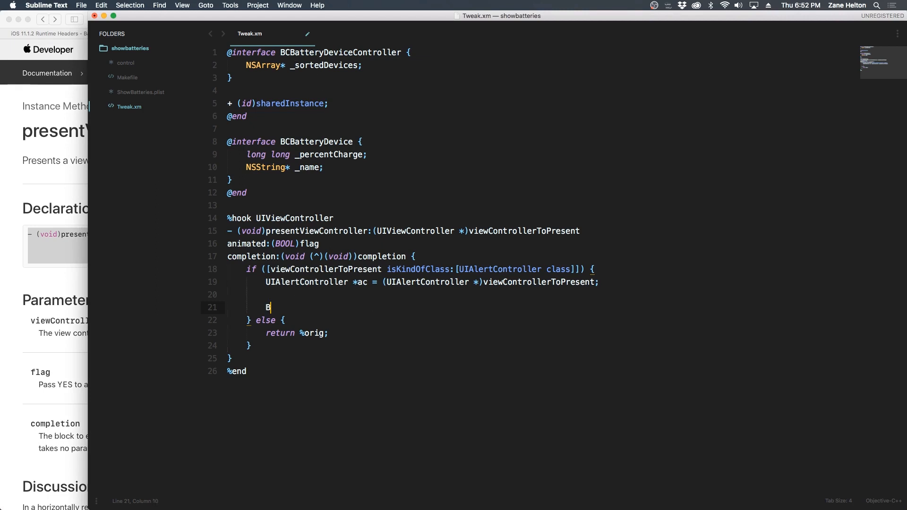
type("CBatteryDeviceController")
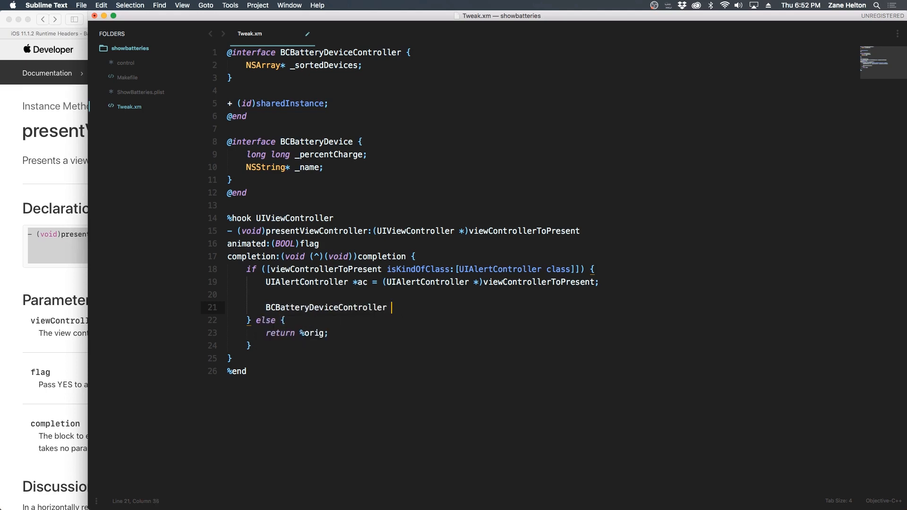
type("*")
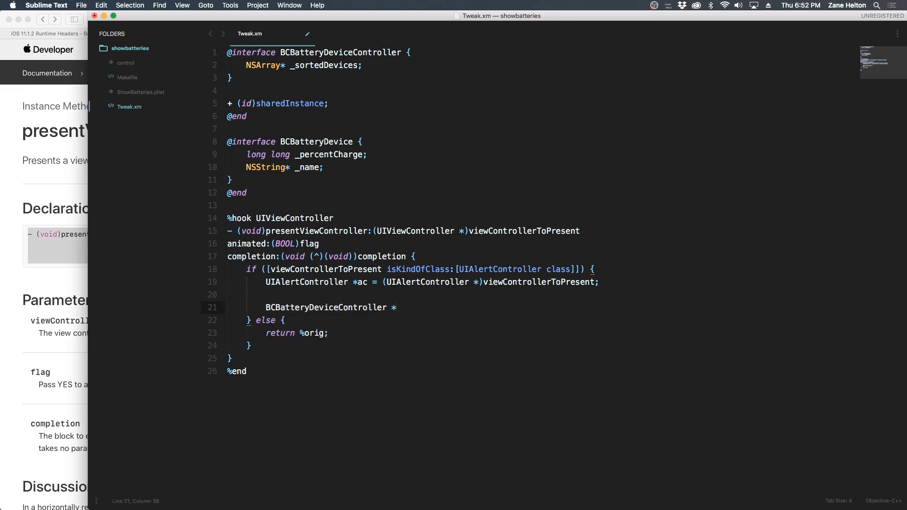
type("bcb")
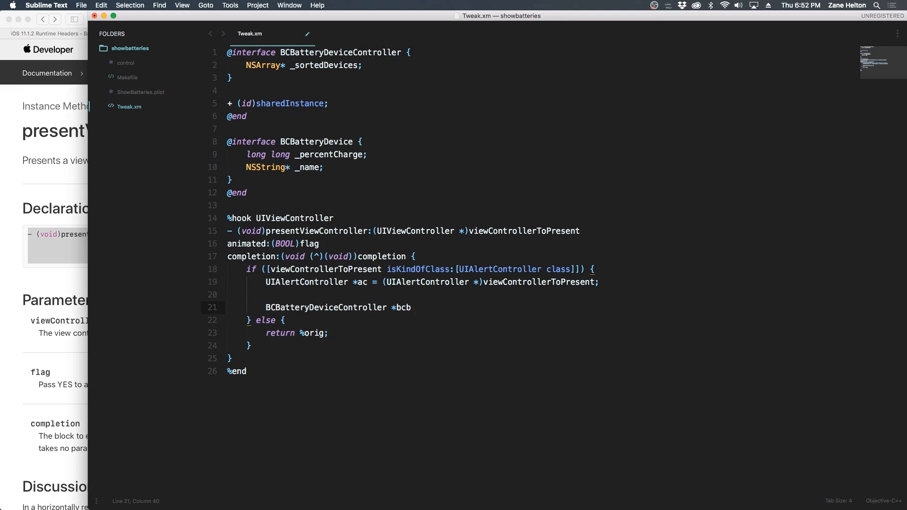
type("= [BCB")
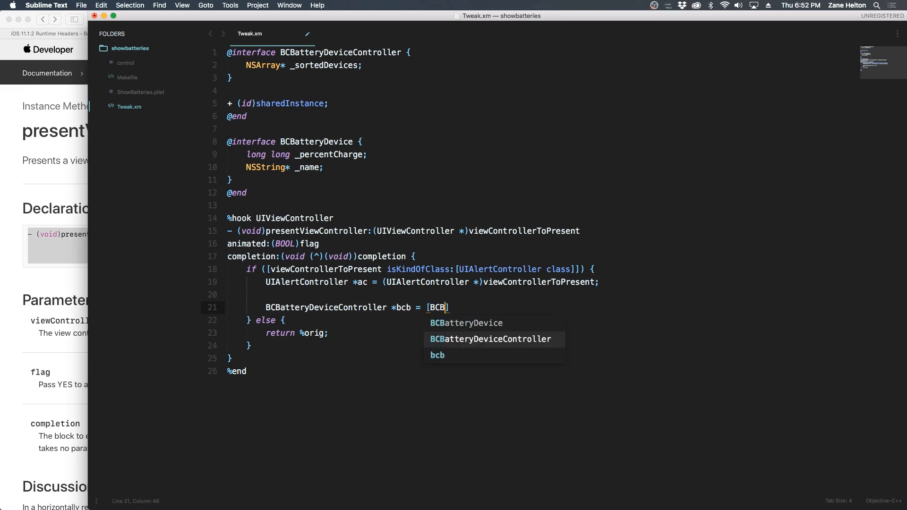
key("Tab")
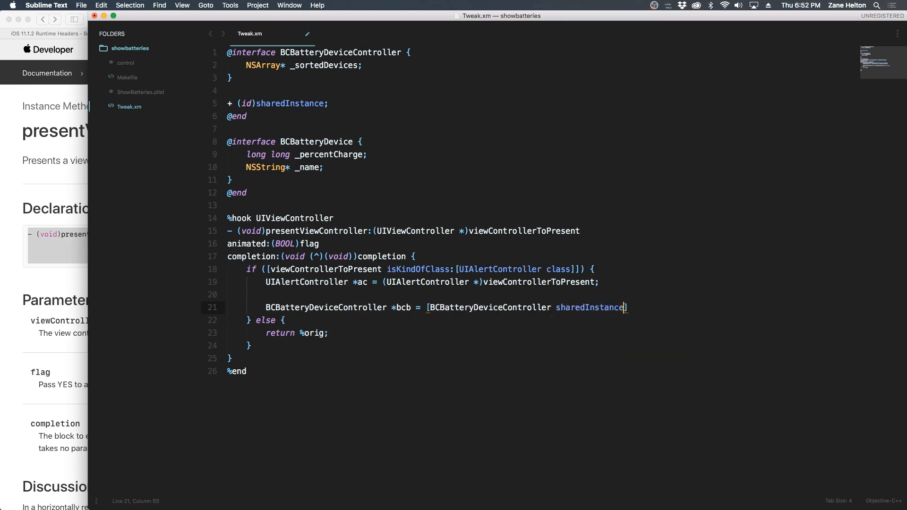
type("];")
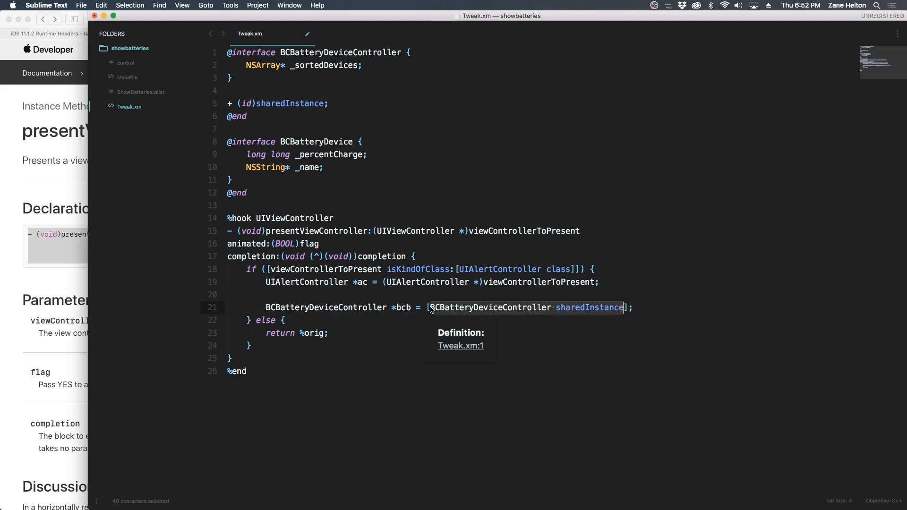
left_click(513, 313)
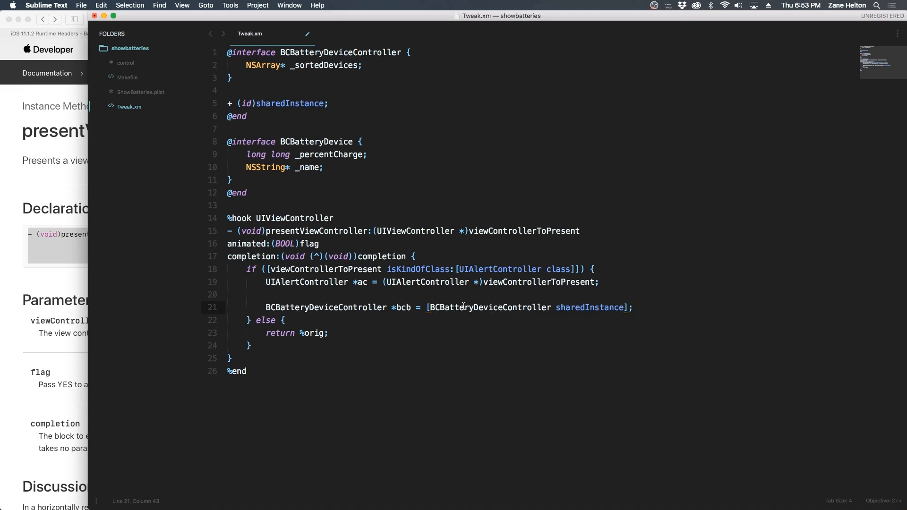
mouse_move(445, 308)
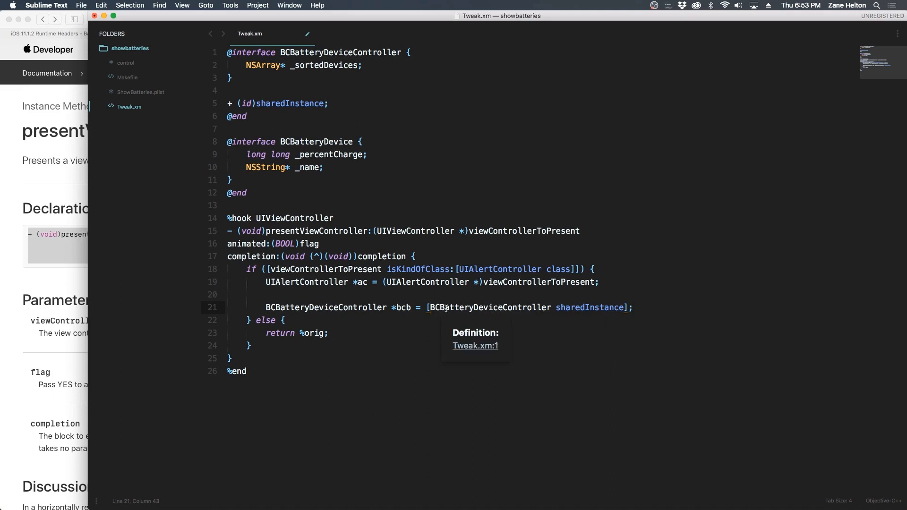
mouse_move(639, 307)
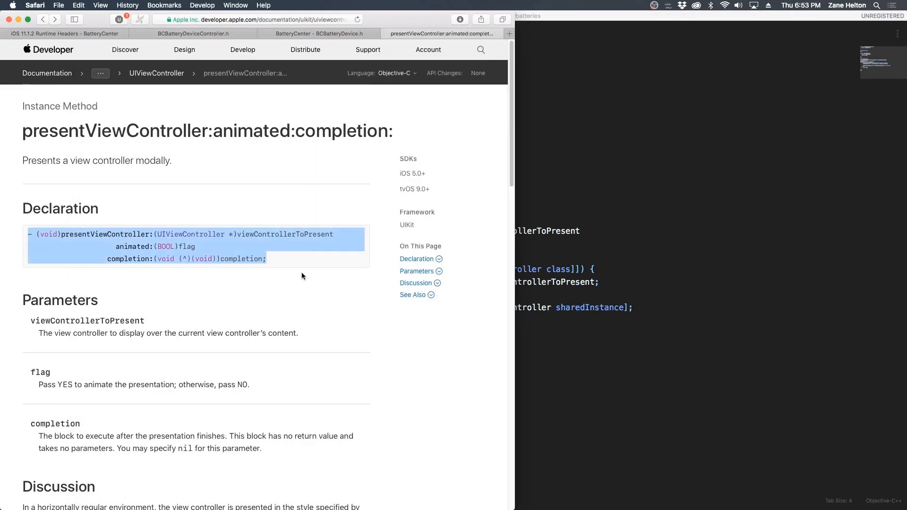
Switch to the BCBatteryDeviceController.h header tab for reference.
left_click(185, 33)
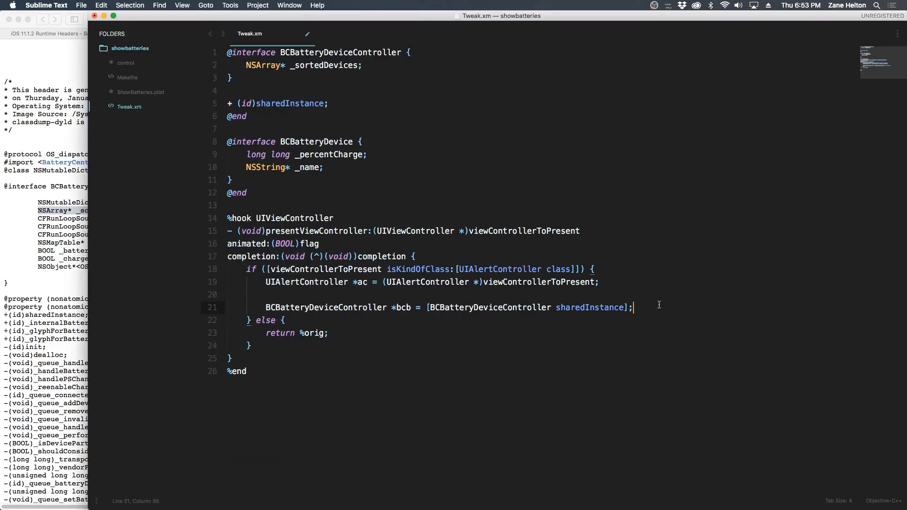
Begin an NSArray *devices line calling MSHookIvar<NSArray *> on bcb below the bcb declaration.
key("Return")
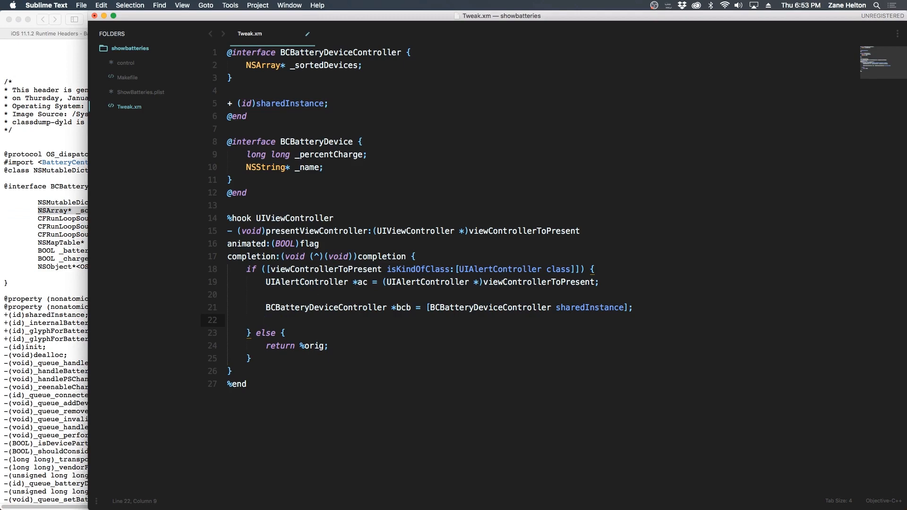
type("NSArray *")
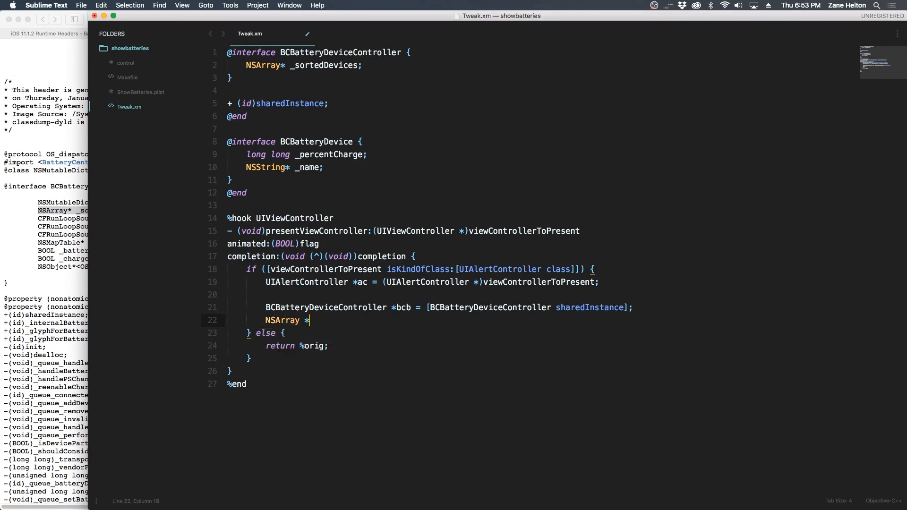
type("devices =")
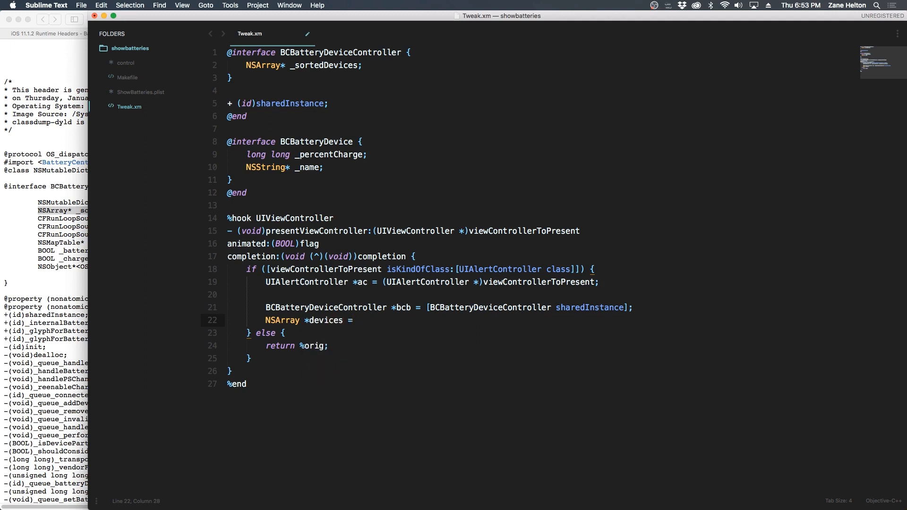
type("[bcb ]")
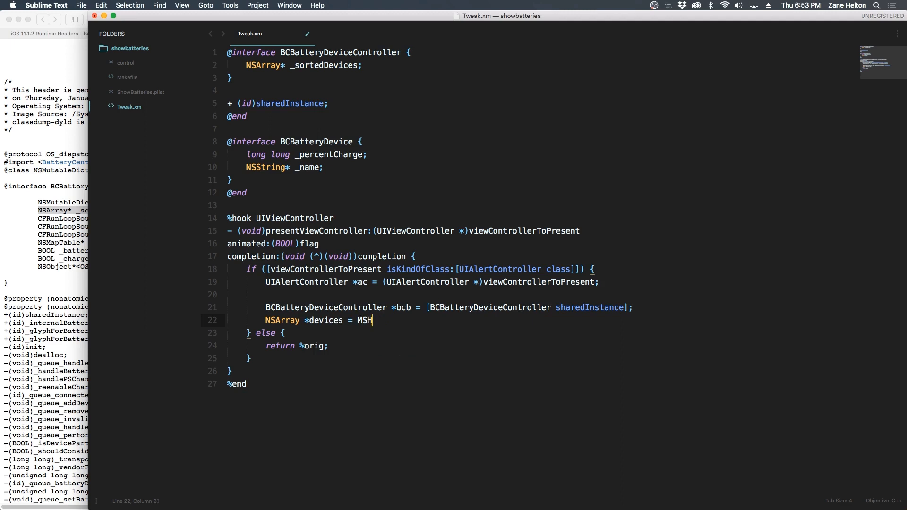
type("ookIvar<>")
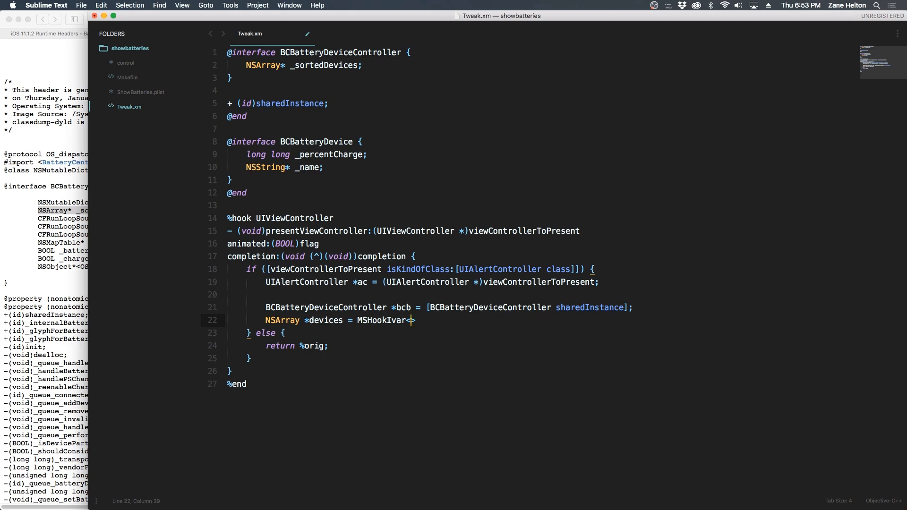
type("<NSArray *")
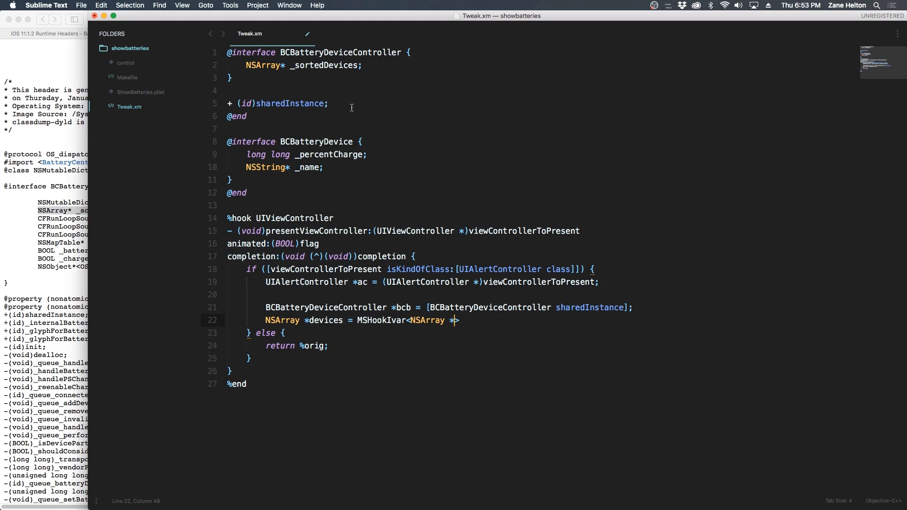
double_click(427, 320)
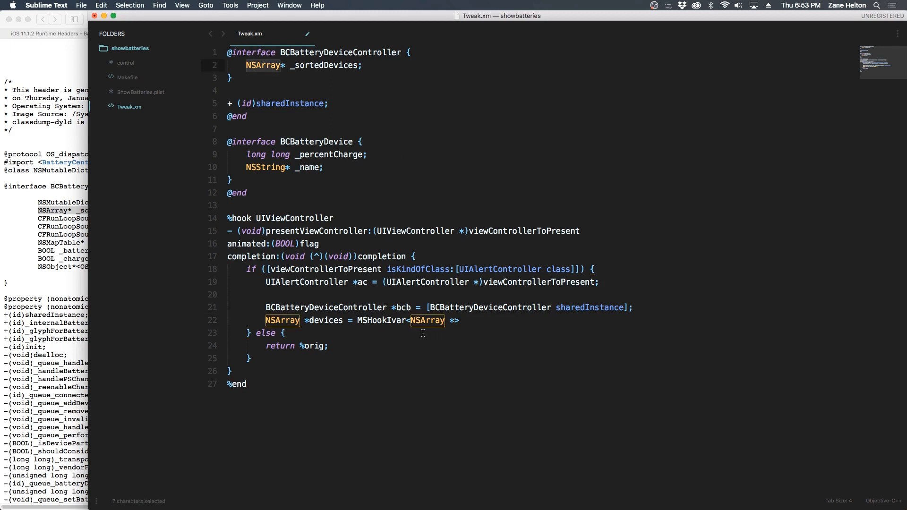
Complete the call as MSHookIvar<NSArray *>(bcb, "_sortedDevices"); and return to the line's end.
type("()")
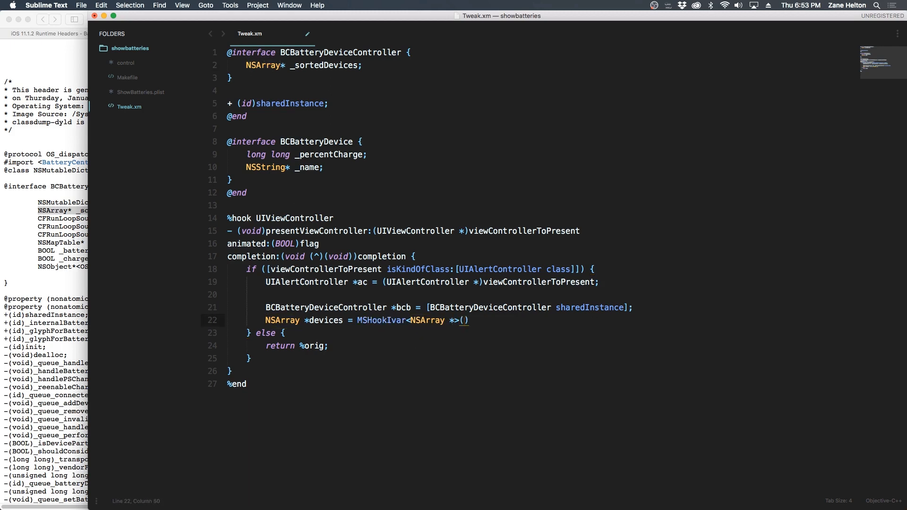
type("bcb")
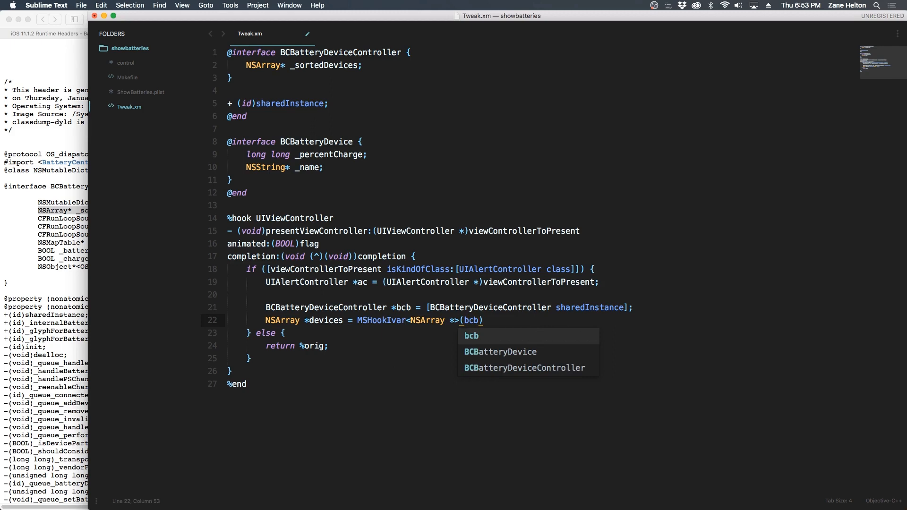
type(", \"\"")
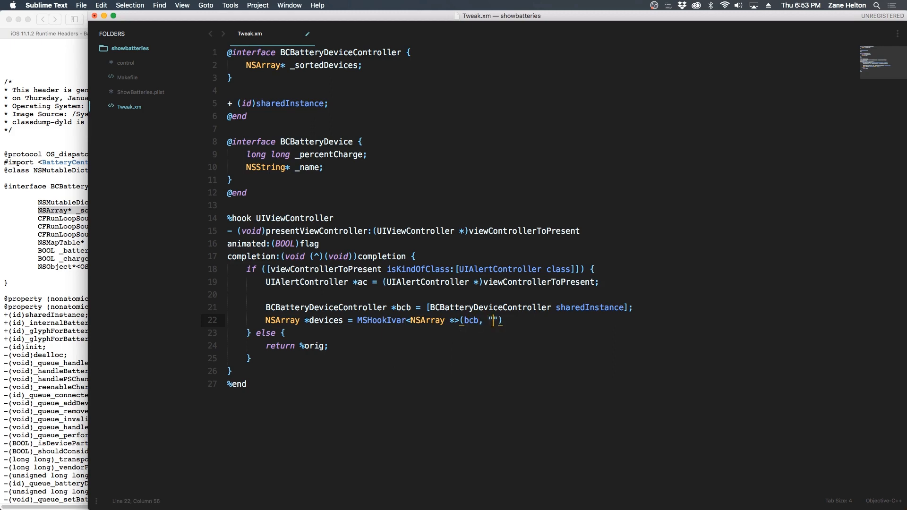
type("_")
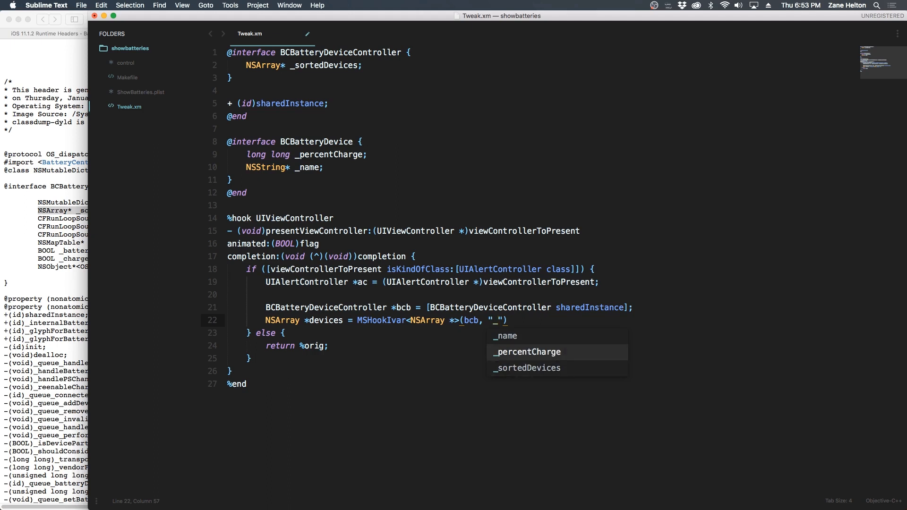
type("s")
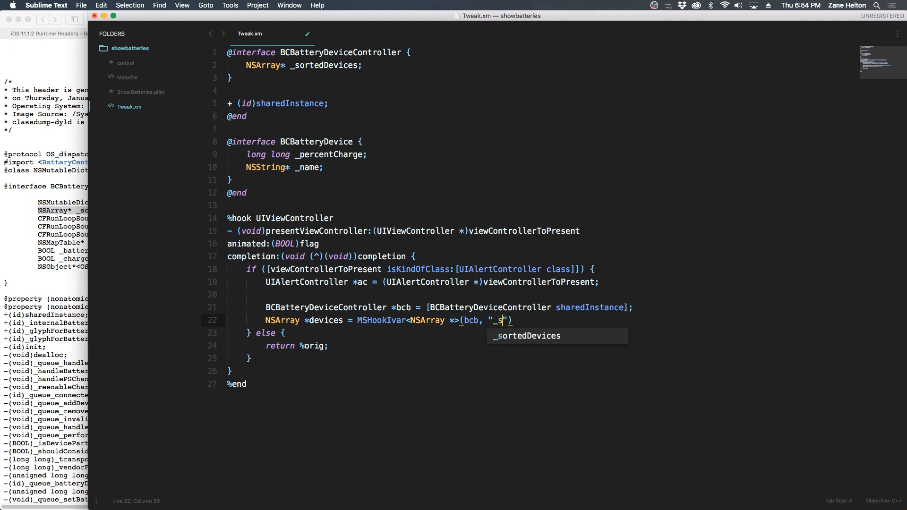
key("Tab")
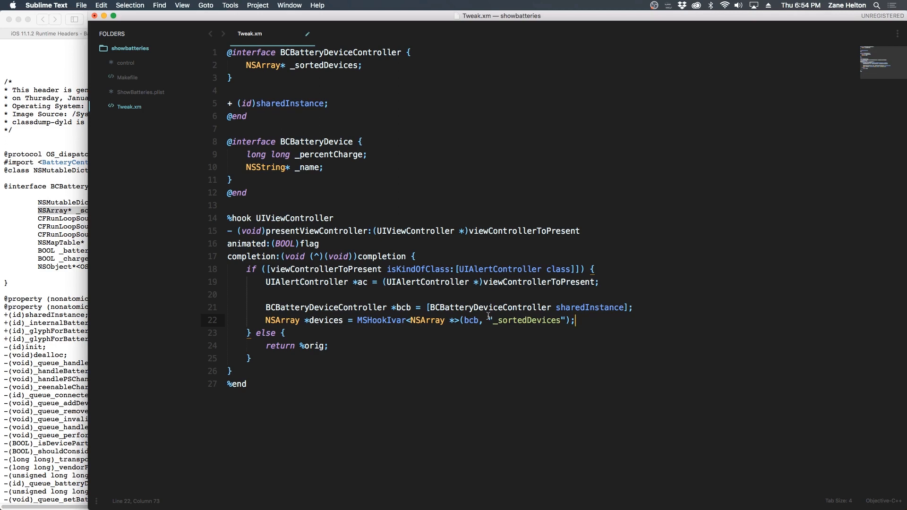
left_click_drag(358, 321, 444, 320)
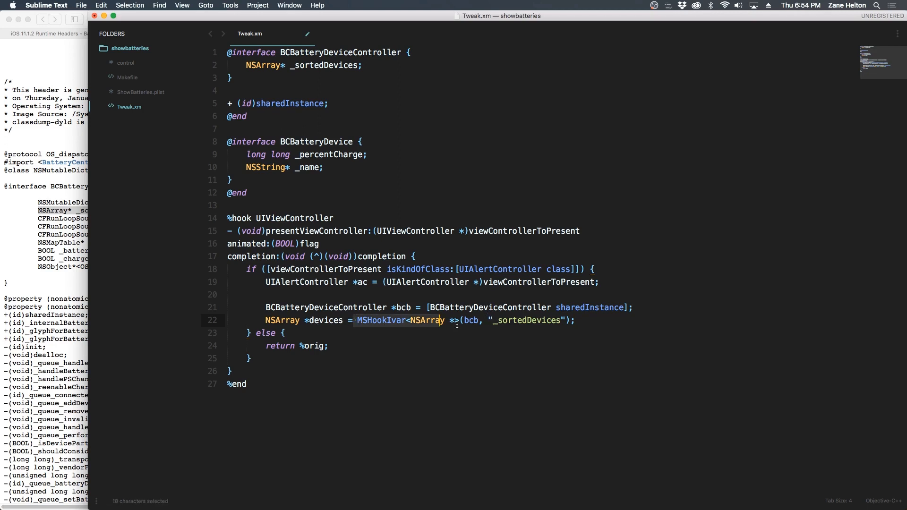
left_click(608, 318)
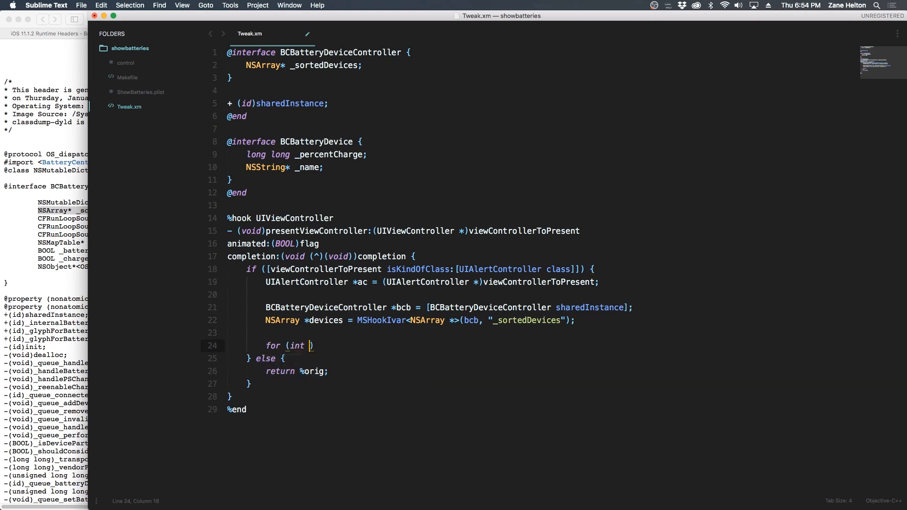
Write for (id device in devices) with NSString *deviceName = and deviceCharge = declarations inside.
key("backspace")
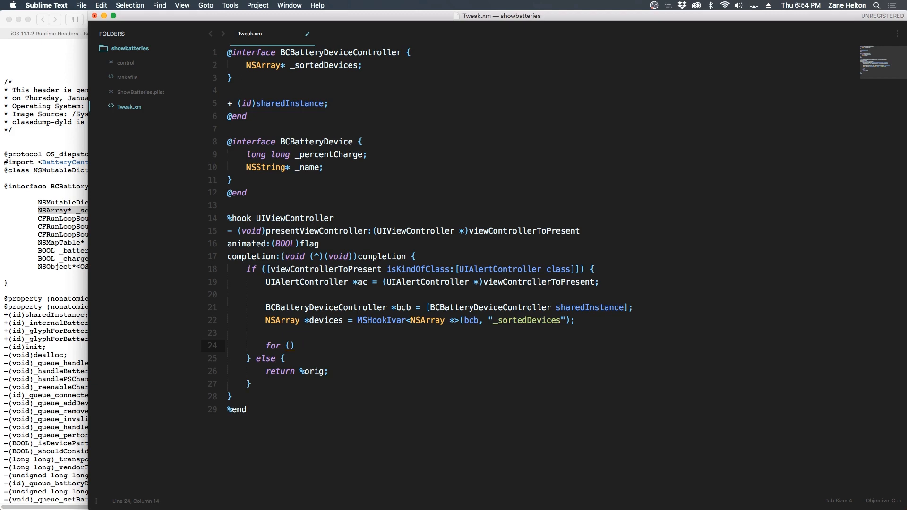
type("id")
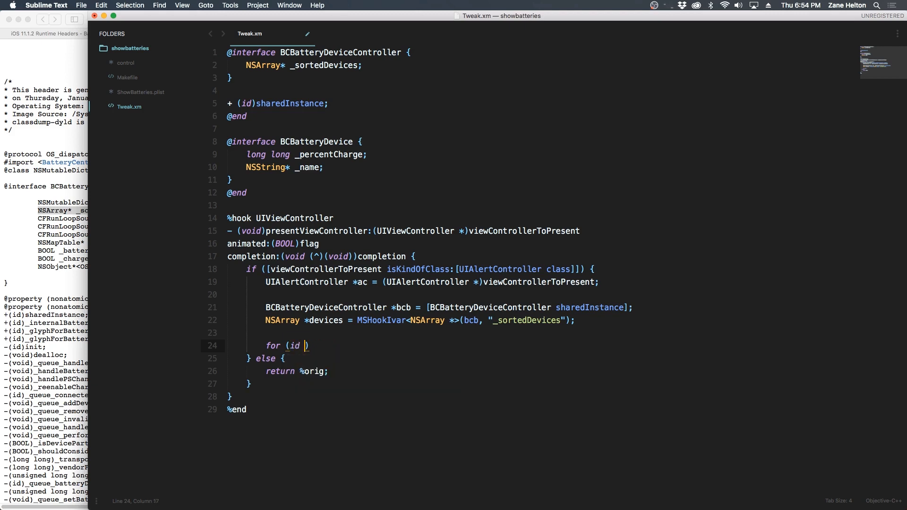
type("device in devices")
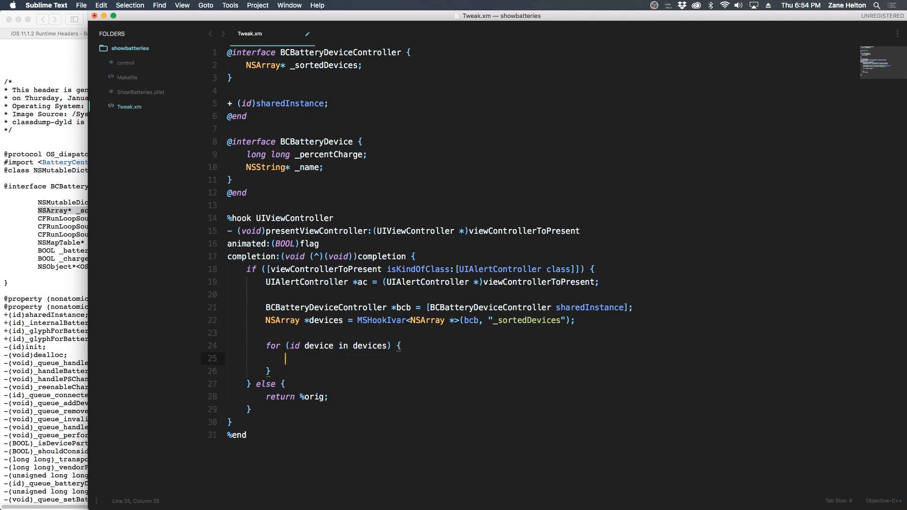
type("NSString *")
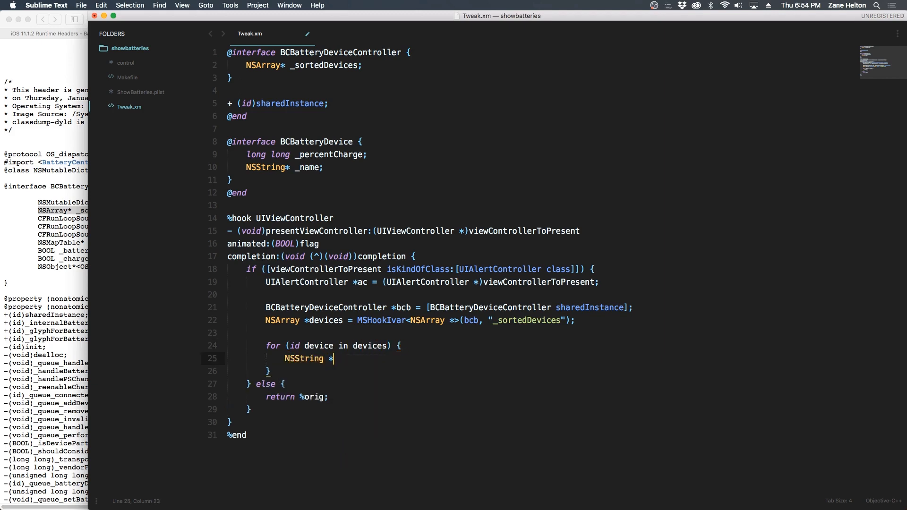
type("deviceName =")
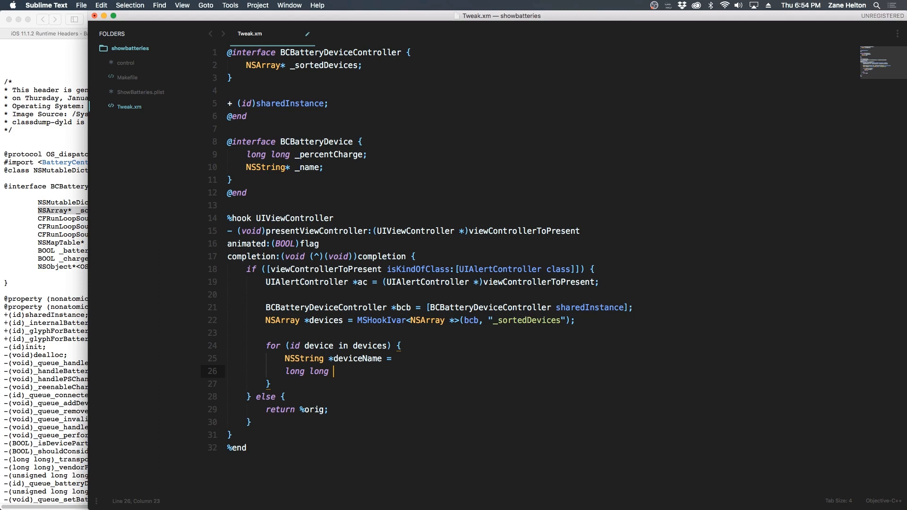
type("deviceCharge =")
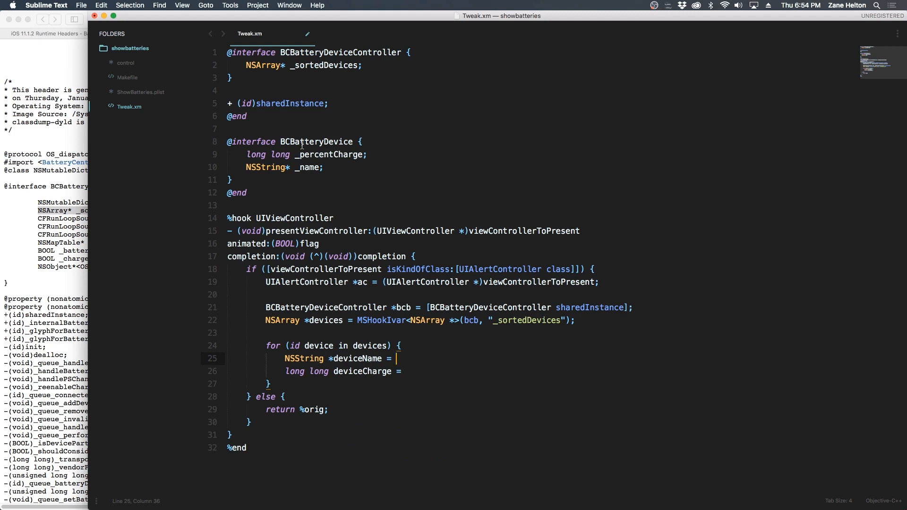
mouse_move(403, 356)
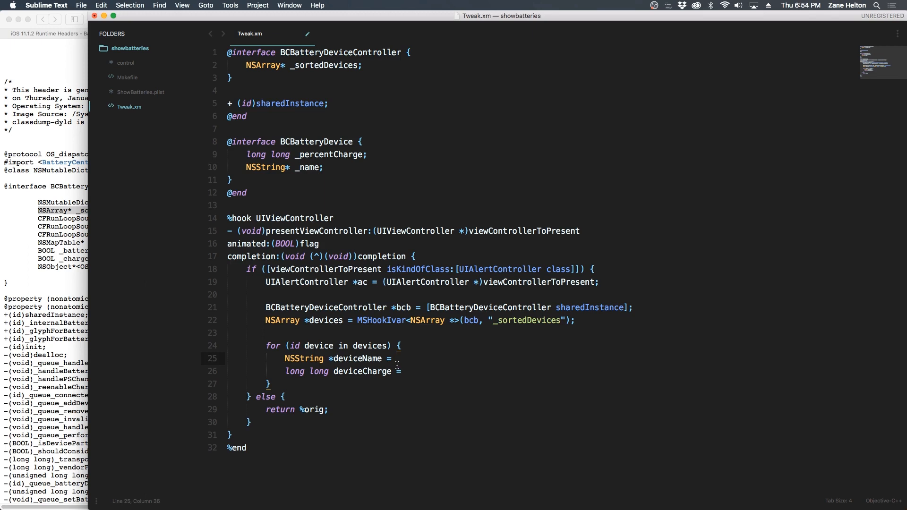
Read each device's _name via MSHookIvar<NSString *>(device, "_name") into deviceName.
type("MSHookIvar<")
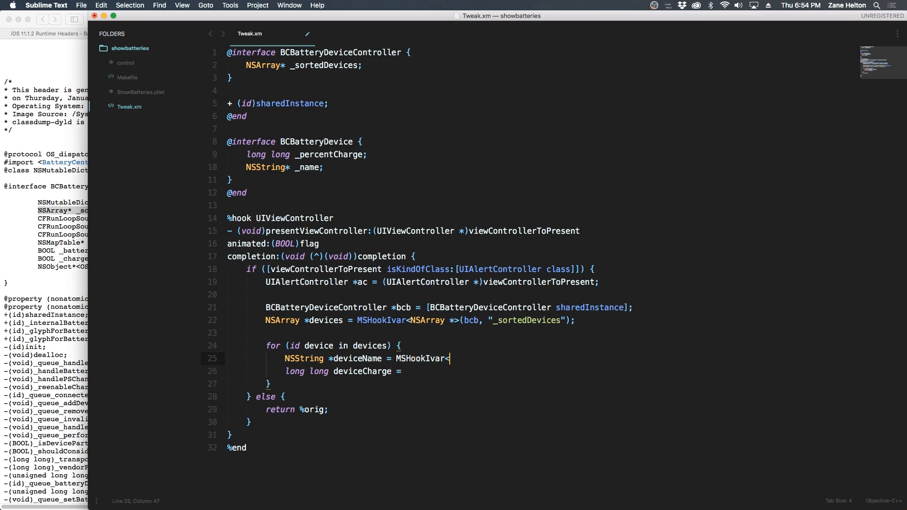
type("NSString *>")
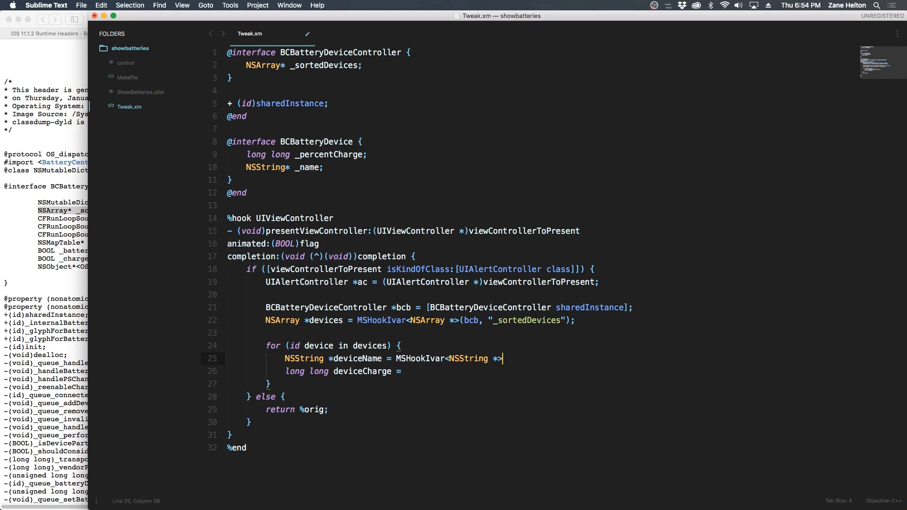
type("(device")
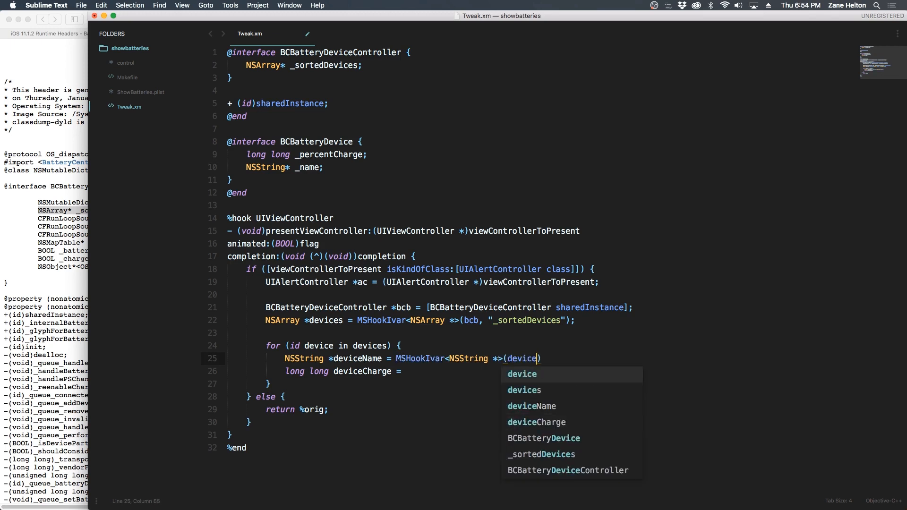
type(", \"_name")
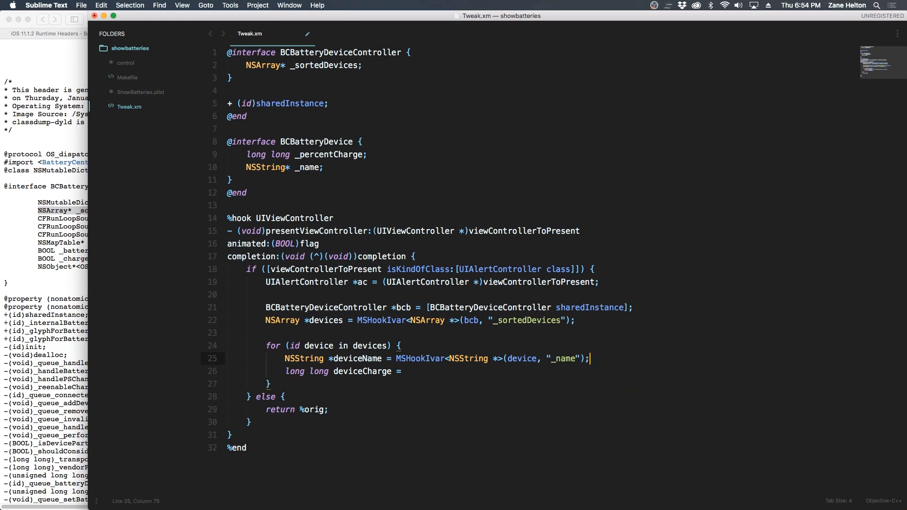
Read each device's _percentCharge via MSHookIvar<long long>(device, ...) into deviceCharge.
type("MSHookIvar")
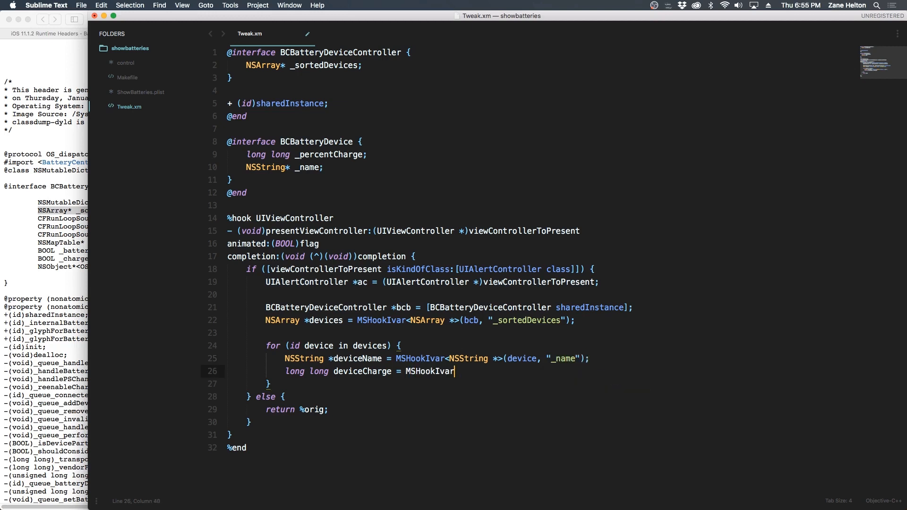
type("<long l")
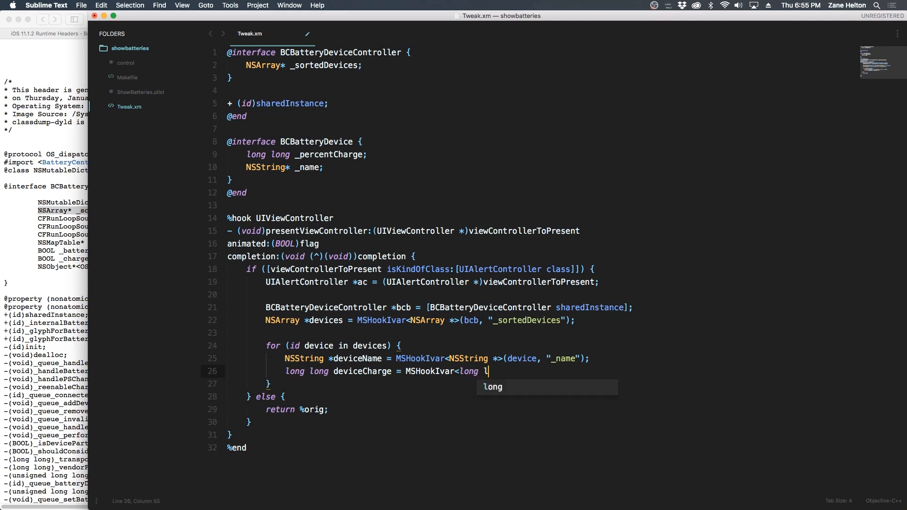
type("ong>")
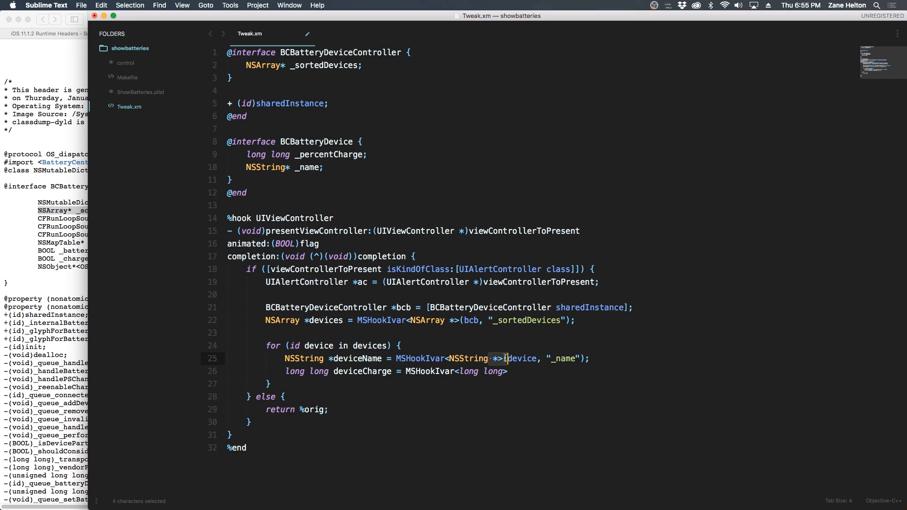
double_click(480, 371)
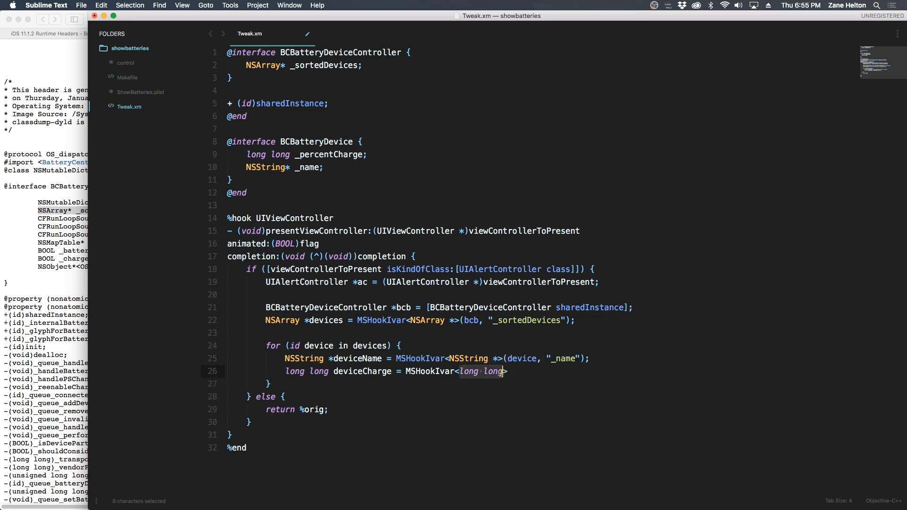
type("(devic")
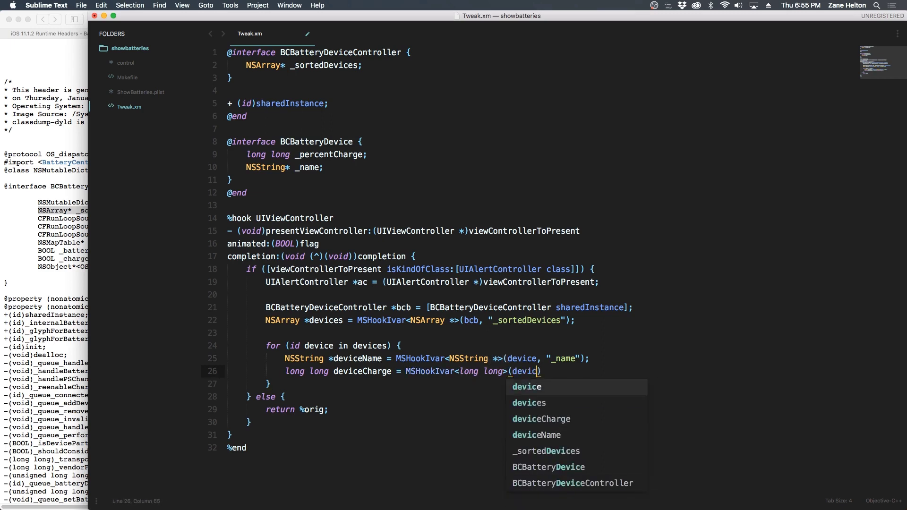
type(", \"_percentCharge")
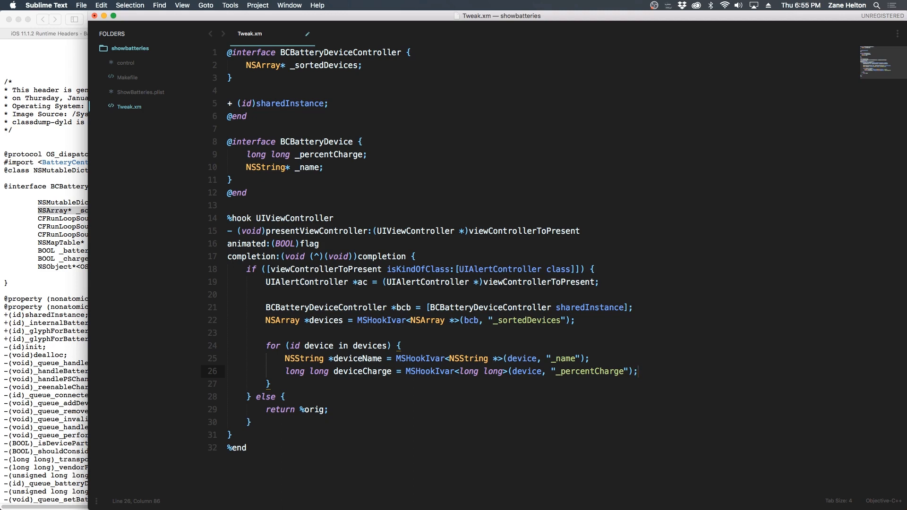
double_click(319, 346)
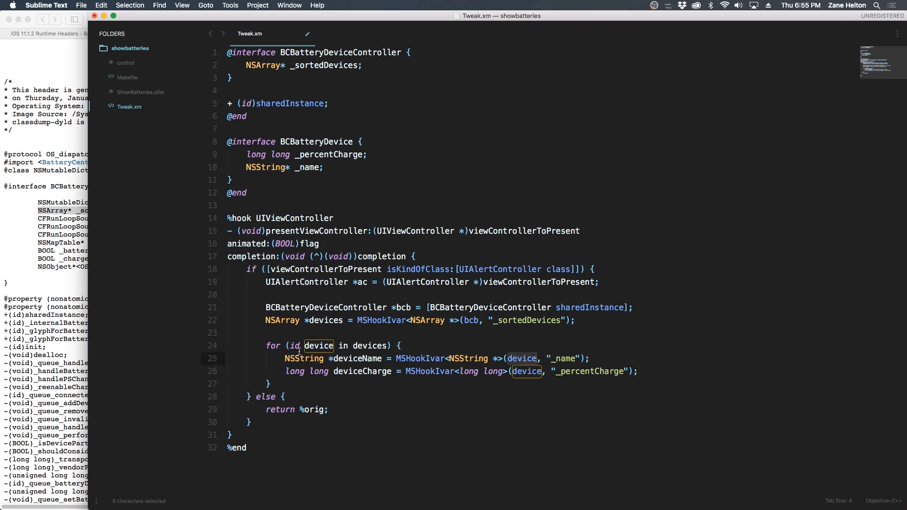
left_click(294, 345)
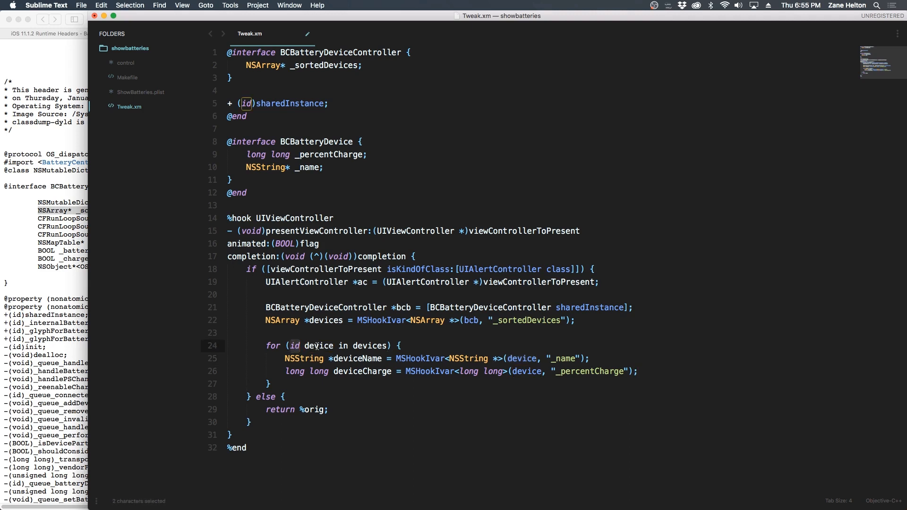
type("BCBatteryDevice")
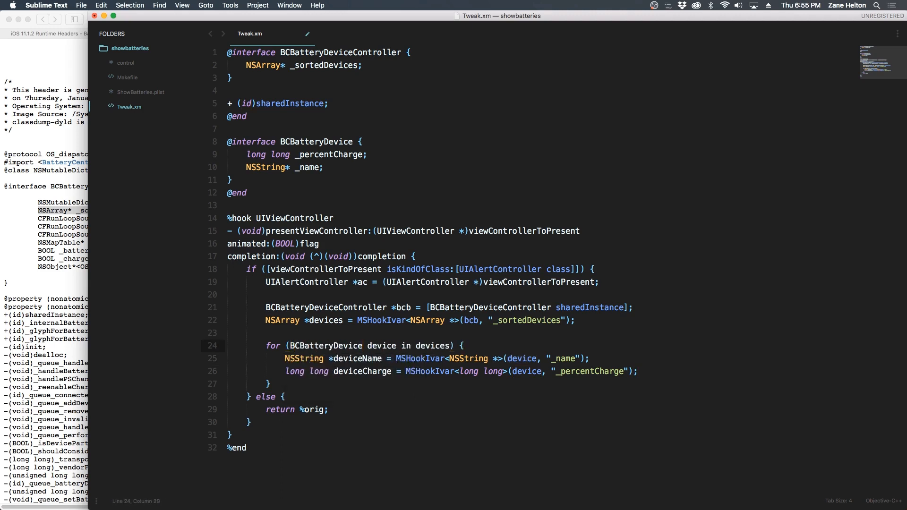
type("*")
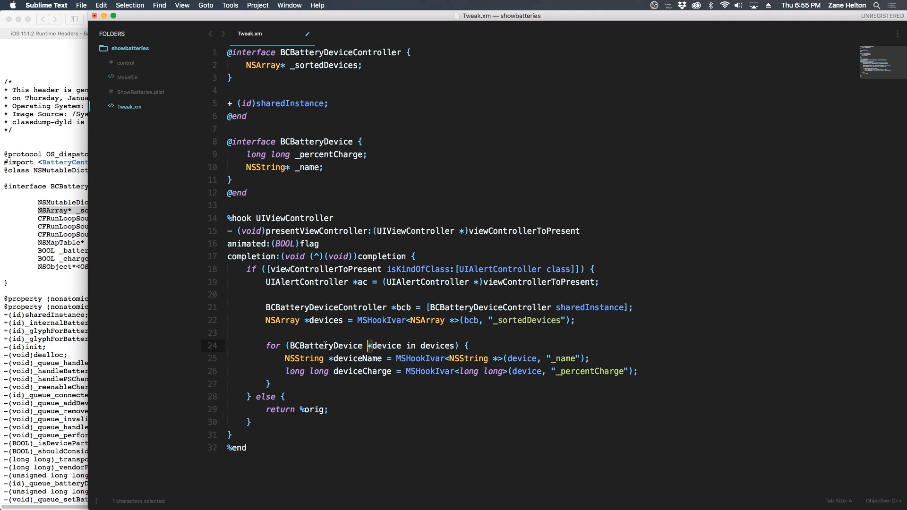
left_click(392, 346)
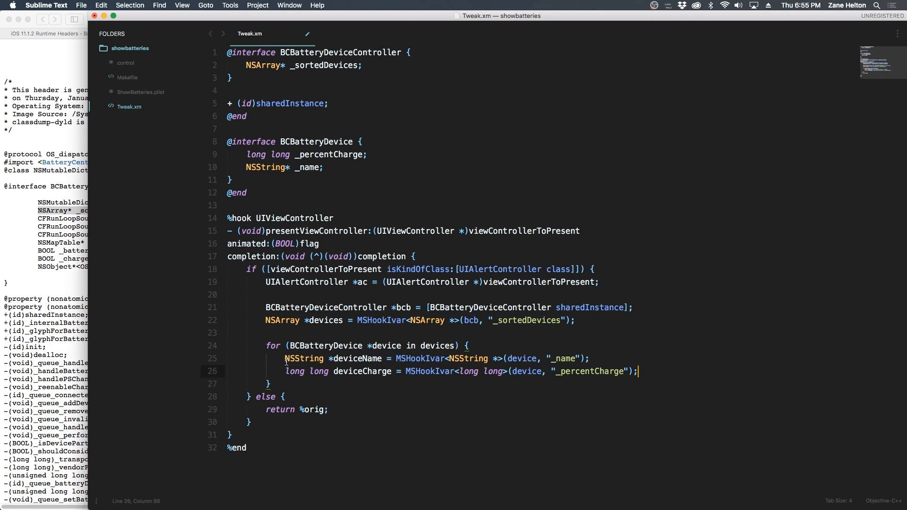
left_click_drag(283, 358, 639, 372)
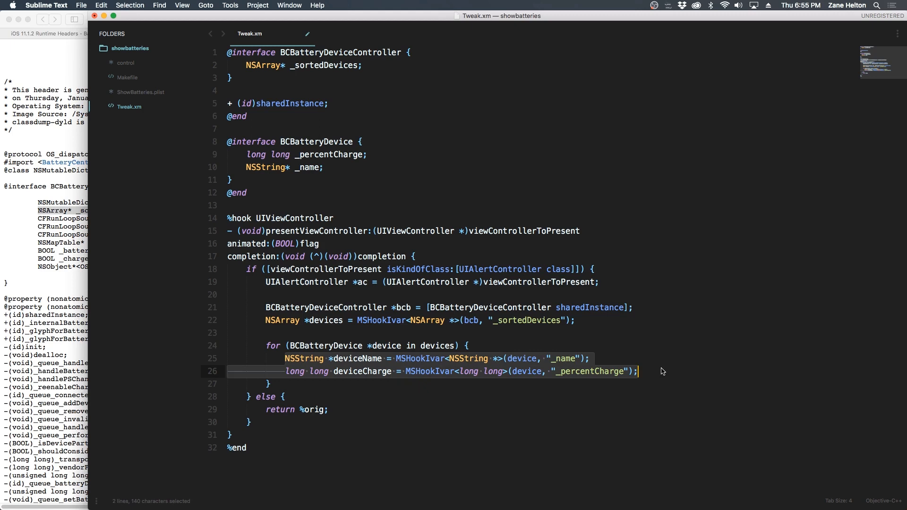
mouse_move(648, 374)
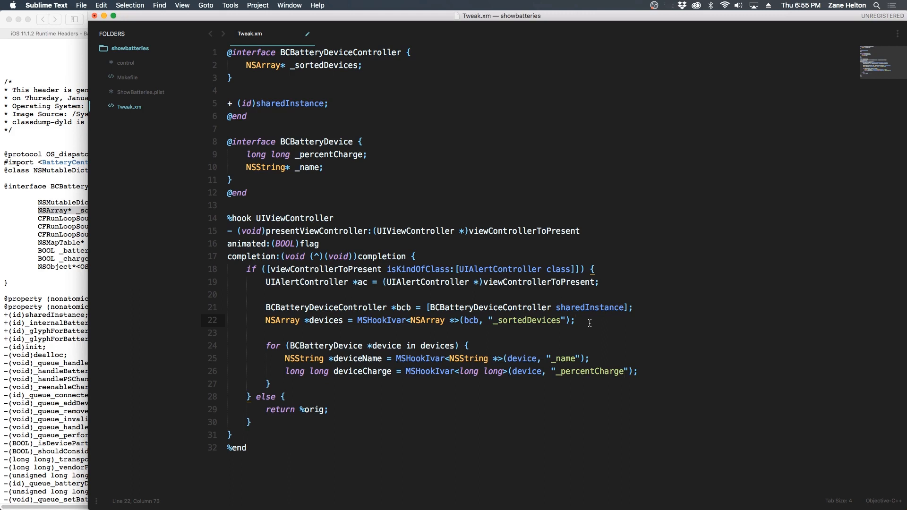
Declare NSMutableString *newMessage = [NSMutableString new]; before the loop.
type("NSMutable")
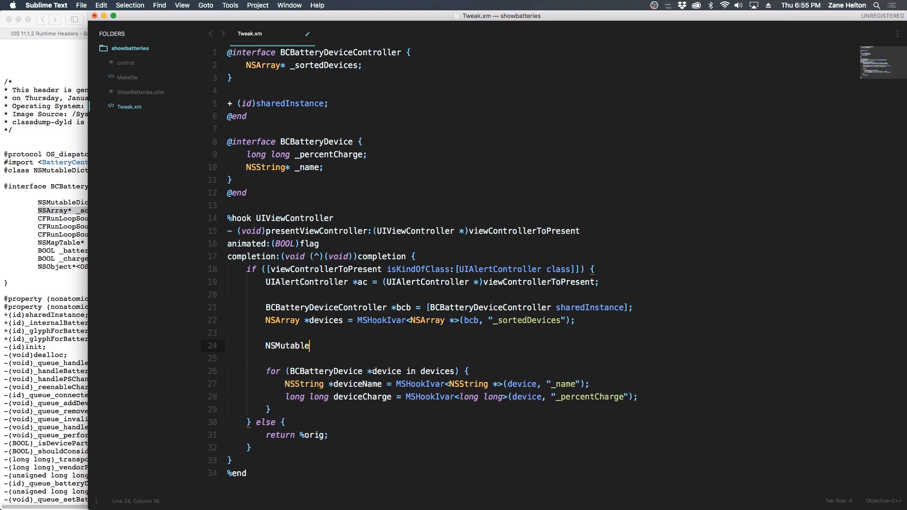
type("String *newM")
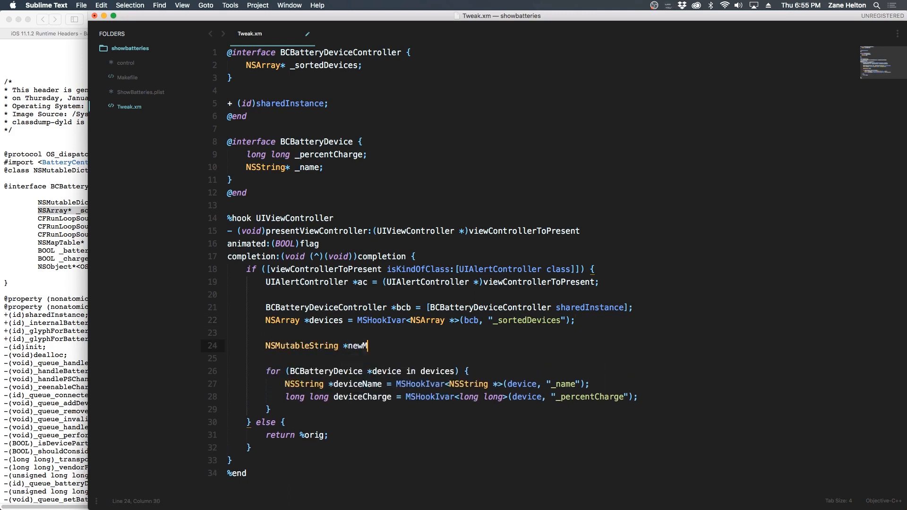
type("essage = []")
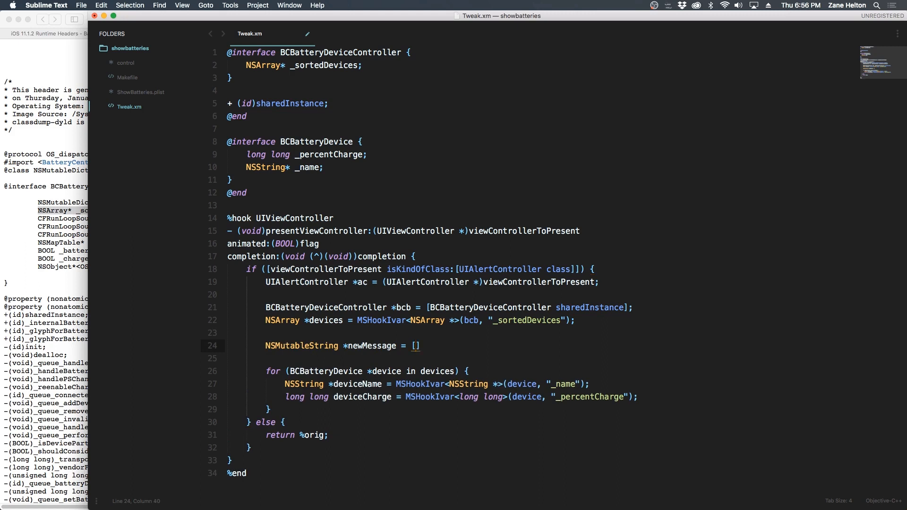
type("NSMutableString new];")
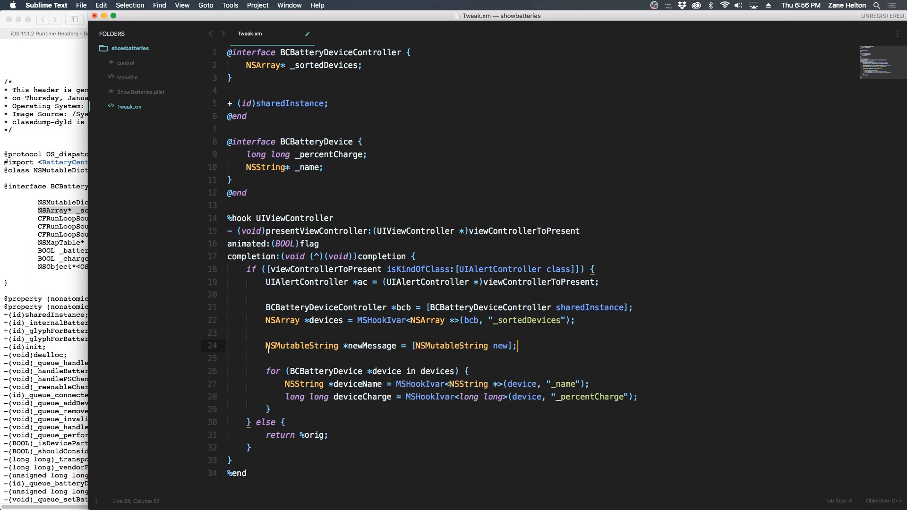
Inside the loop, start a [newMessage appendString:...] call for each device.
left_click_drag(265, 346, 516, 345)
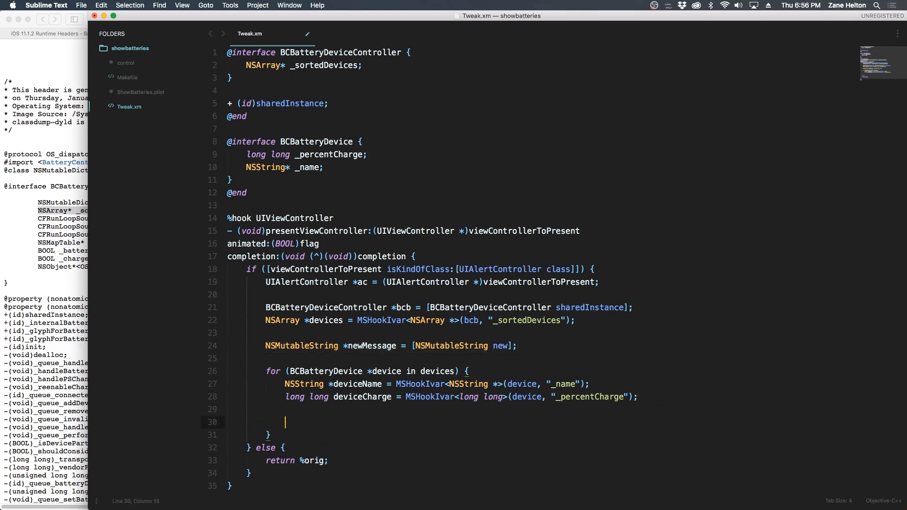
type("[newMessage]")
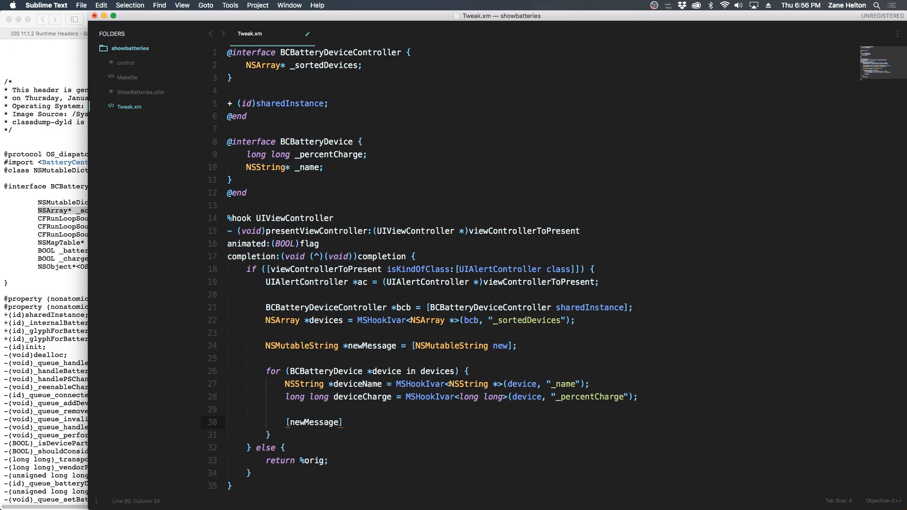
type("appendString:")
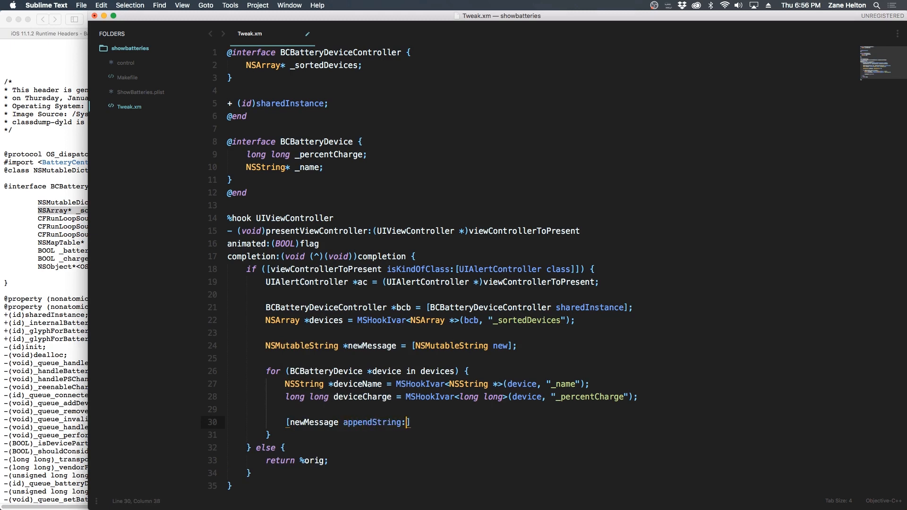
type("deviceName")
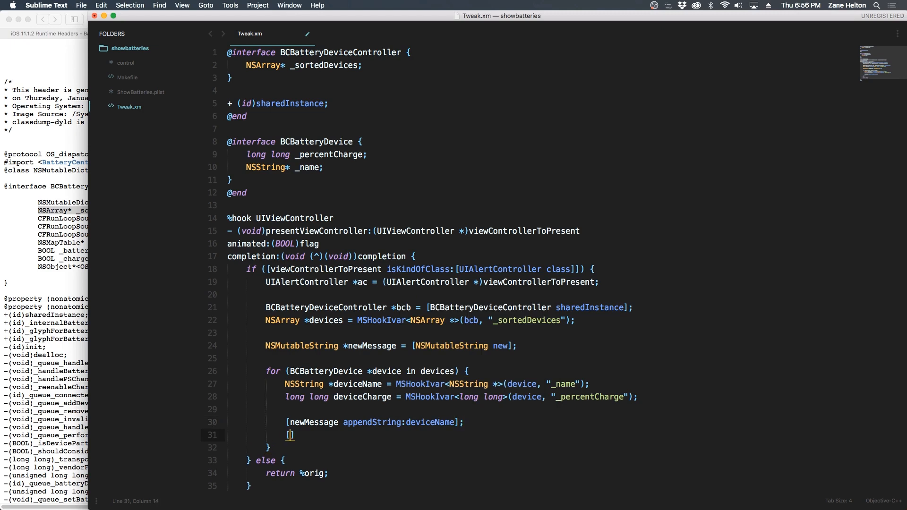
type("[newMessage appendString:@\" :")
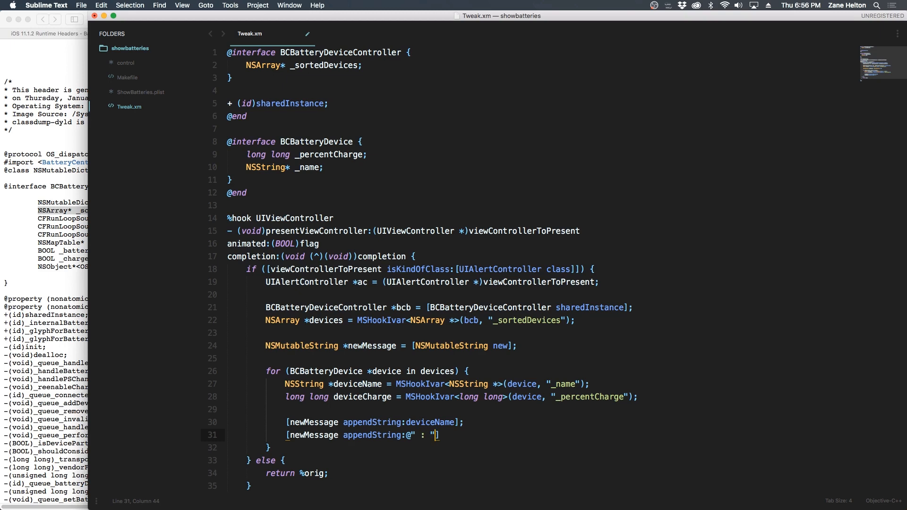
type("];")
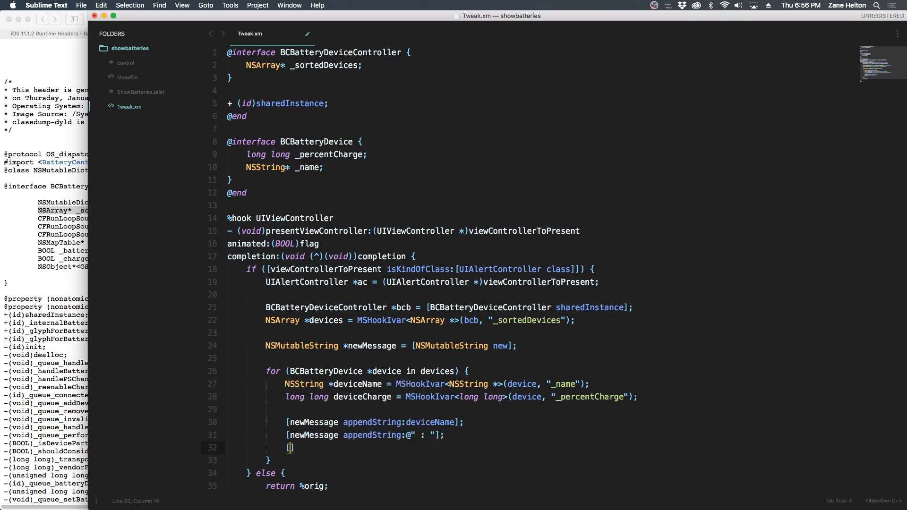
type("newMessage appendString")
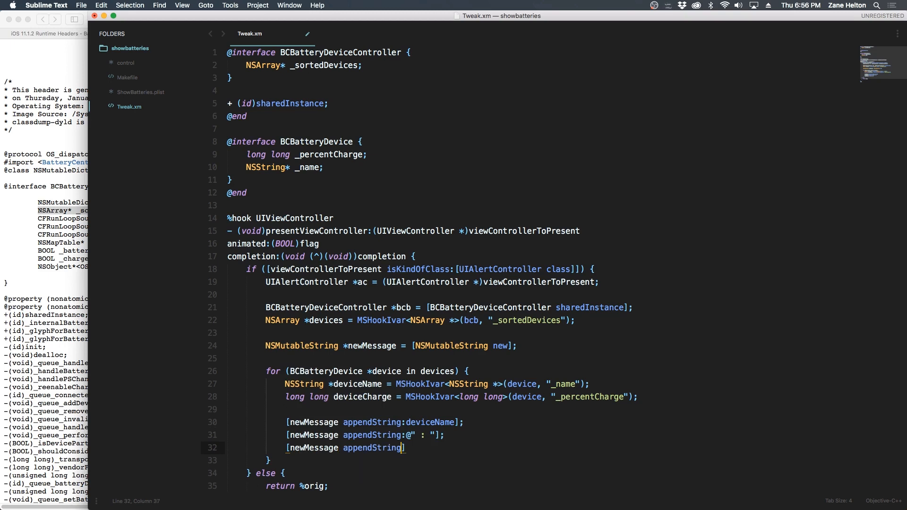
type(":")
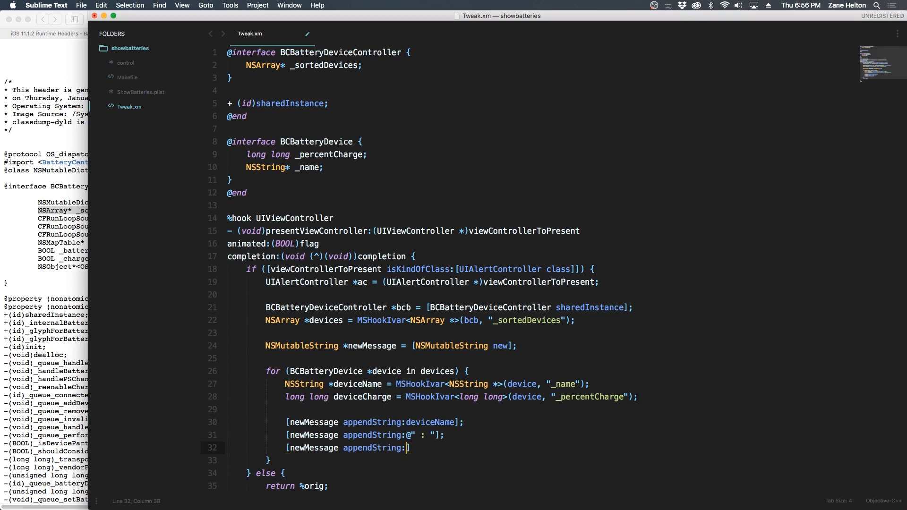
type("devi")
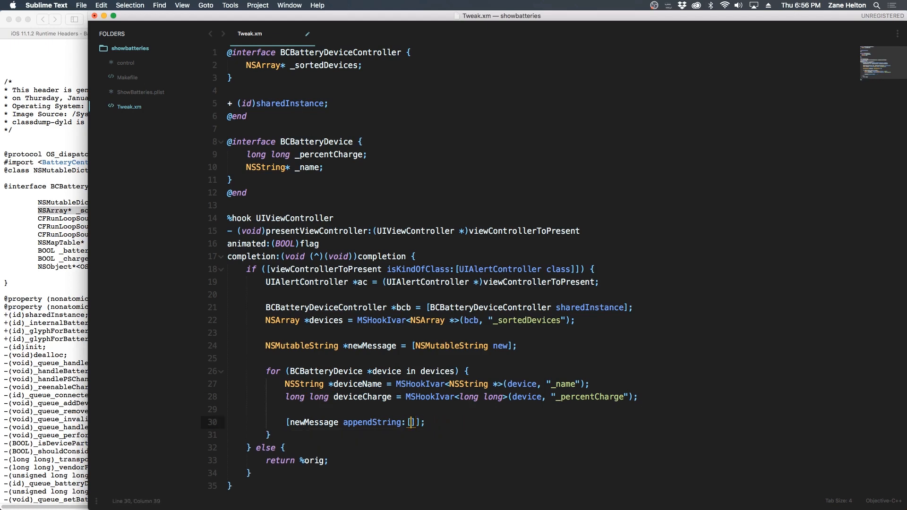
Append [NSString stringWithFormat:@"%@ : %lld\n", deviceName, deviceCharge] to newMessage.
type("NSString stringWithForma")
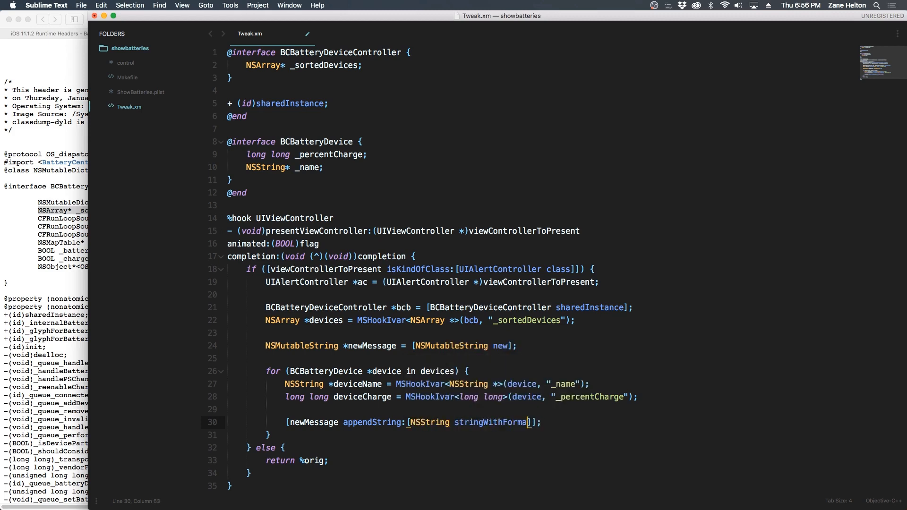
type(":@\"%@\"")
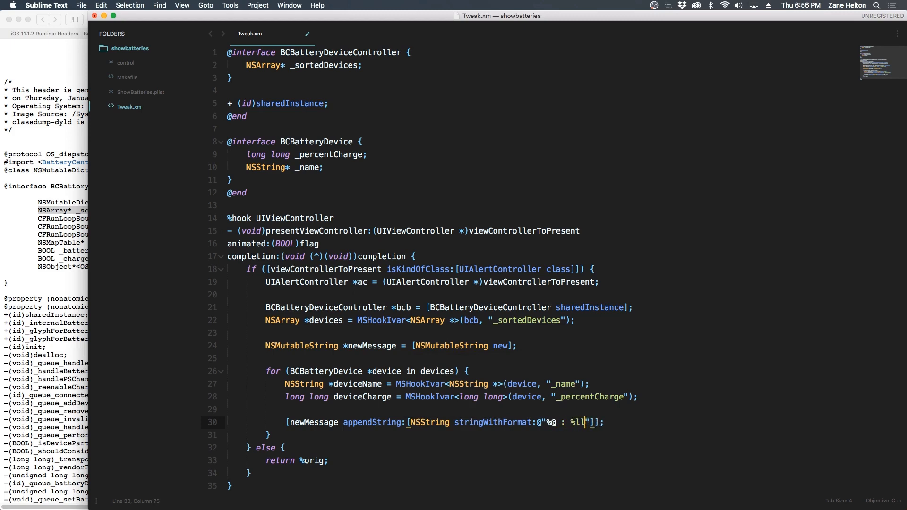
type("d")
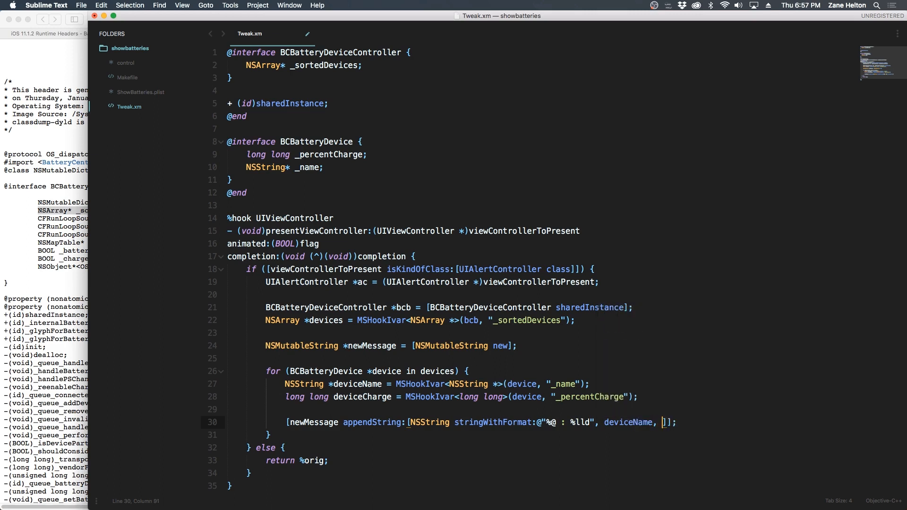
type("deviceCharge")
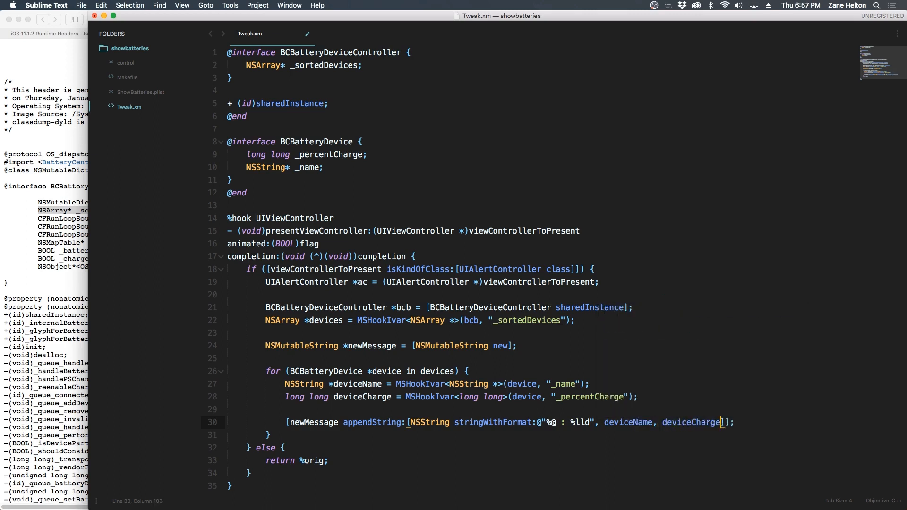
scroll("down", 3)
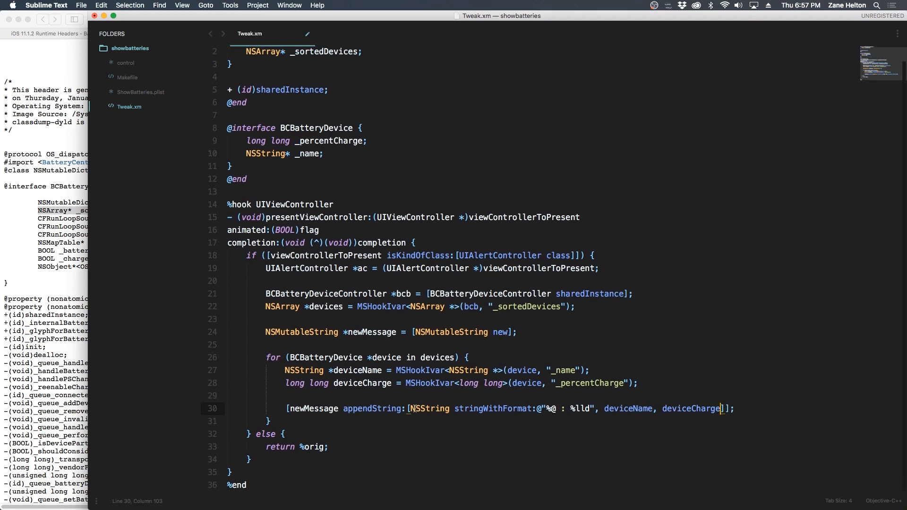
mouse_move(597, 391)
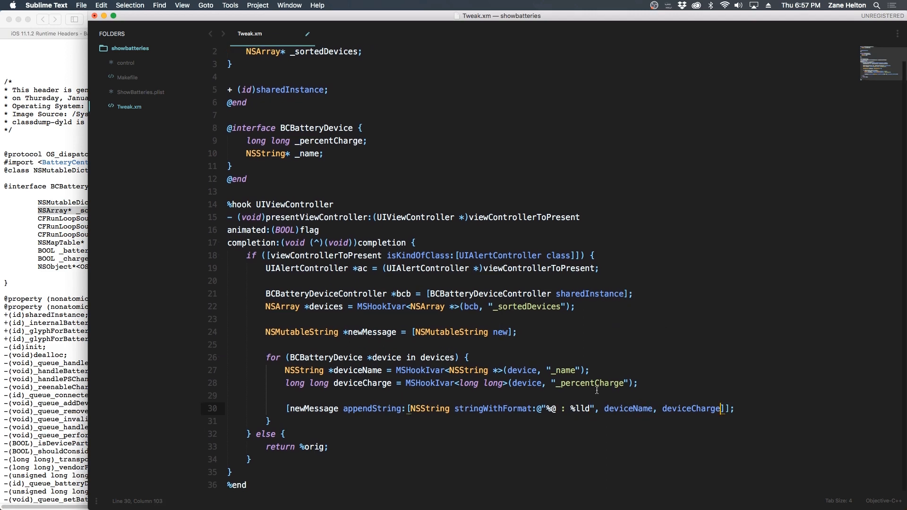
left_click_drag(549, 408, 590, 408)
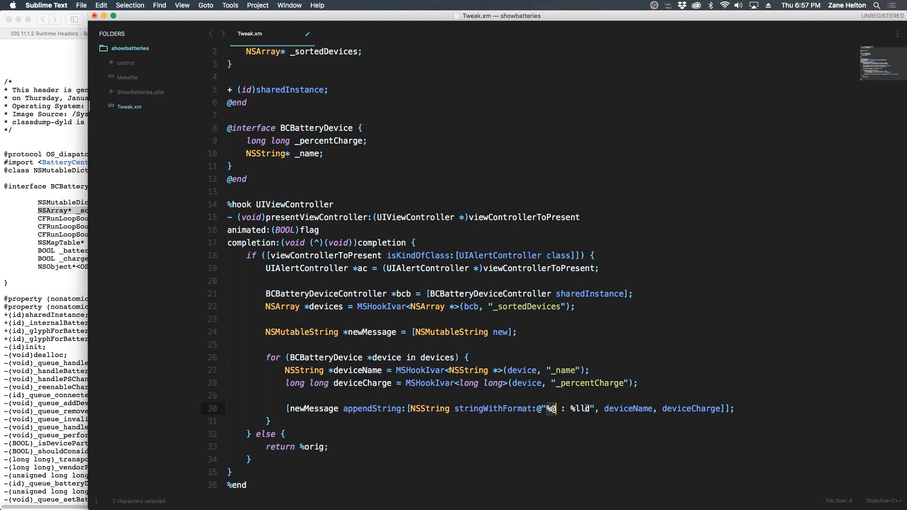
mouse_move(681, 400)
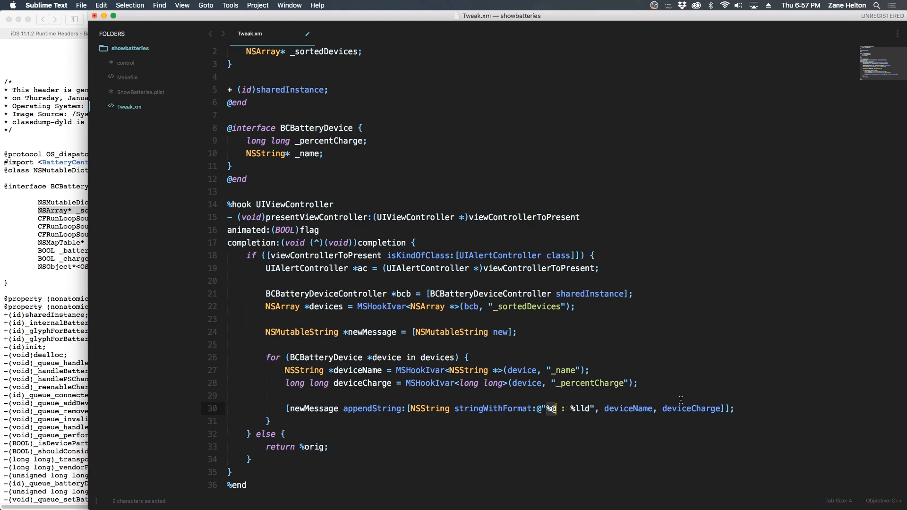
left_click(753, 408)
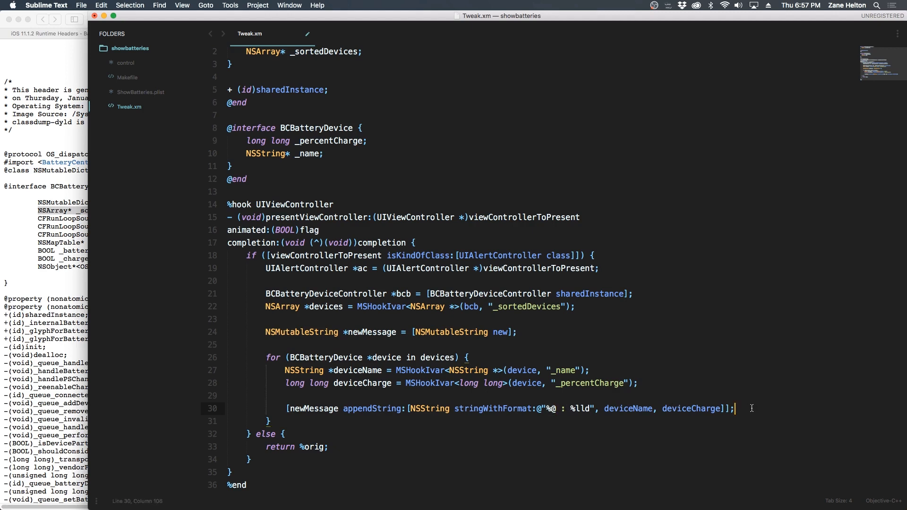
left_click_drag(408, 408, 708, 409)
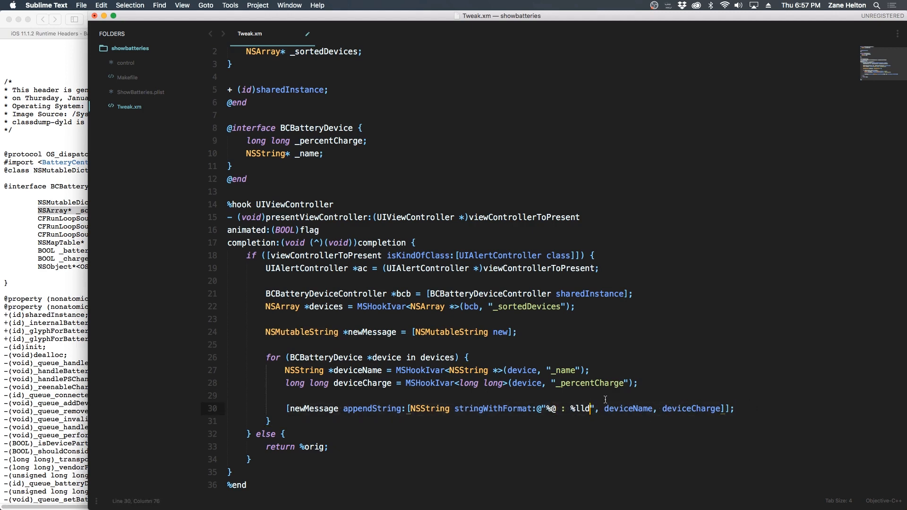
type("\\")
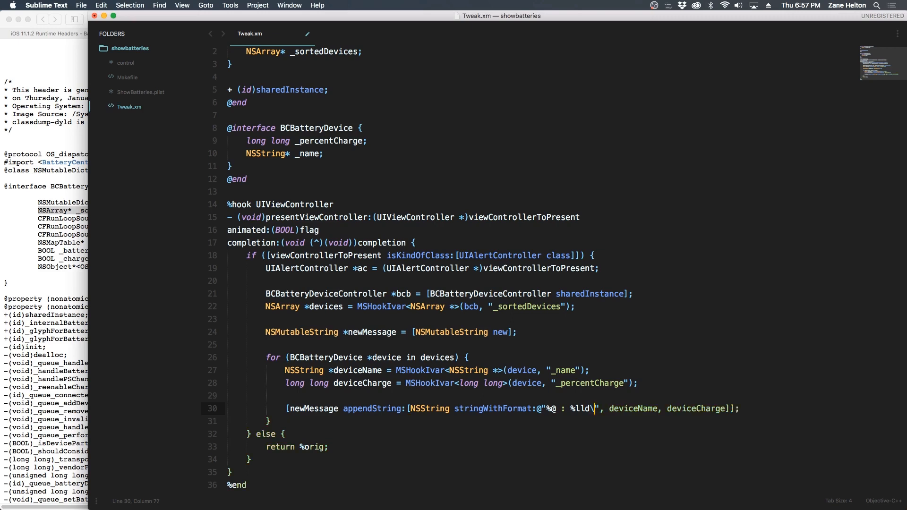
type("n")
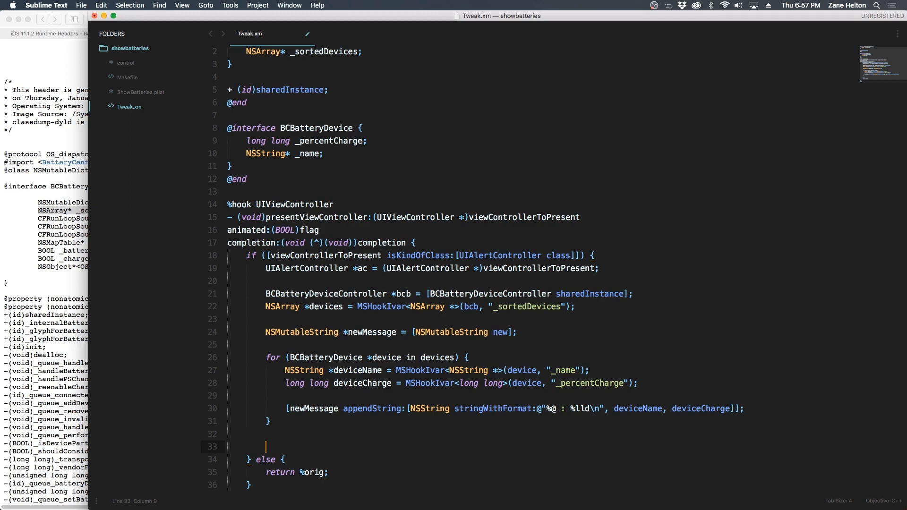
After the loop, set the alert's message with [ac setMessage:newMessage];.
left_click(591, 409)
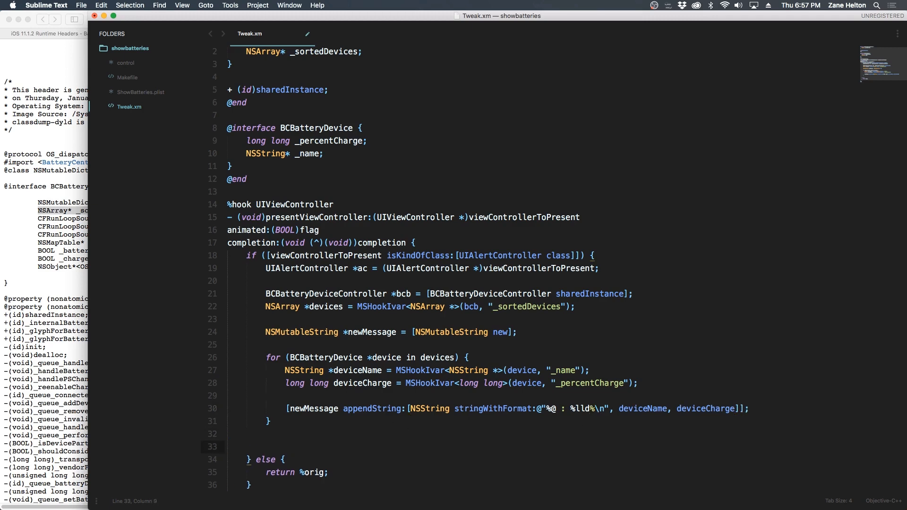
type("[ac")
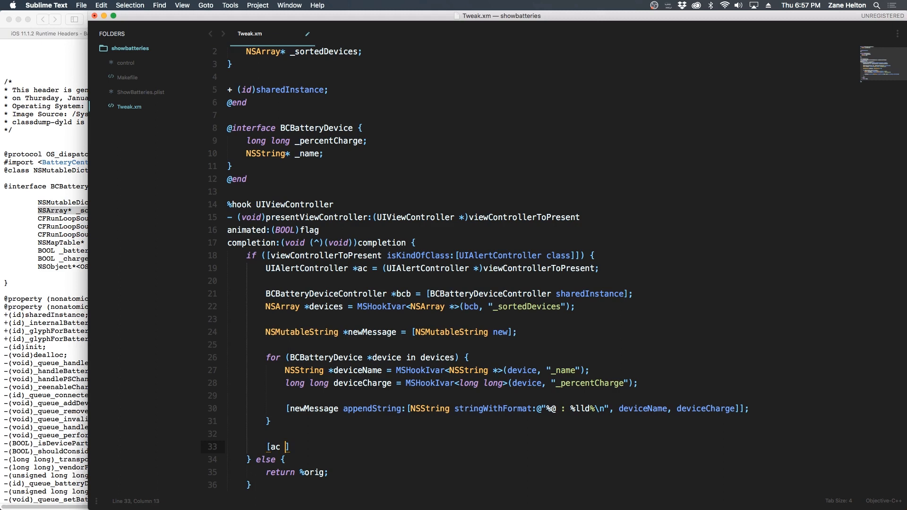
type("setMessage:n")
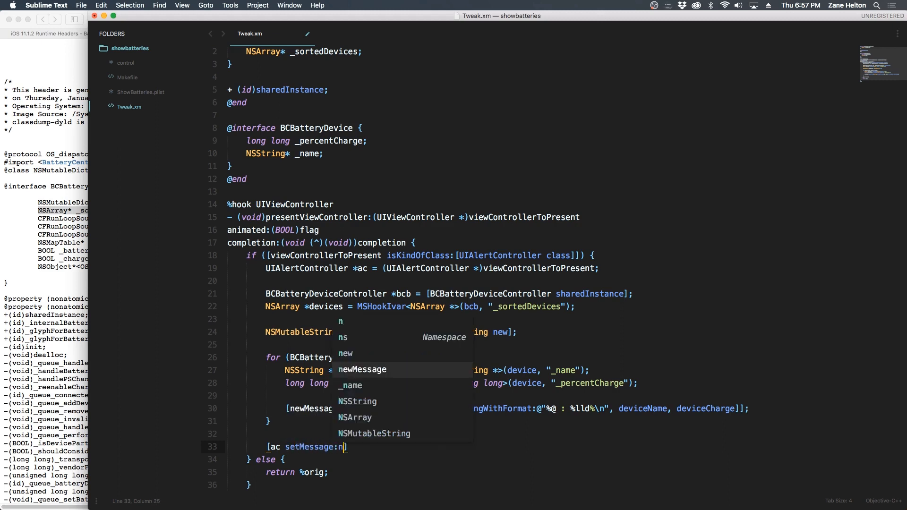
key("Tab")
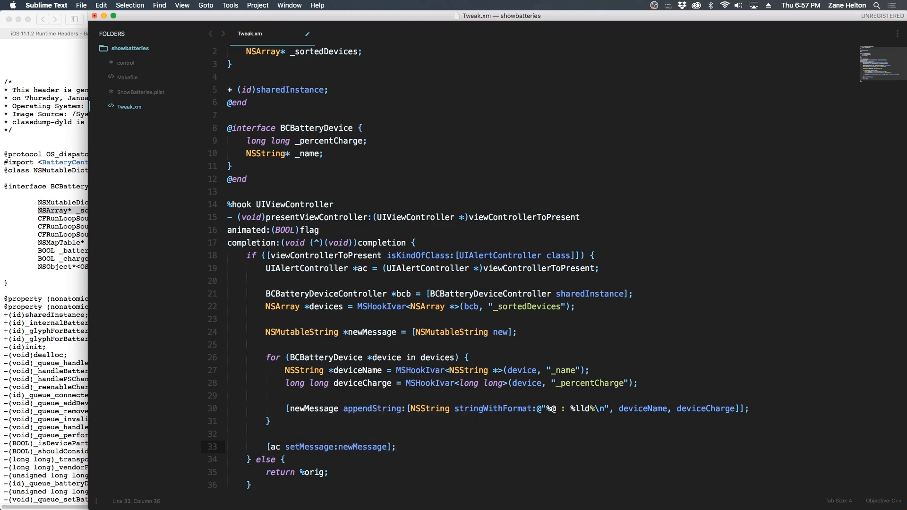
Return %orig(viewControllerToPresent, flag, completion) on the line below.
scroll("down", 3)
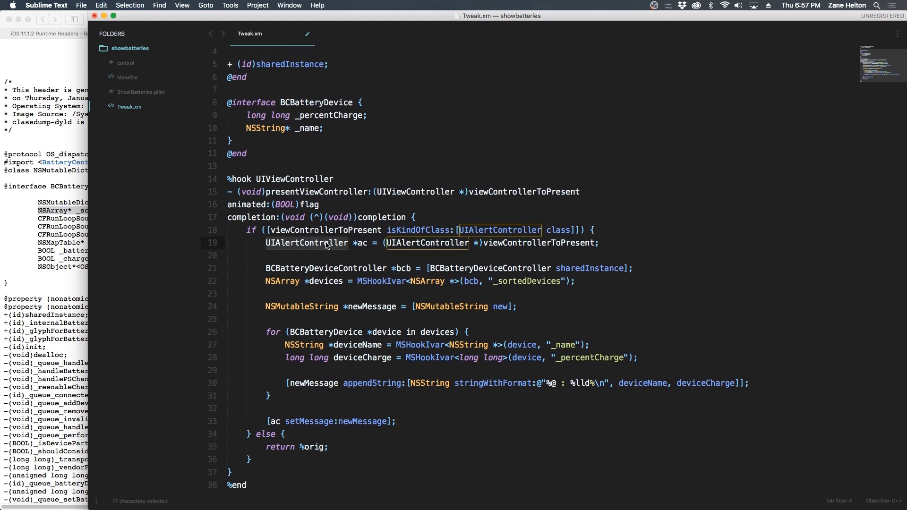
left_click(399, 422)
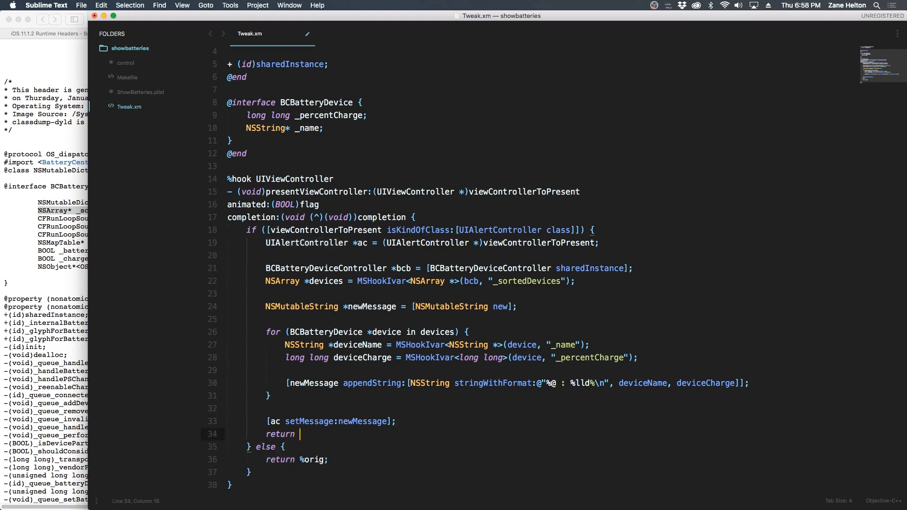
type("%orig")
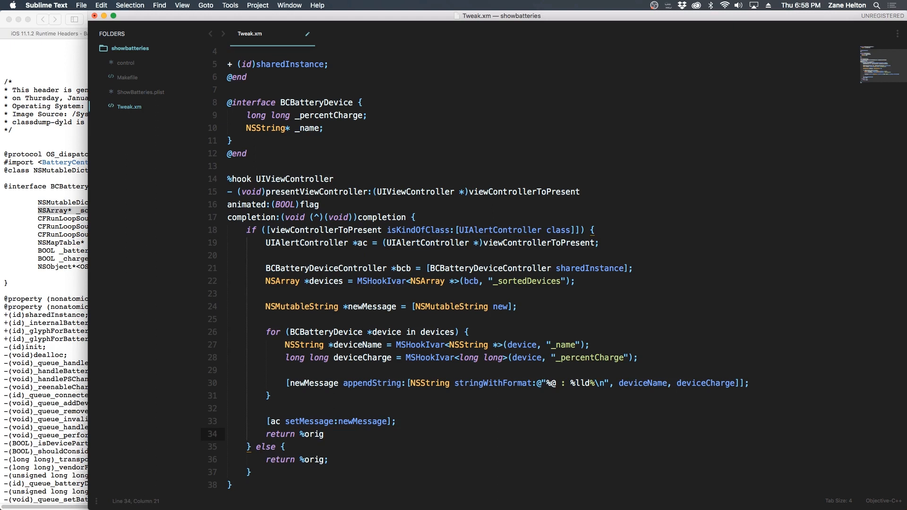
type("()")
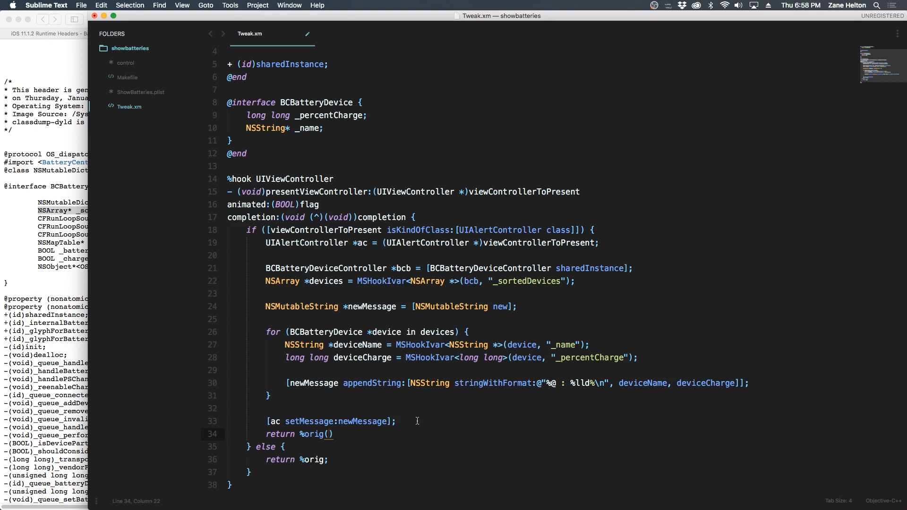
type("viewControllerToPresent, f")
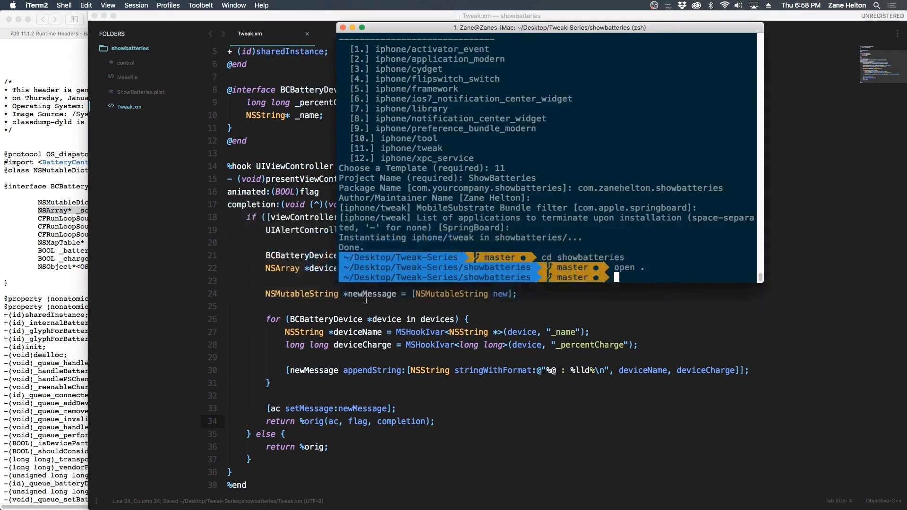
Run make package install, escape the percent as %% and reference [%c(BCBatteryDeviceController) ...], then rebuild.
type("mp")
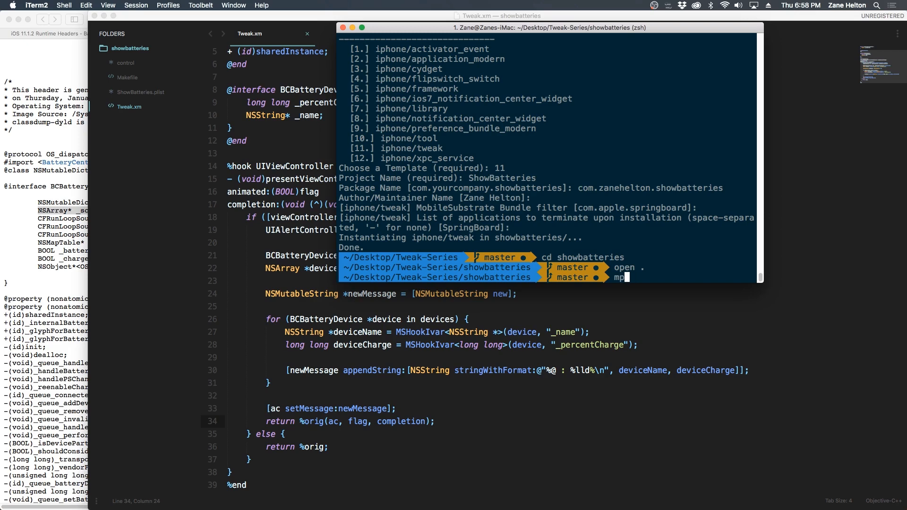
type("ake package install")
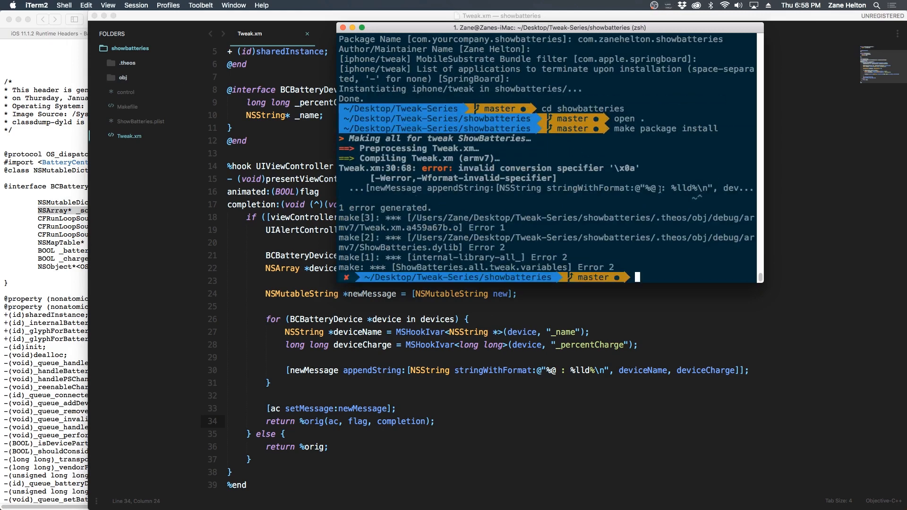
mouse_move(627, 169)
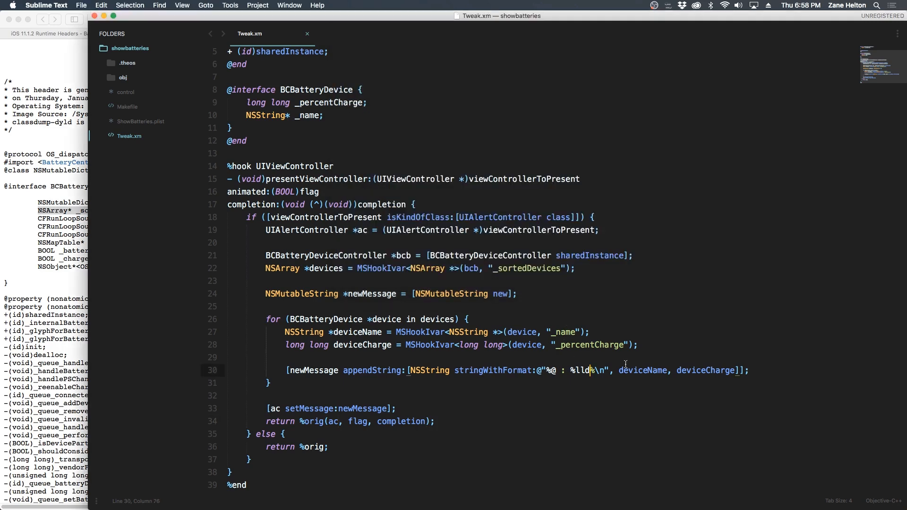
type("%")
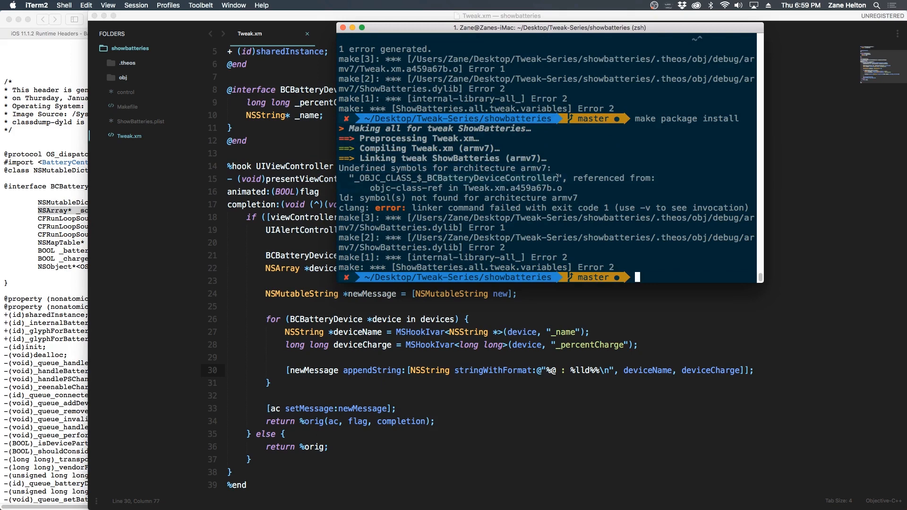
type("BCBatteryDeviceController")
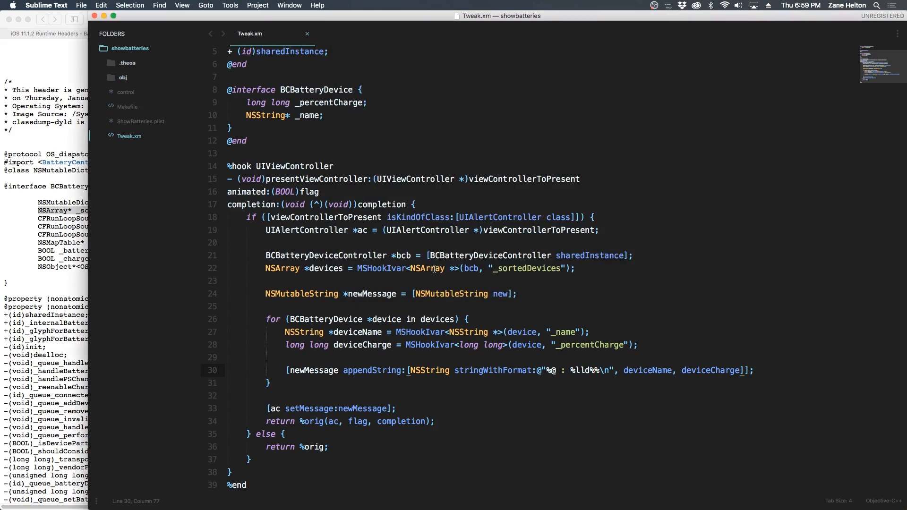
type("[%c(")
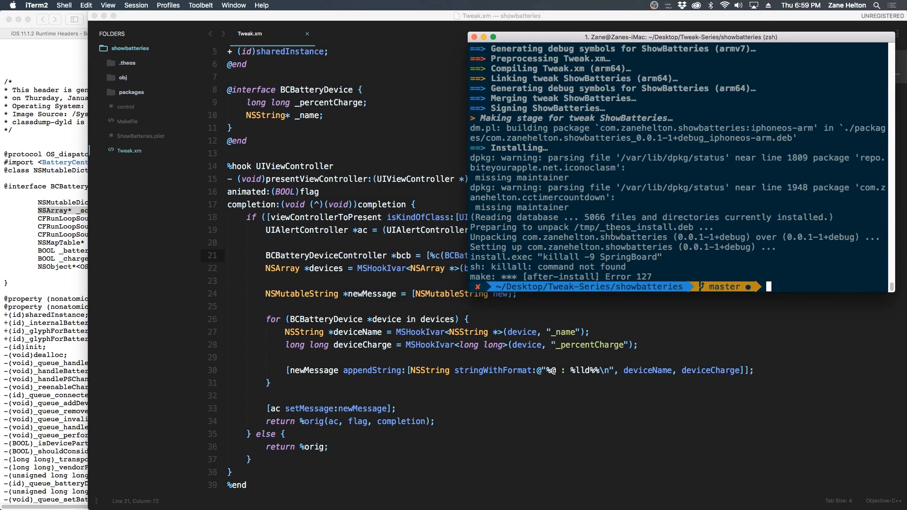
SSH to root@localhost port 2222, kill backboardd (PID 1807) and log out.
type("ssh root@localhost -p 2222")
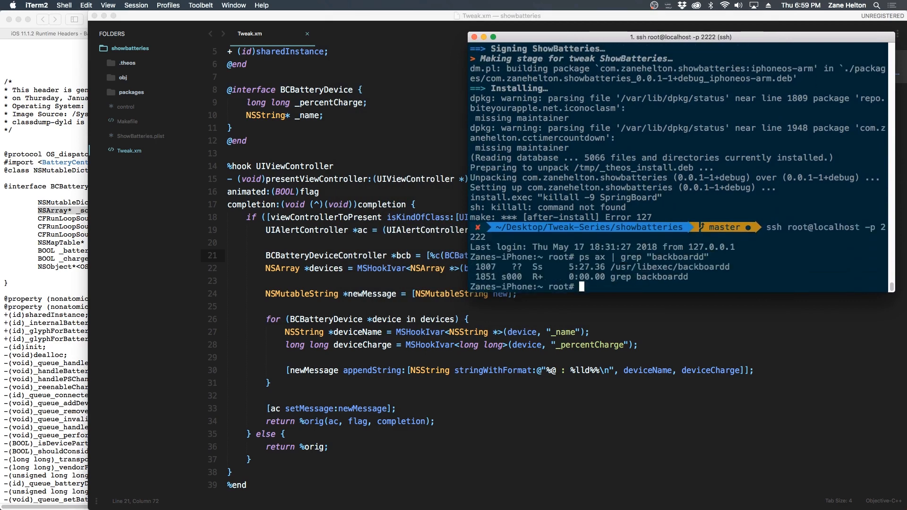
type("kill 1807")
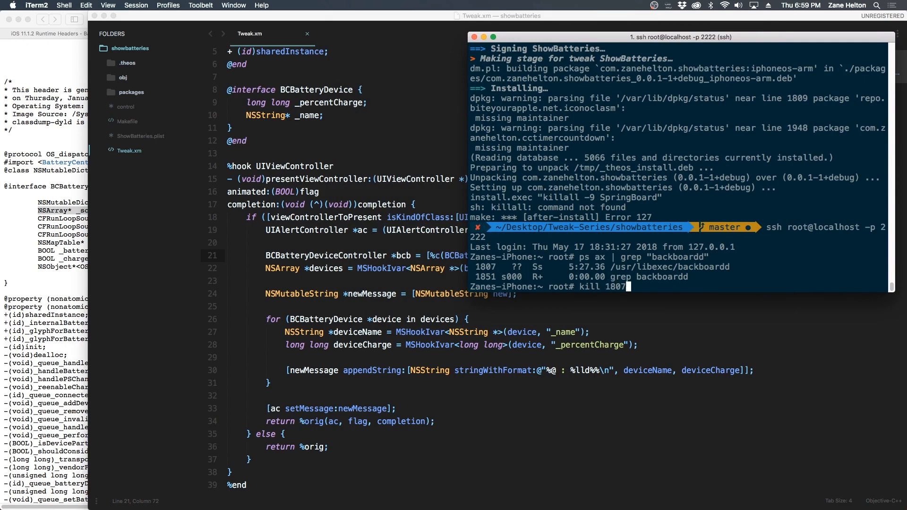
key("Return")
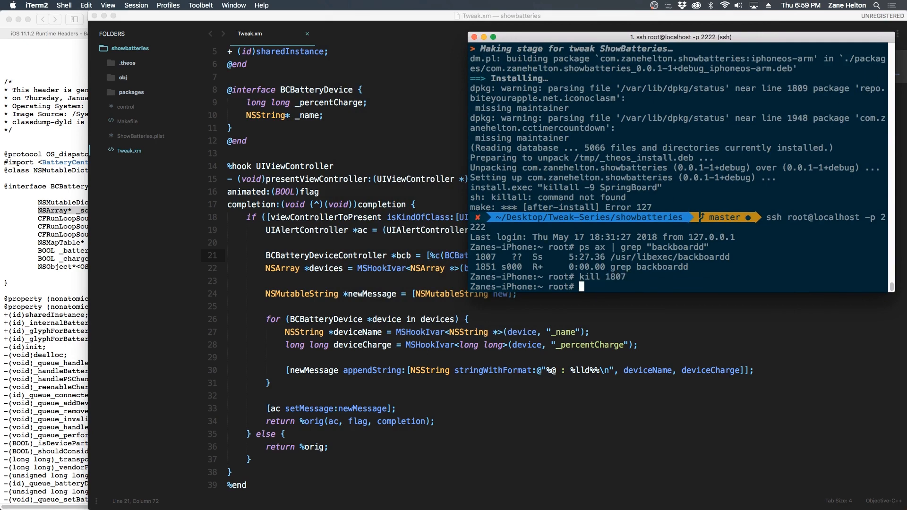
type("logout")
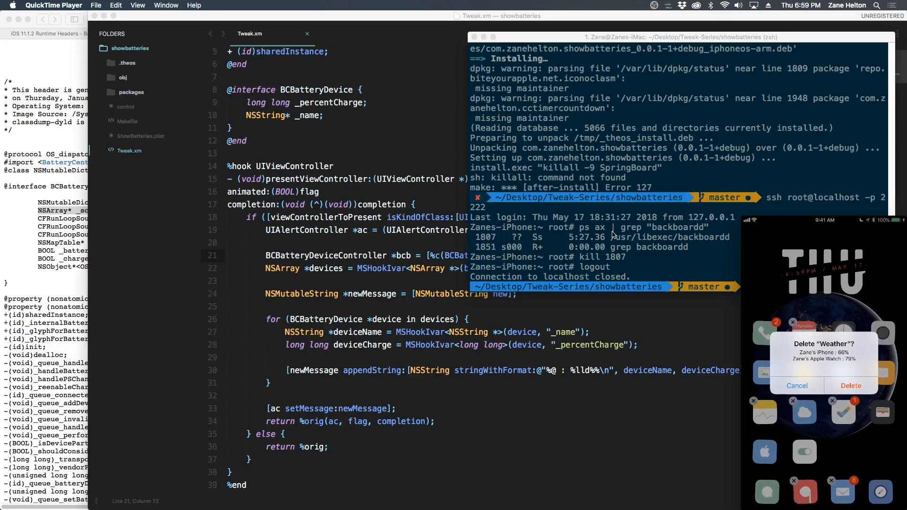
mouse_move(584, 228)
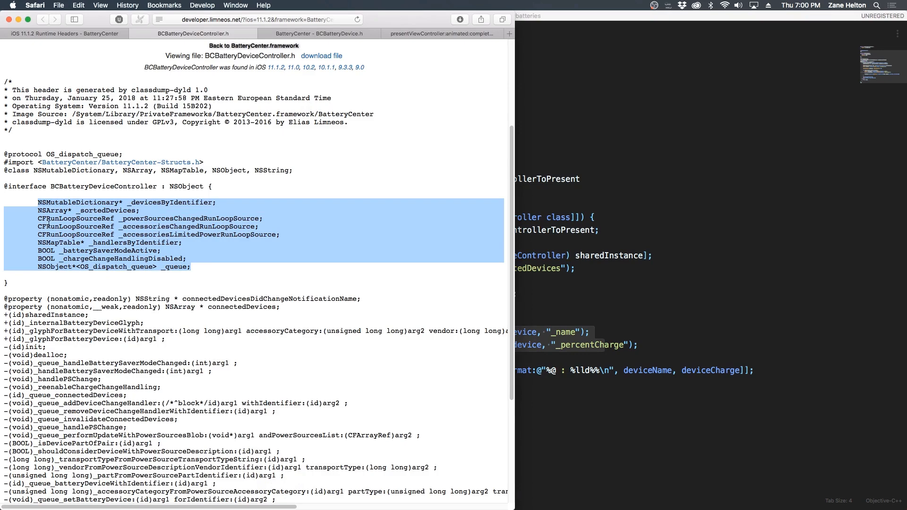
left_click(148, 235)
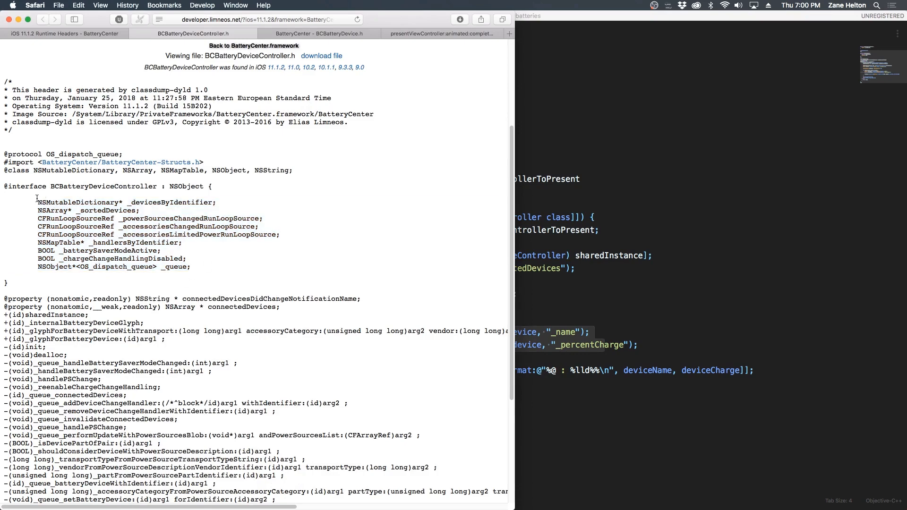
left_click_drag(36, 201, 198, 282)
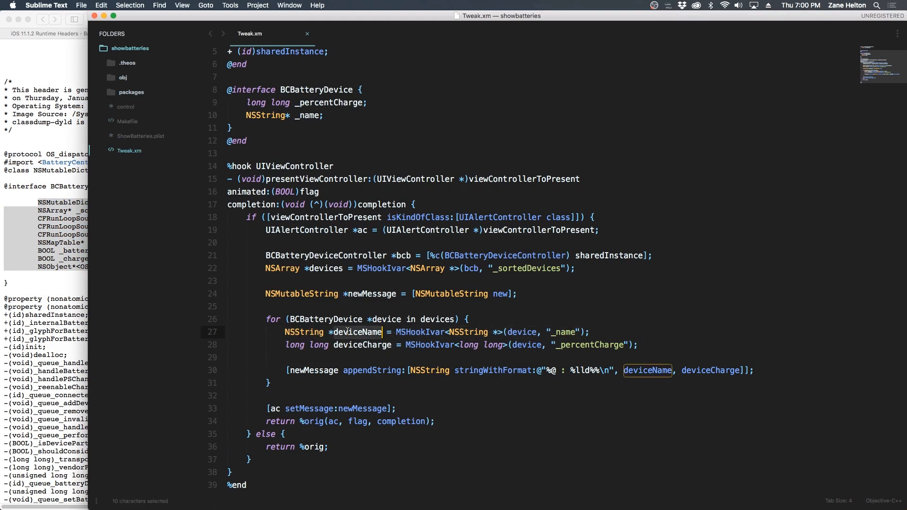
Insert deviceName = nil; below the deviceName declaration and select its MSHookIvar call.
left_click(401, 332)
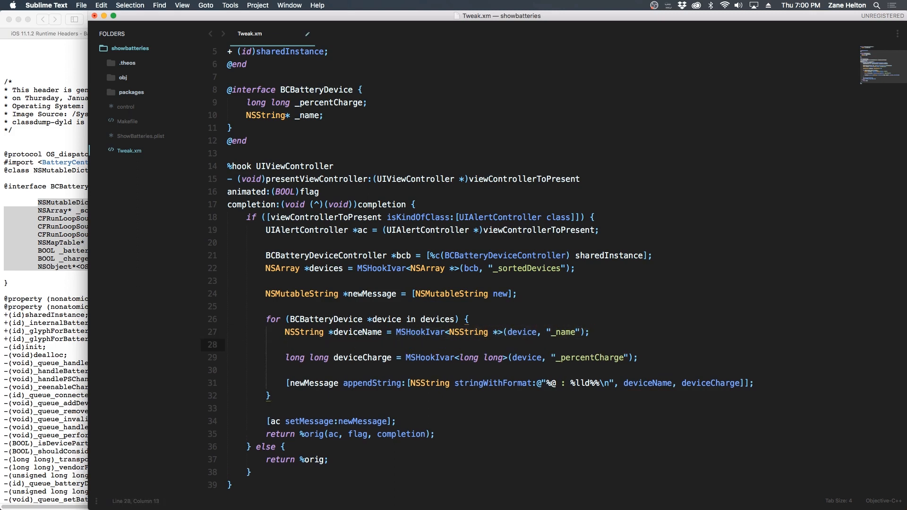
type("deviceName = nil;")
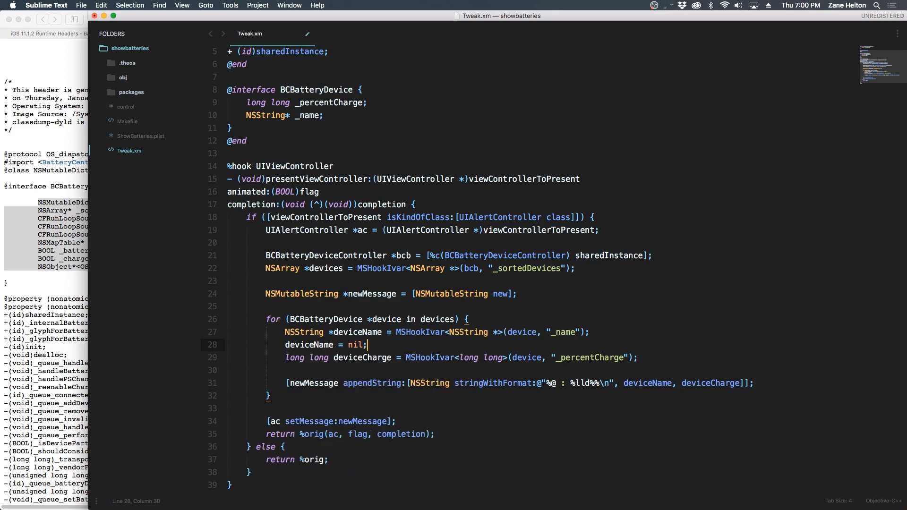
mouse_move(593, 351)
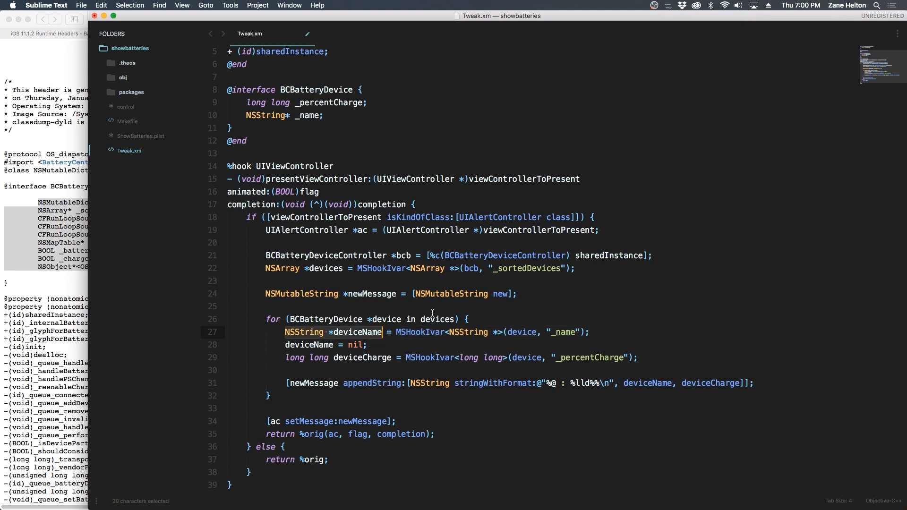
double_click(419, 332)
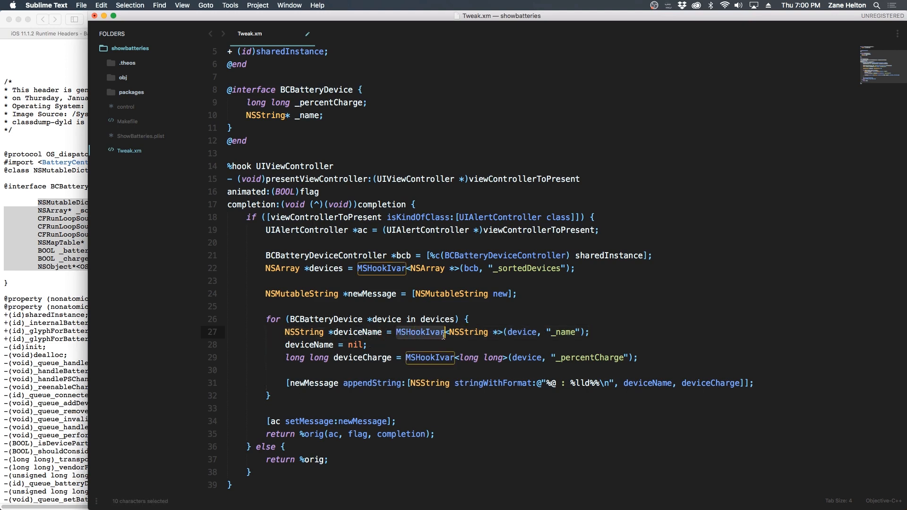